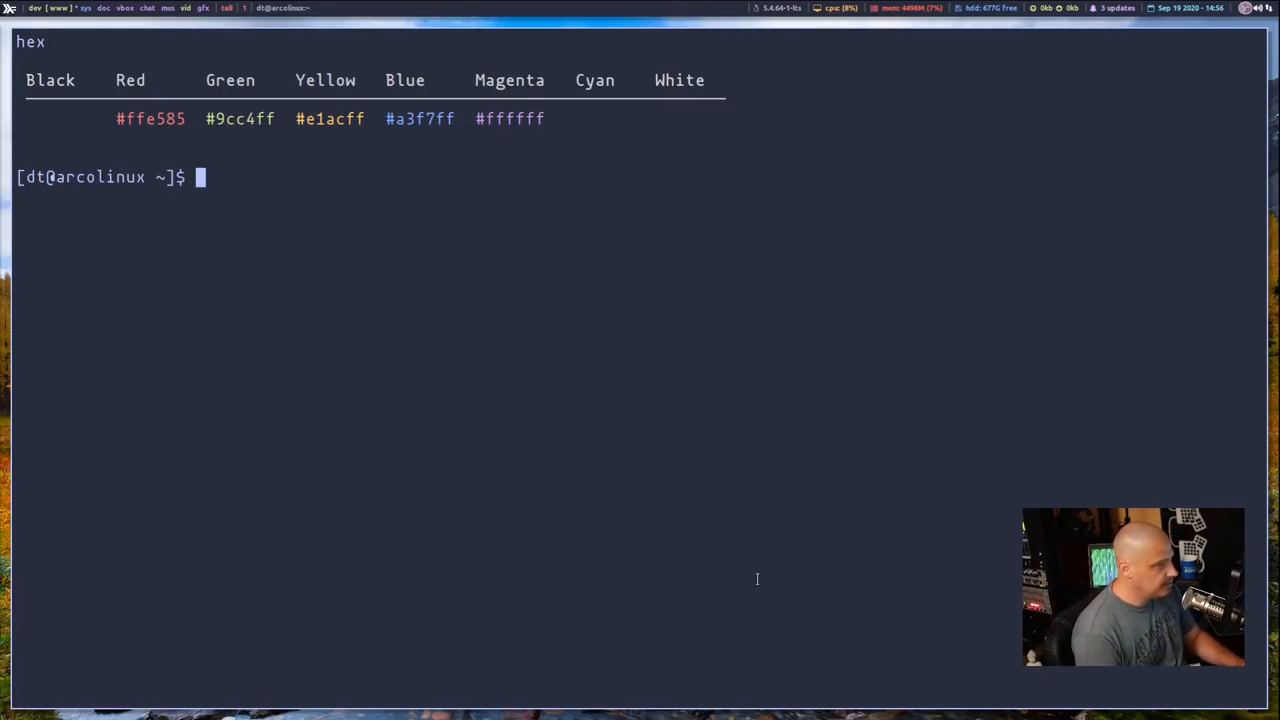
Install emacs, git, ripgrep and fd with sudo pacman -S, entering the sudo password
{"action": "type", "text": "s"}
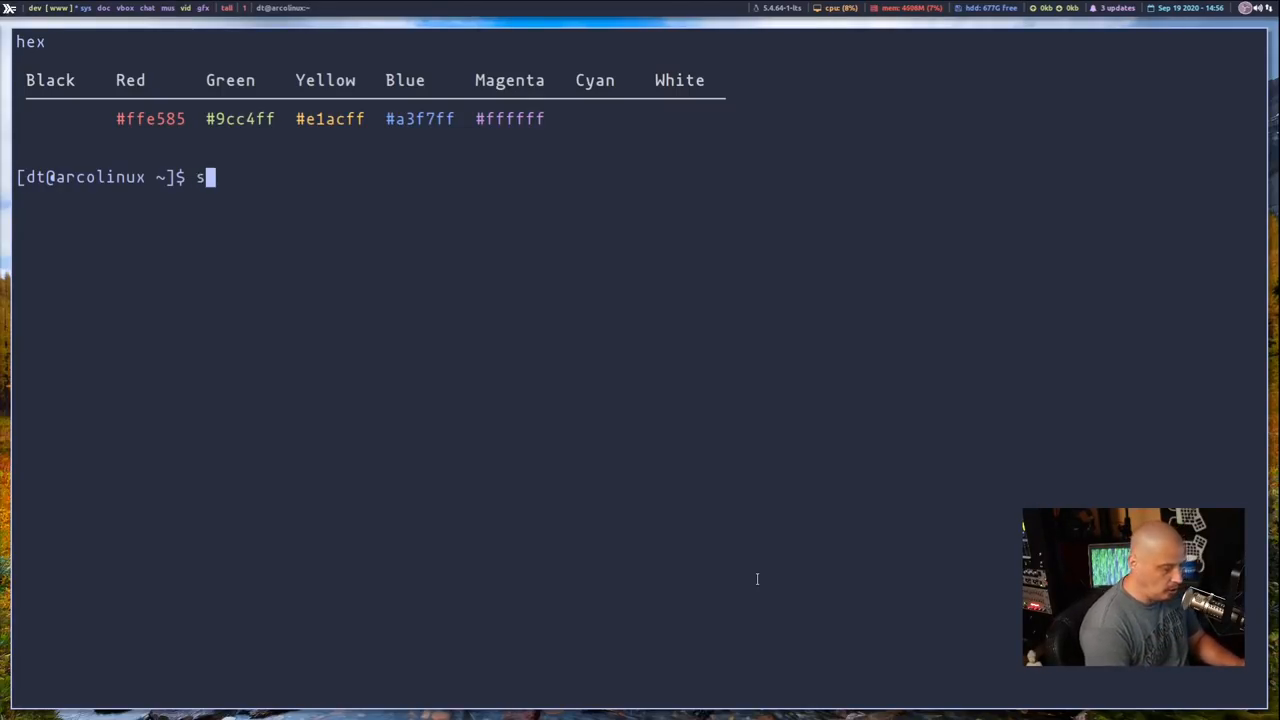
{"action": "type", "text": "udo pacman -"}
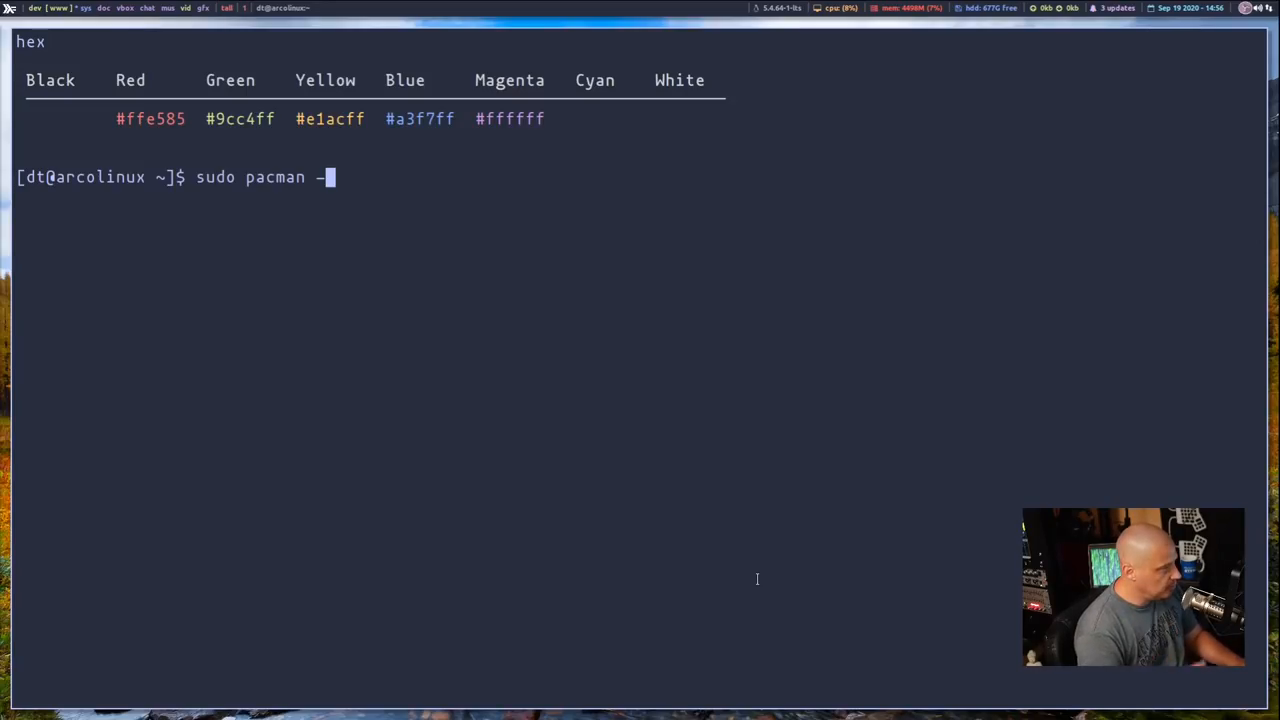
{"action": "type", "text": "S"}
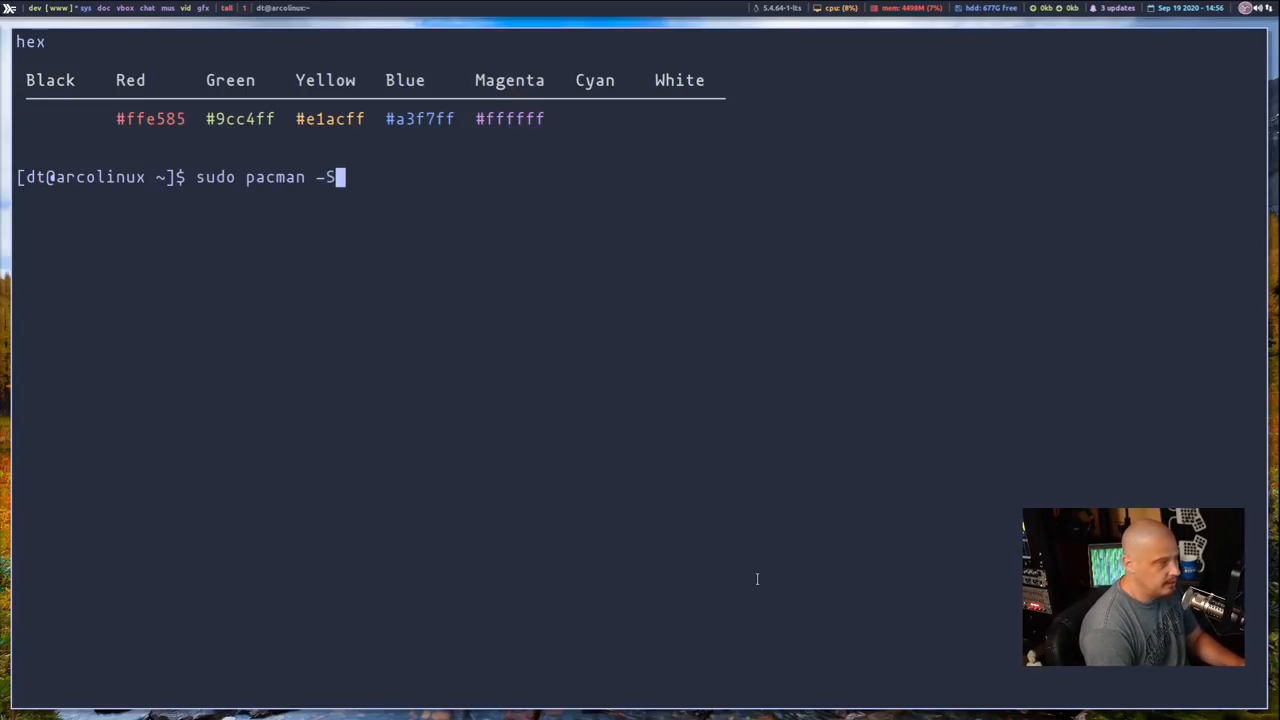
{"action": "type", "text": "\" \""}
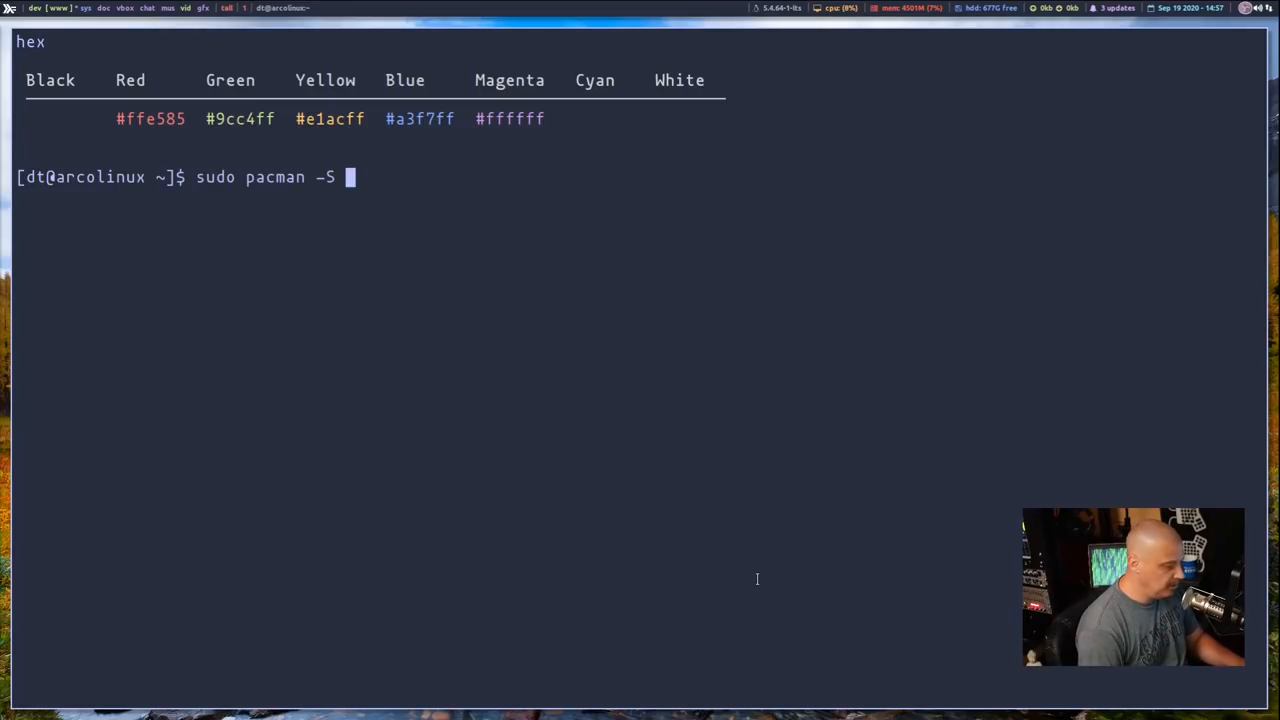
{"action": "type", "text": "emacs git"}
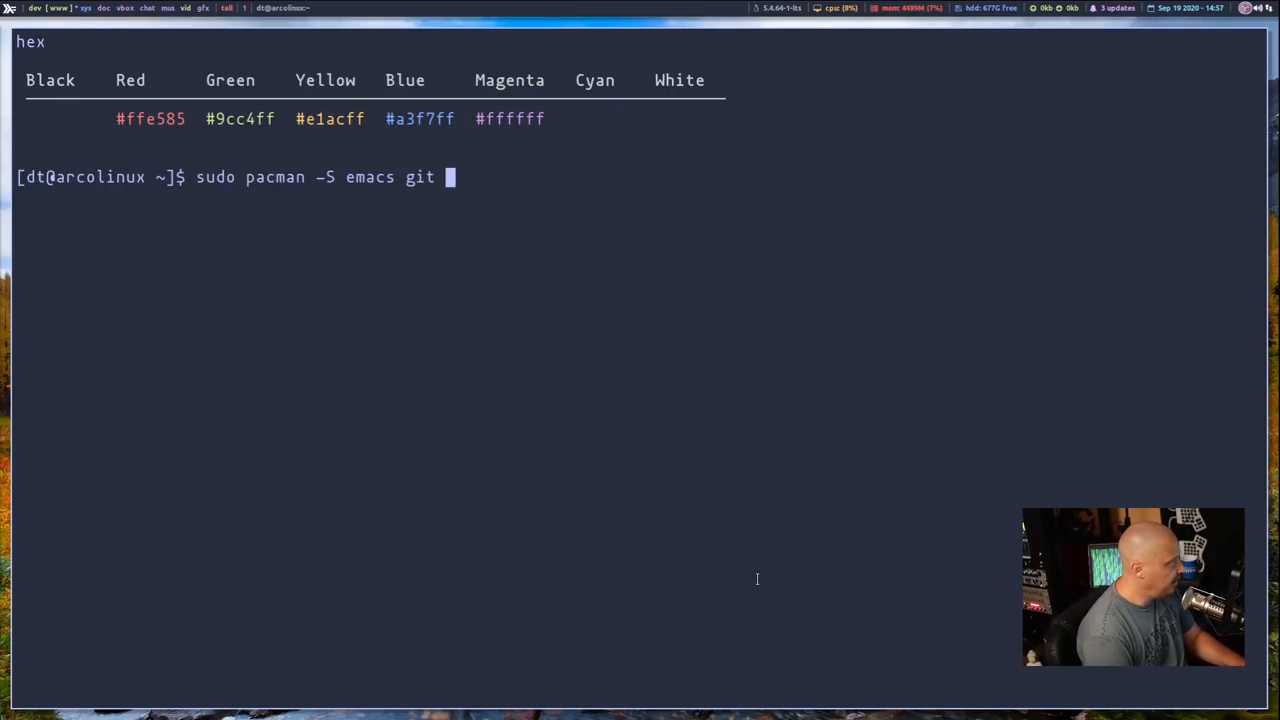
{"action": "type", "text": "ripgrep"}
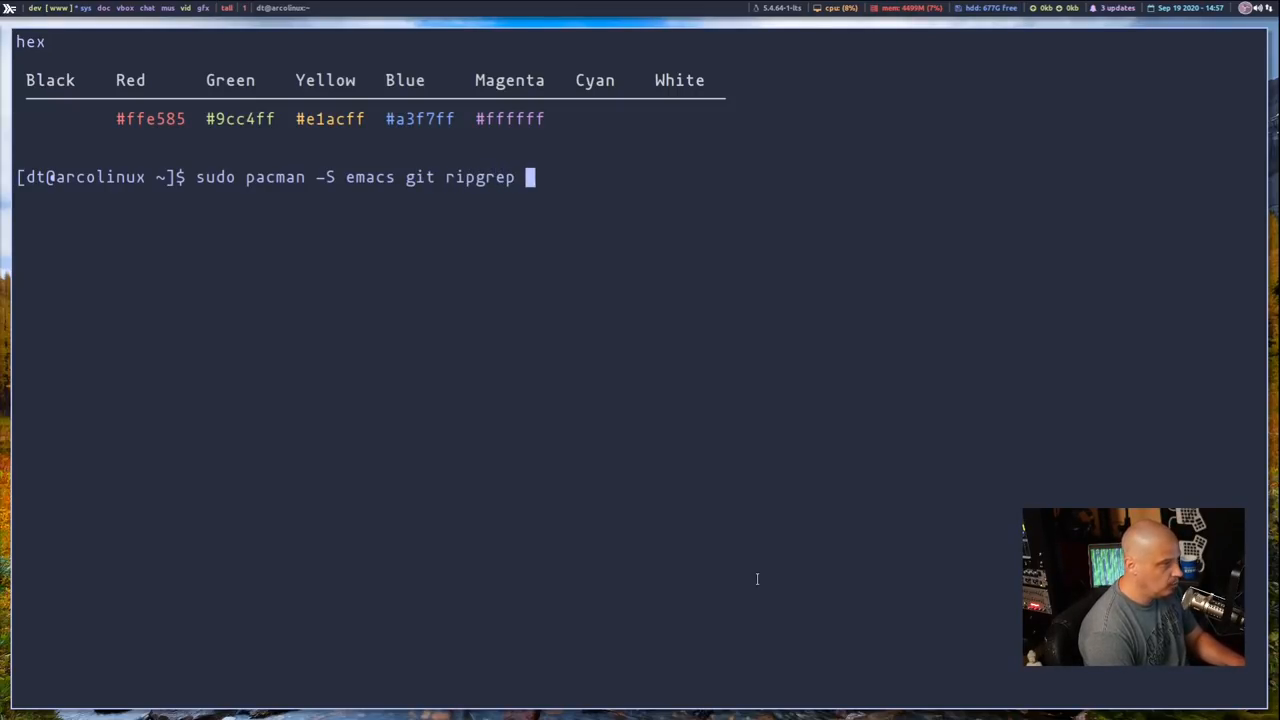
{"action": "type", "text": "fd"}
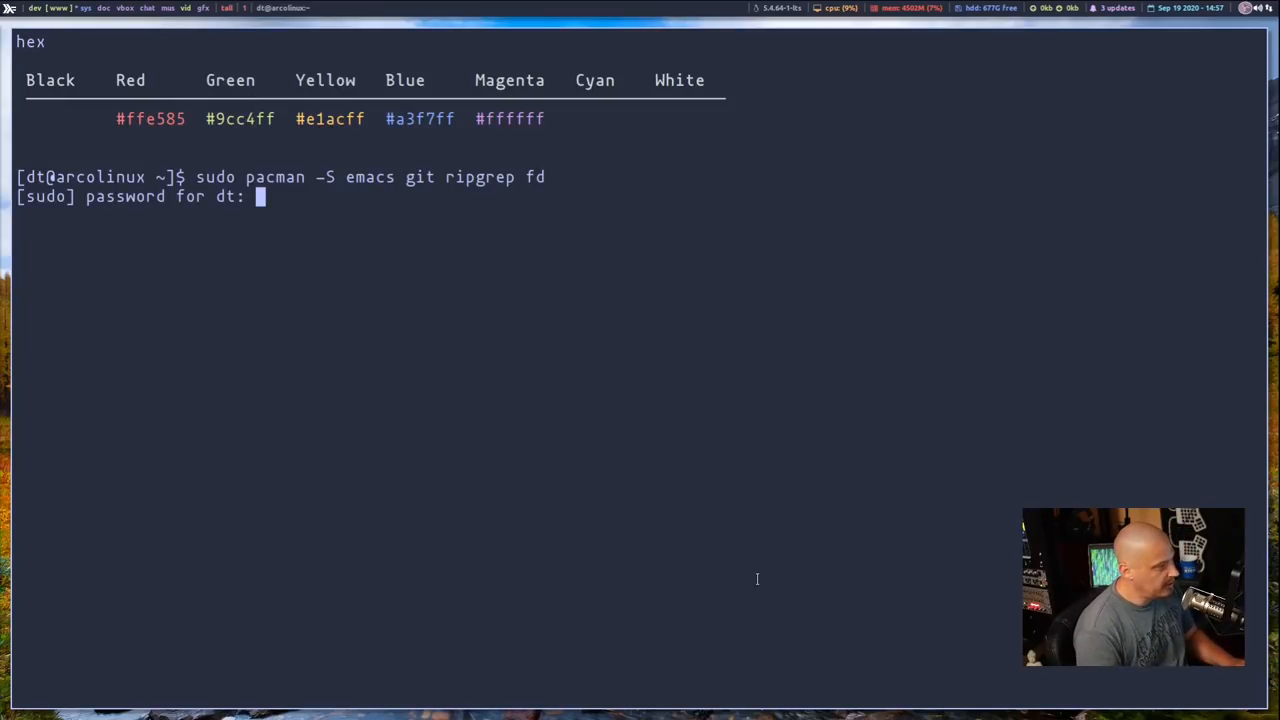
{"action": "key", "text": "Return"}
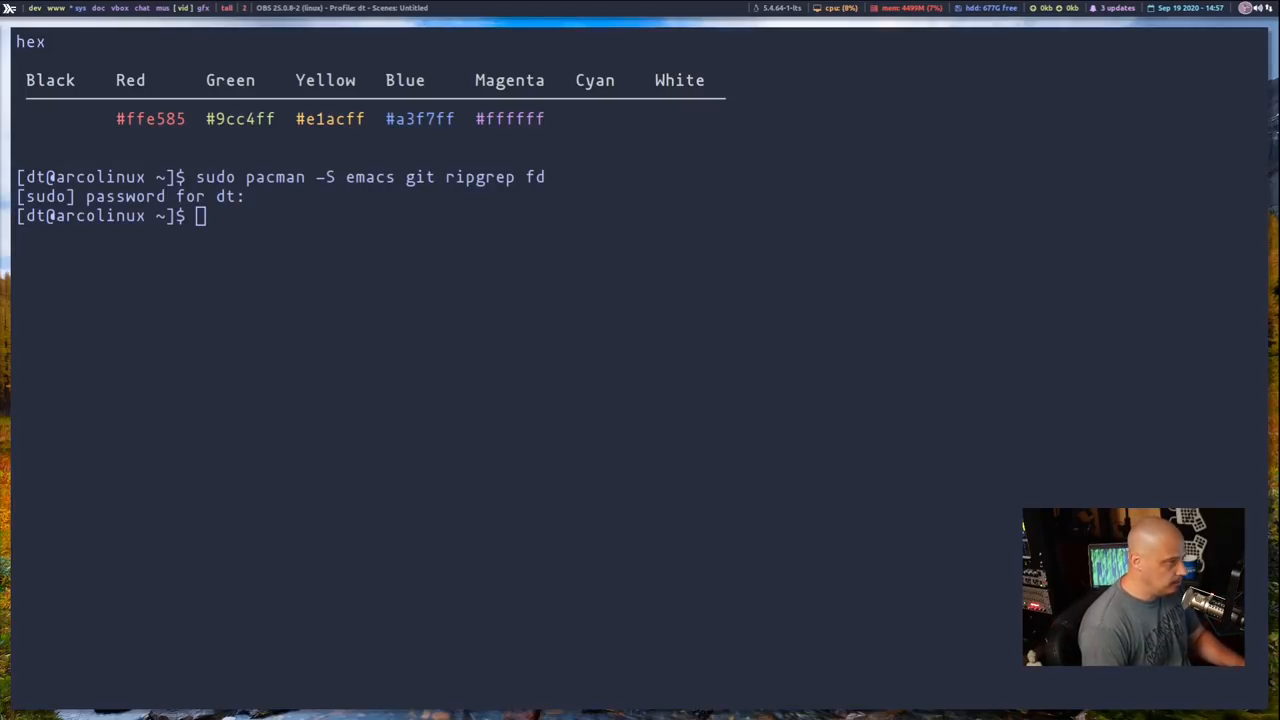
Shallow-clone github.com/hlissner/doom-emacs (depth 1) into ~/.emacs.d
{"action": "type", "text": "git clone --depth 1 https://github.com/hlissner/doom-emacs ~/.emacs.d"}
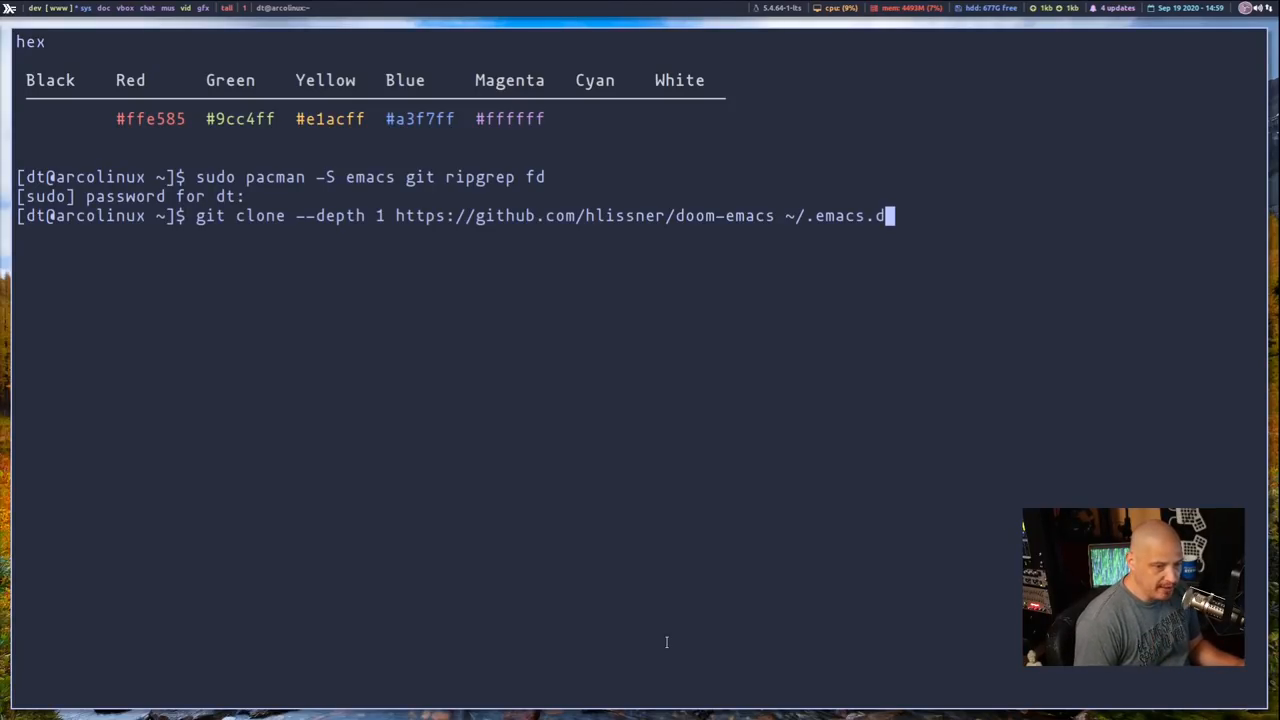
{"action": "mouse_move", "coordinate": [496, 289]}
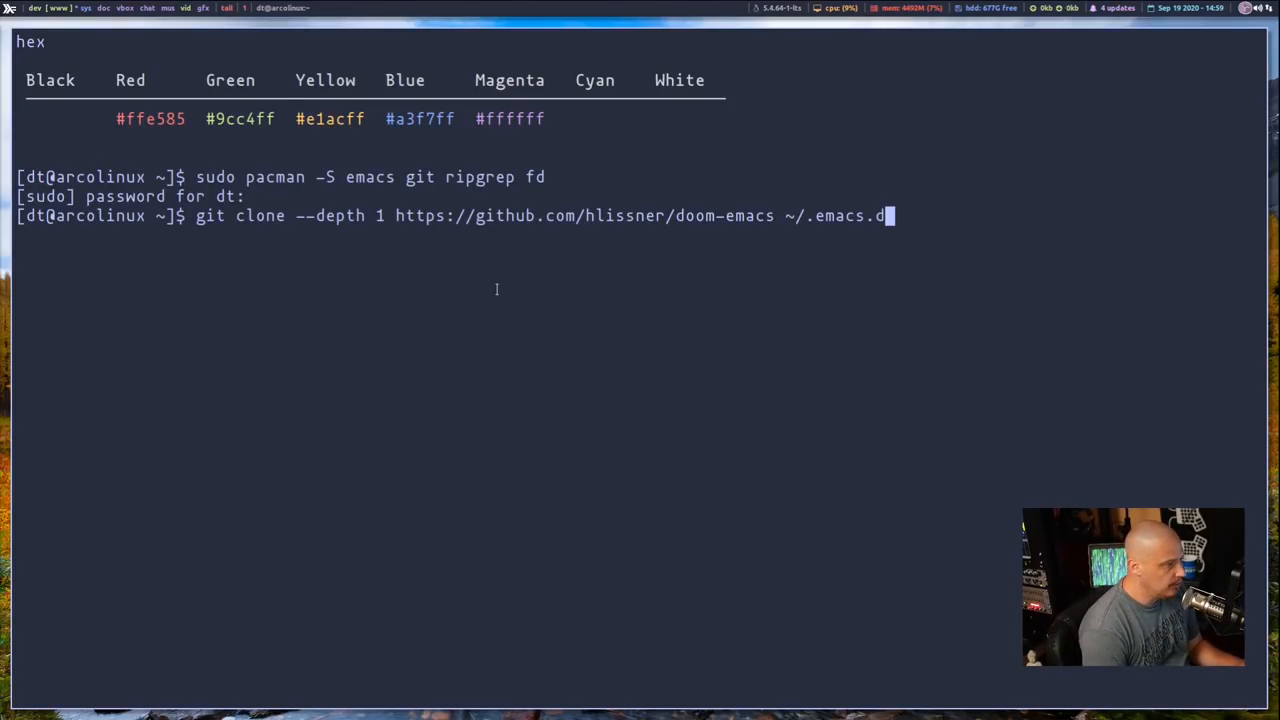
{"action": "mouse_move", "coordinate": [513, 311]}
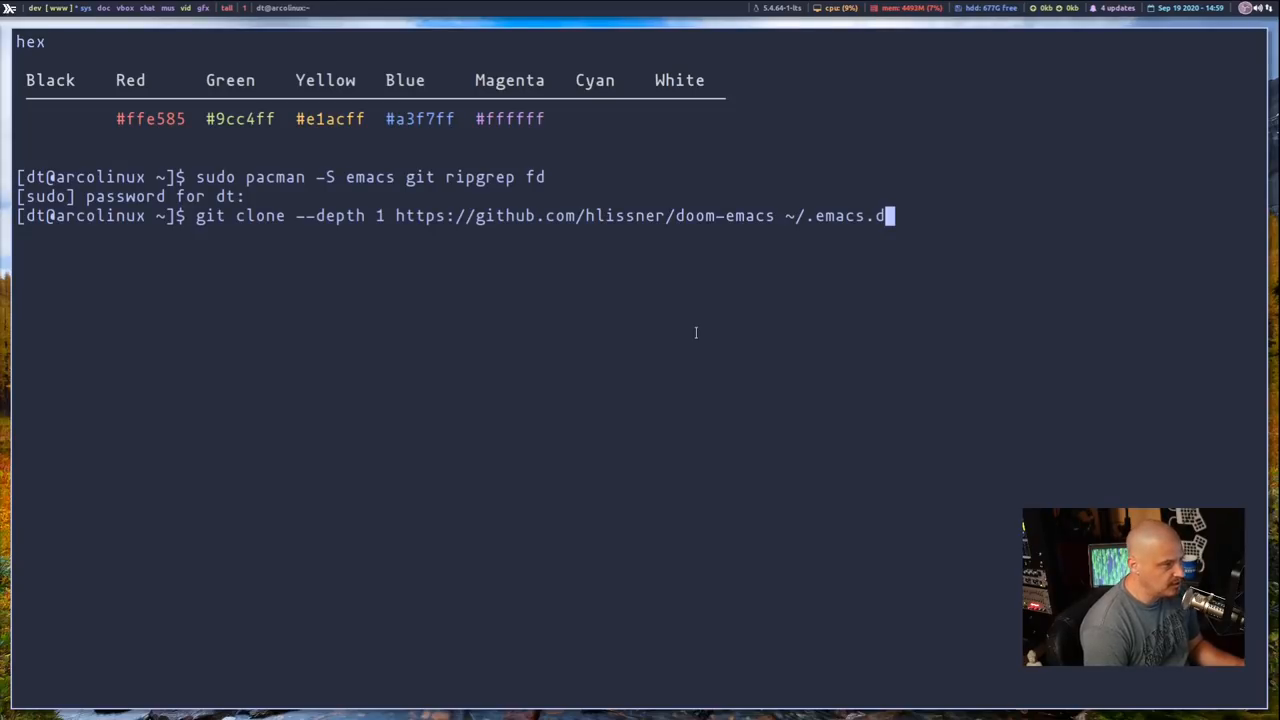
{"action": "mouse_move", "coordinate": [668, 228]}
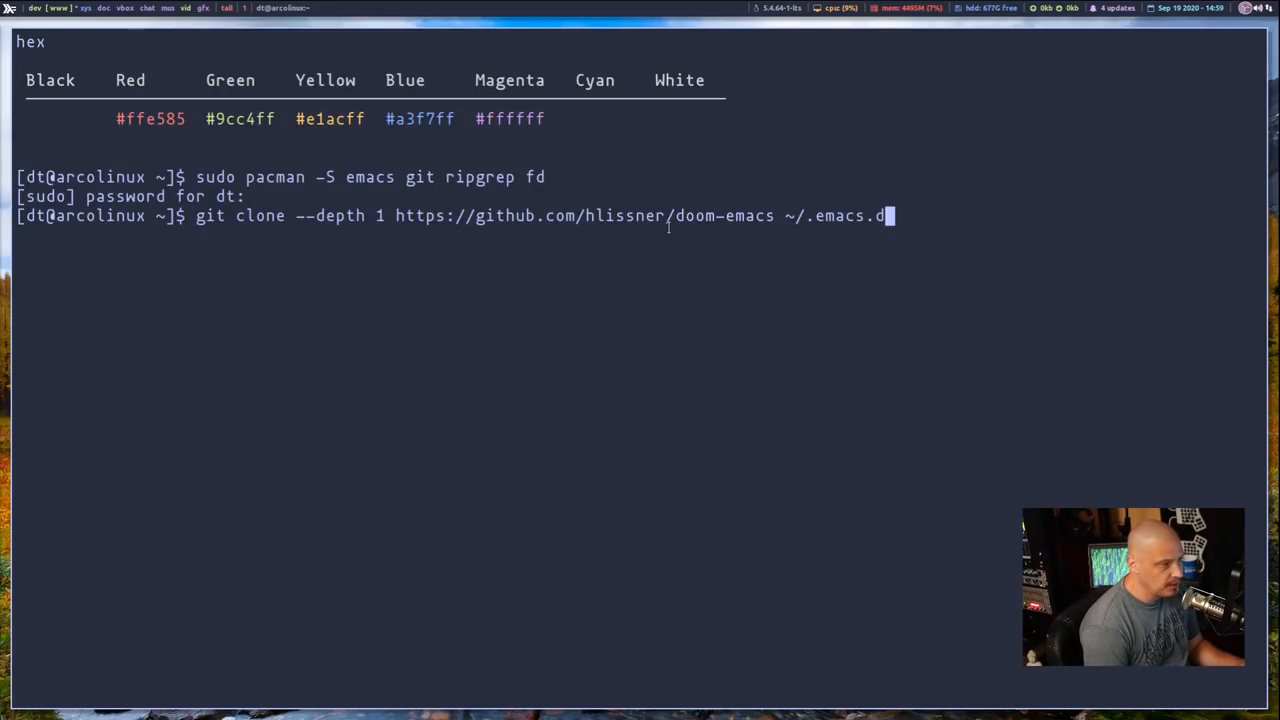
{"action": "mouse_move", "coordinate": [839, 285]}
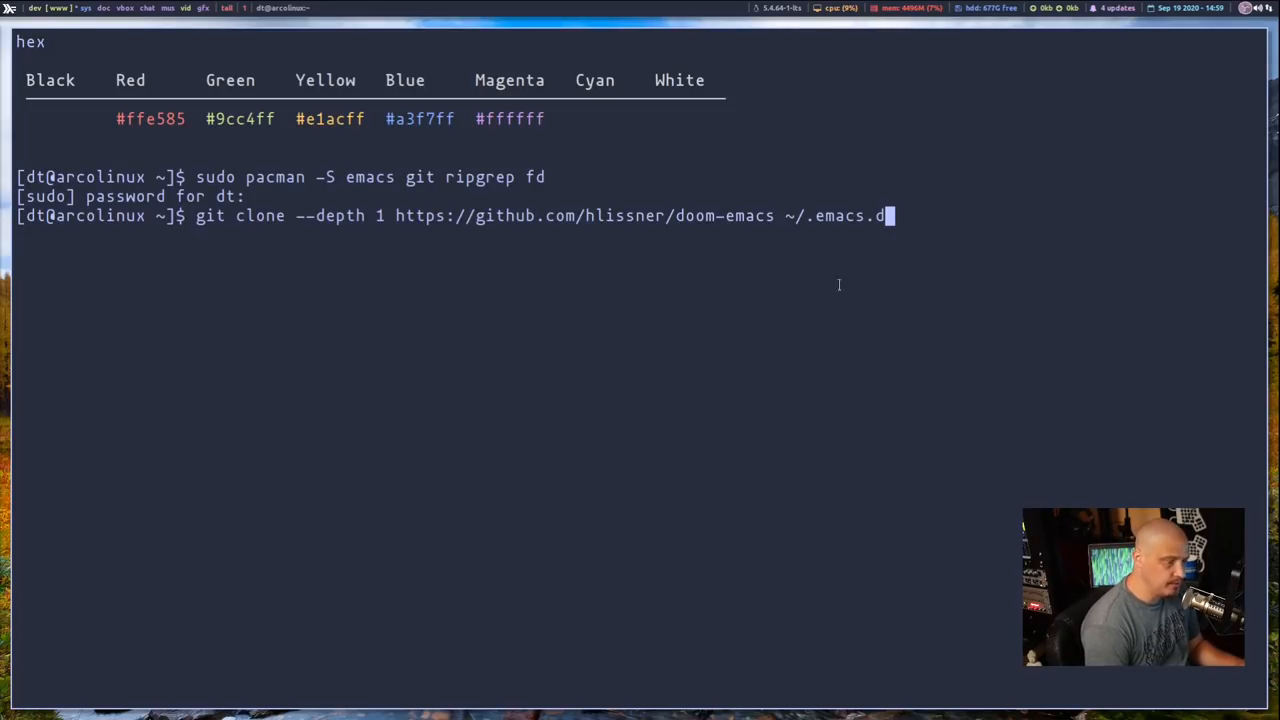
{"action": "mouse_move", "coordinate": [793, 248]}
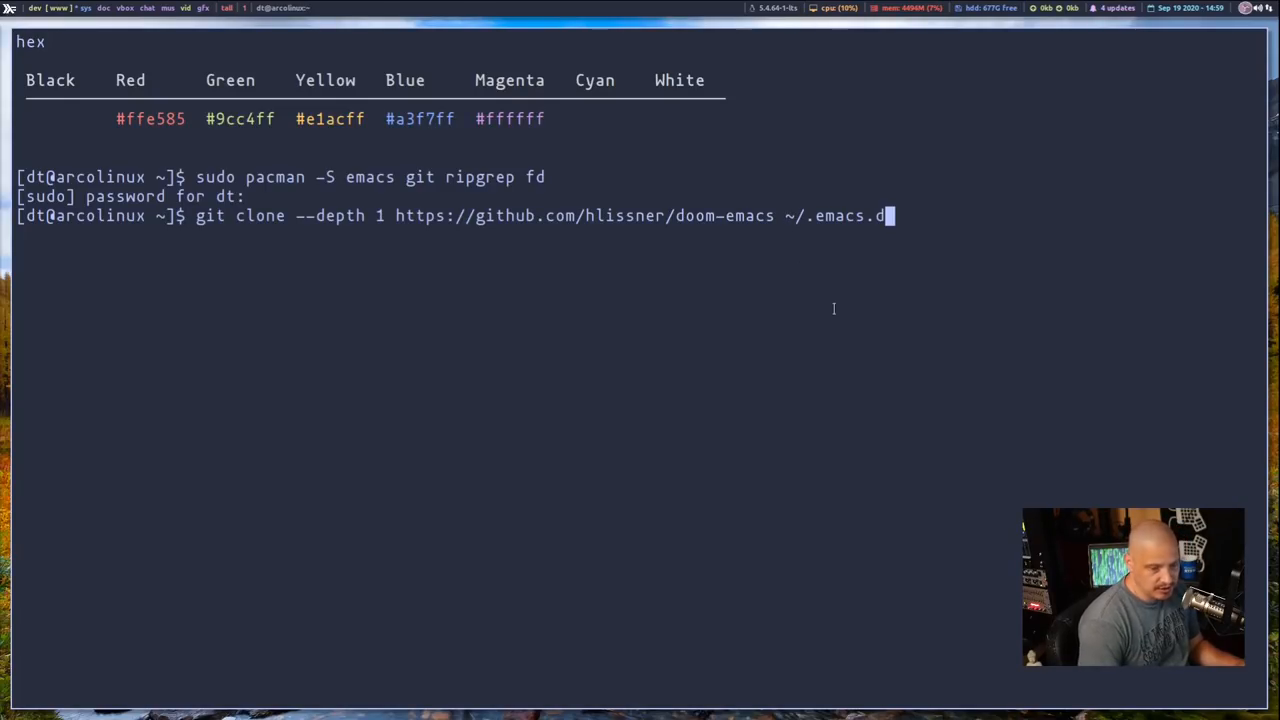
{"action": "mouse_move", "coordinate": [854, 296]}
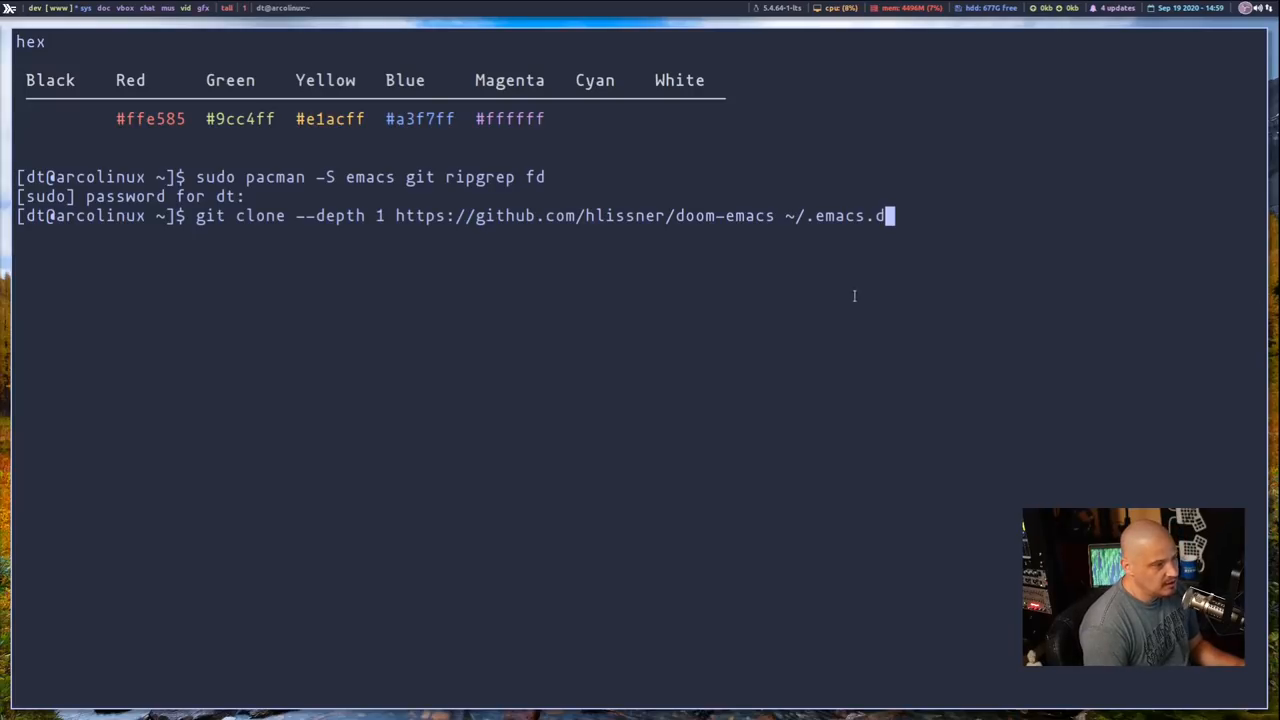
{"action": "mouse_move", "coordinate": [784, 236]}
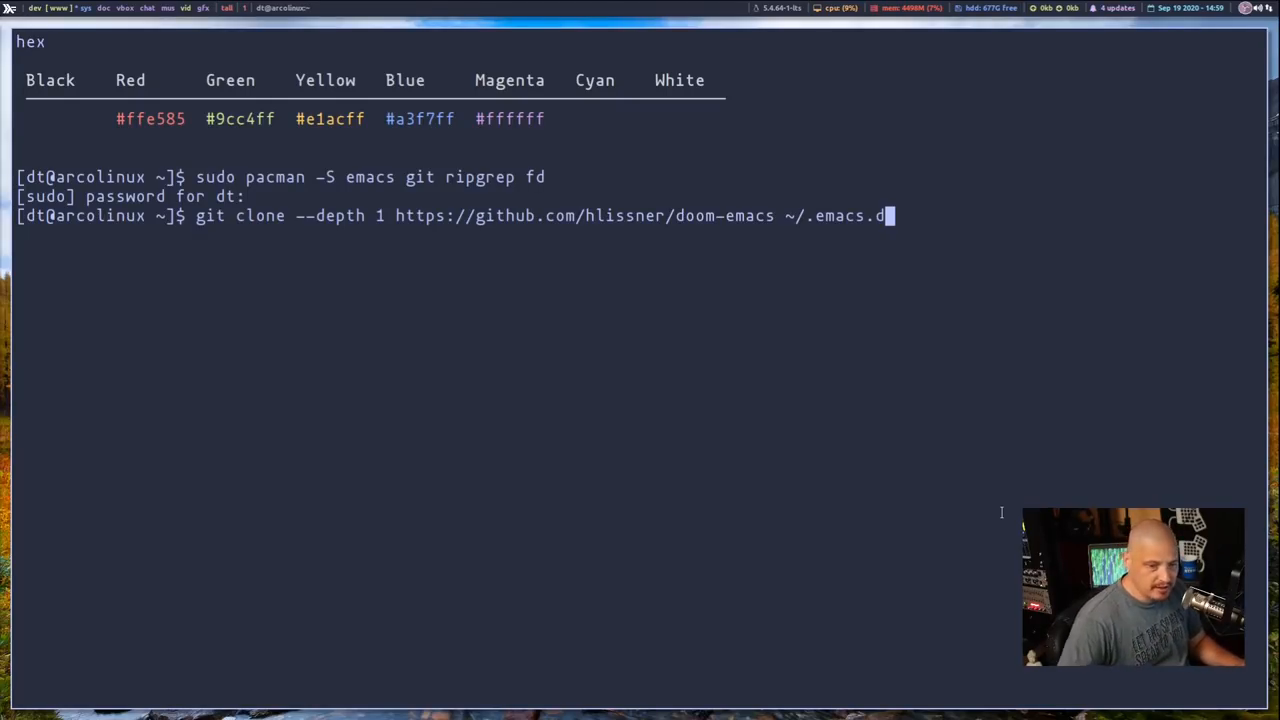
{"action": "key", "text": "Return"}
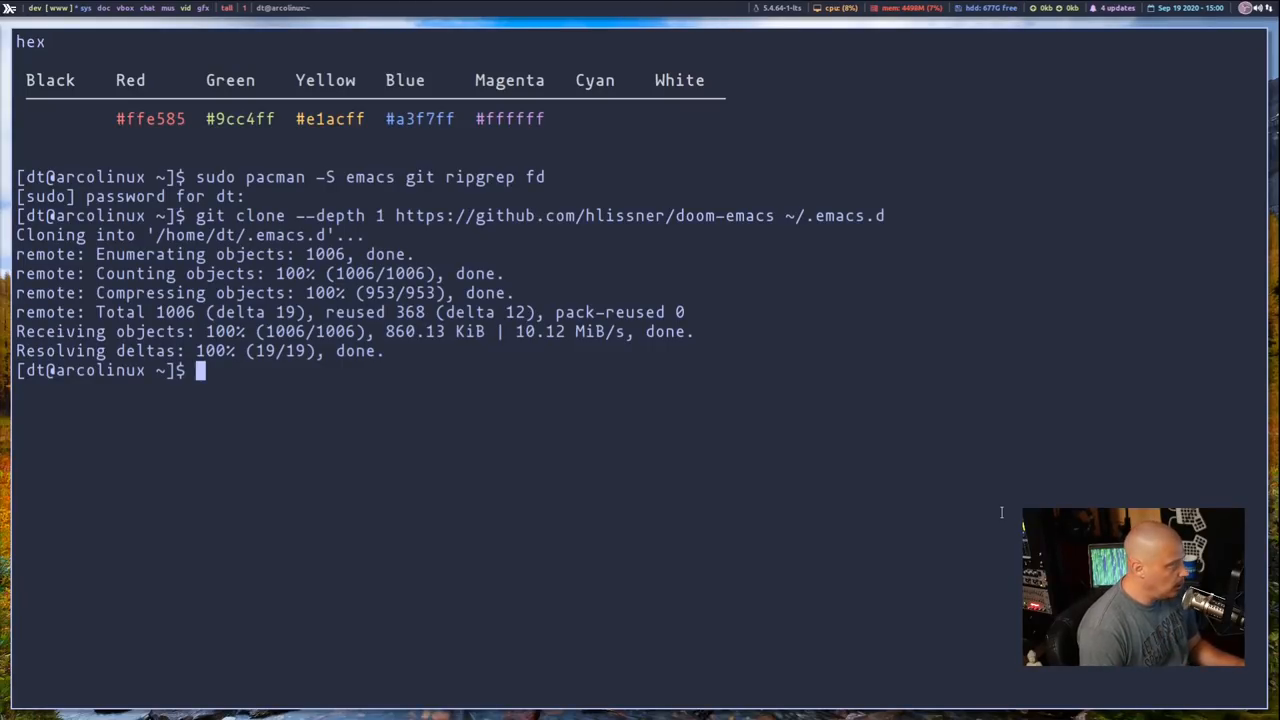
Run ~/.emacs.d/bin/doom install, answer y to both prompts, then launch emacs
{"action": "type", "text": ".emacs.d/"}
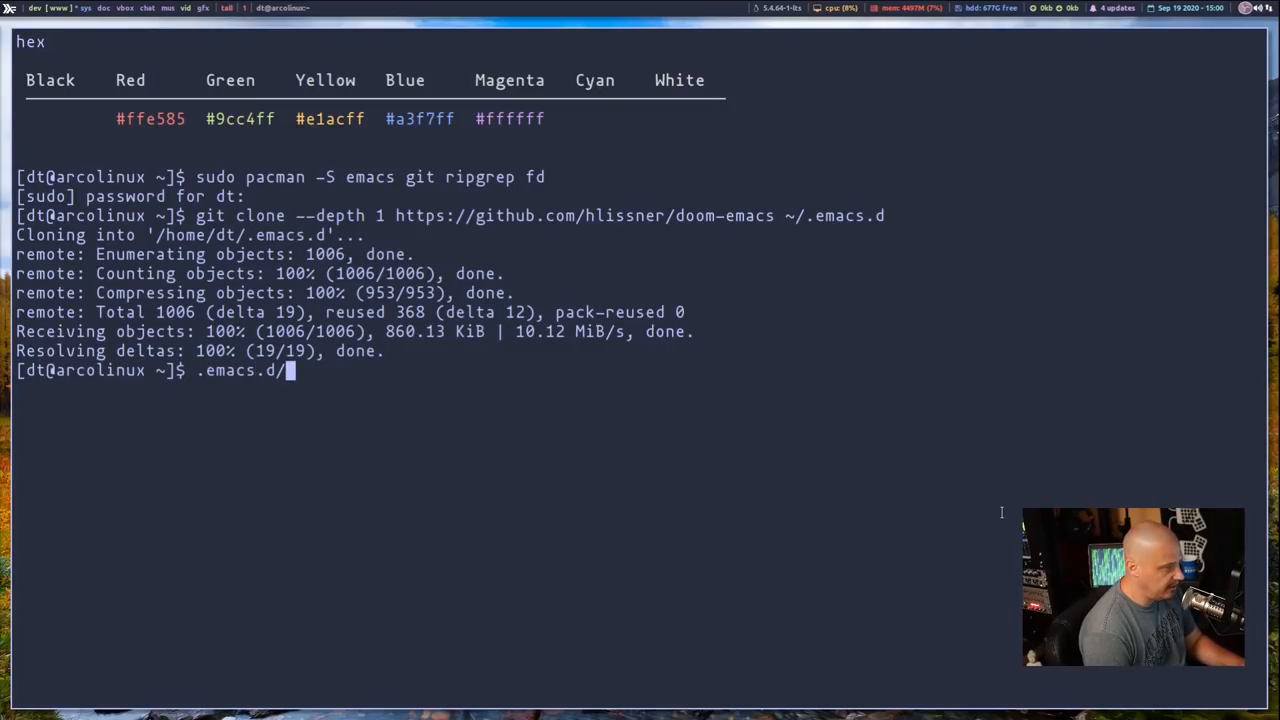
{"action": "type", "text": "bin/doom"}
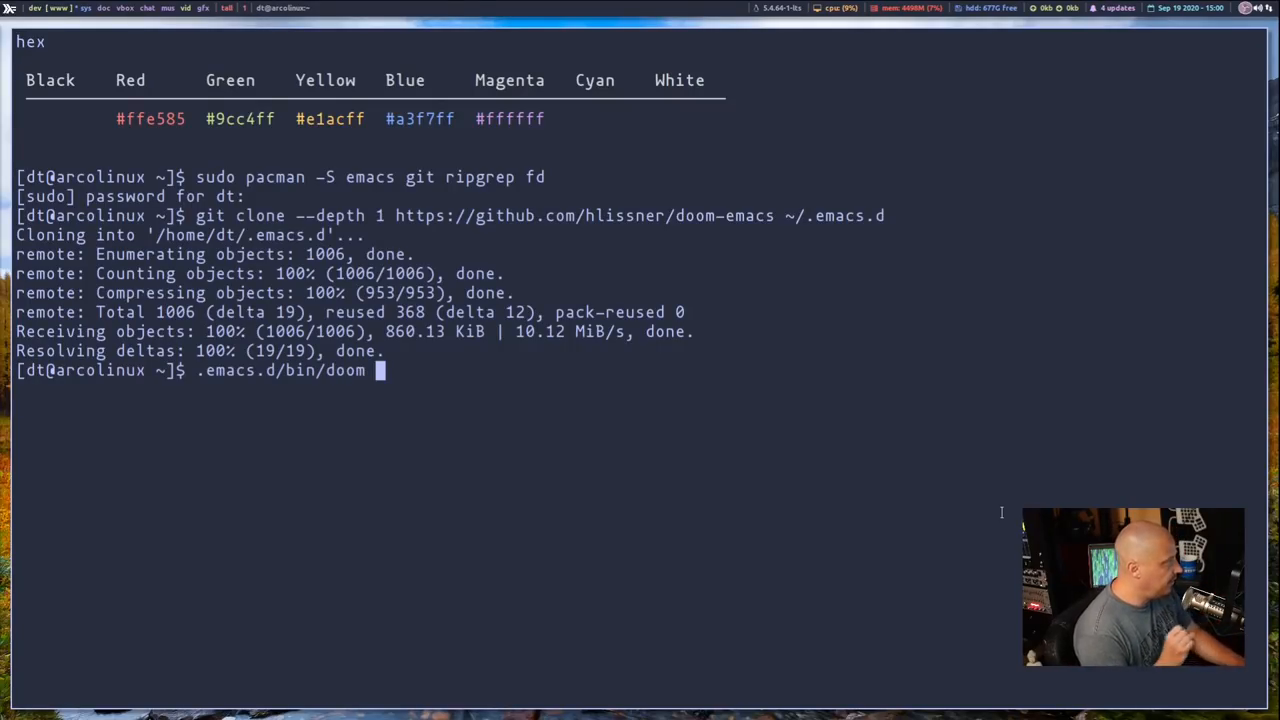
{"action": "type", "text": "install"}
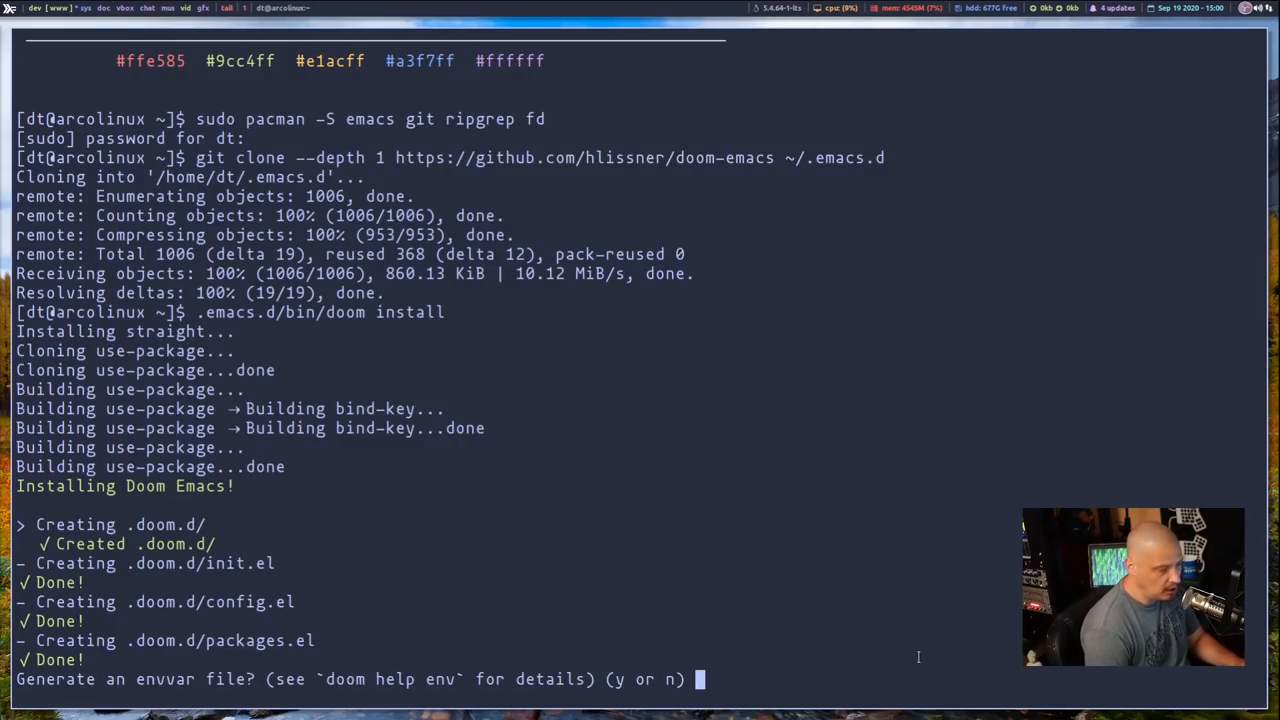
{"action": "type", "text": "y"}
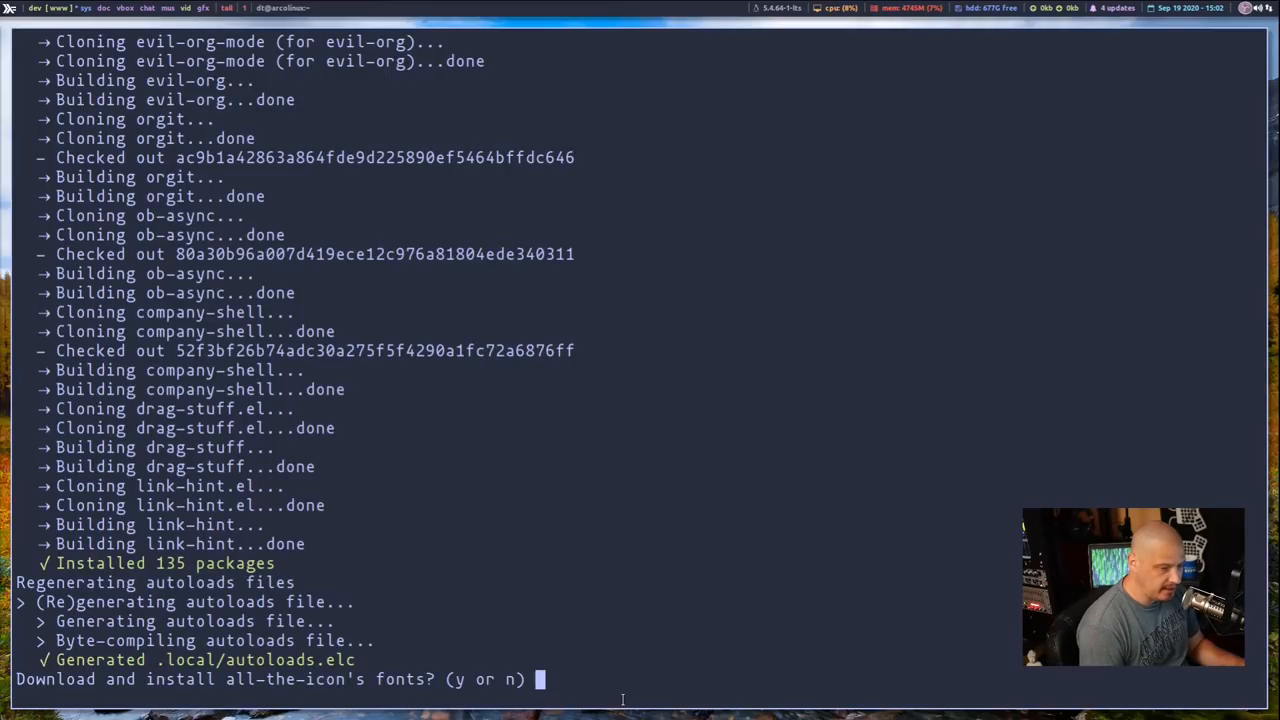
{"action": "type", "text": "y"}
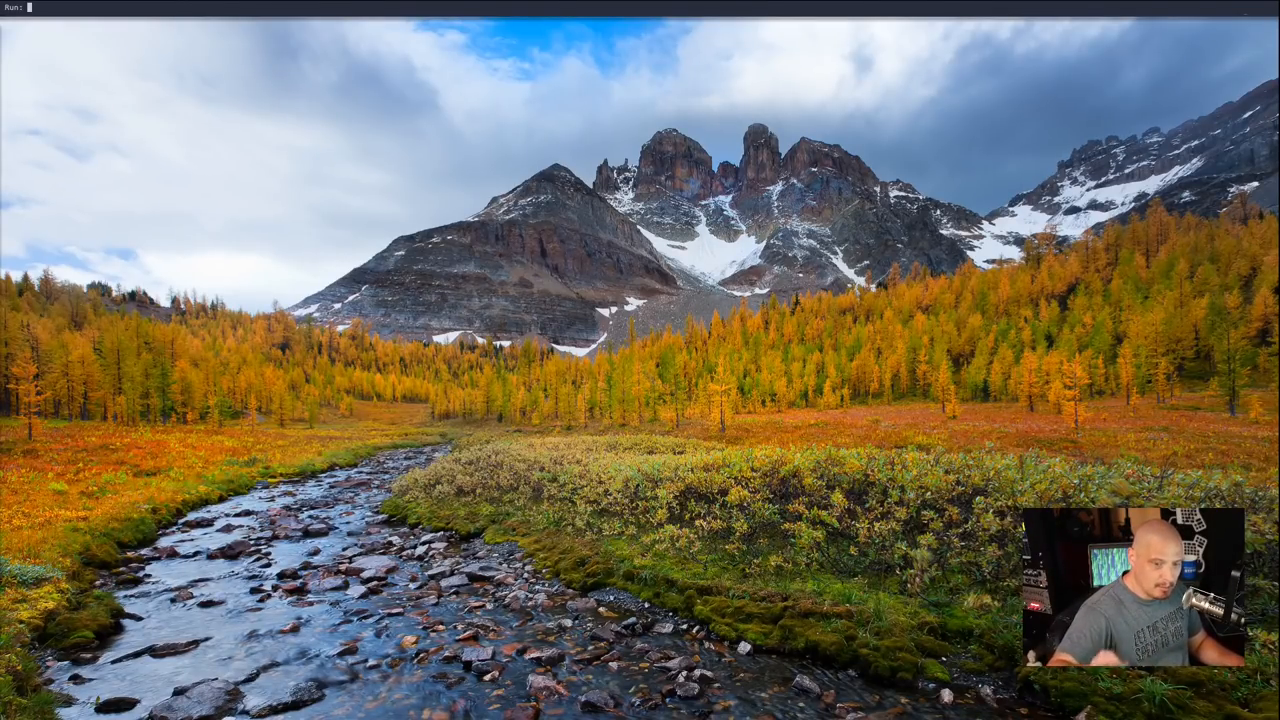
{"action": "type", "text": "emacs"}
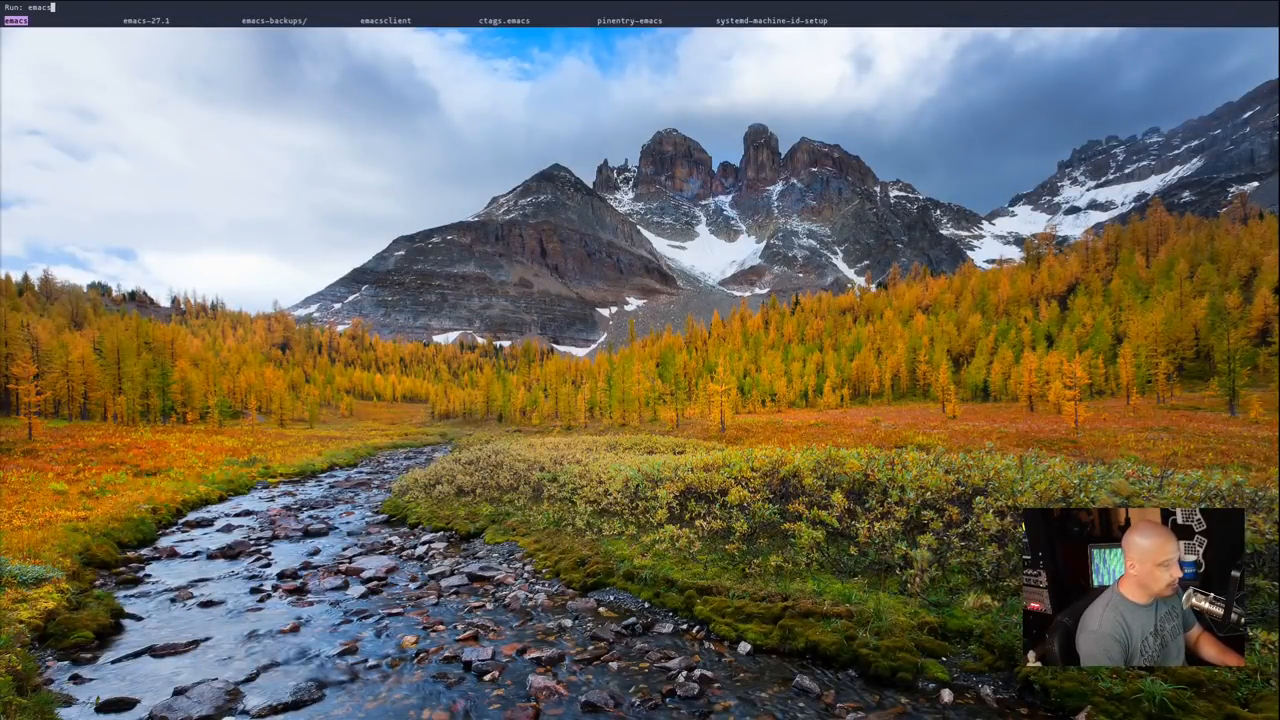
{"action": "key", "text": "Return"}
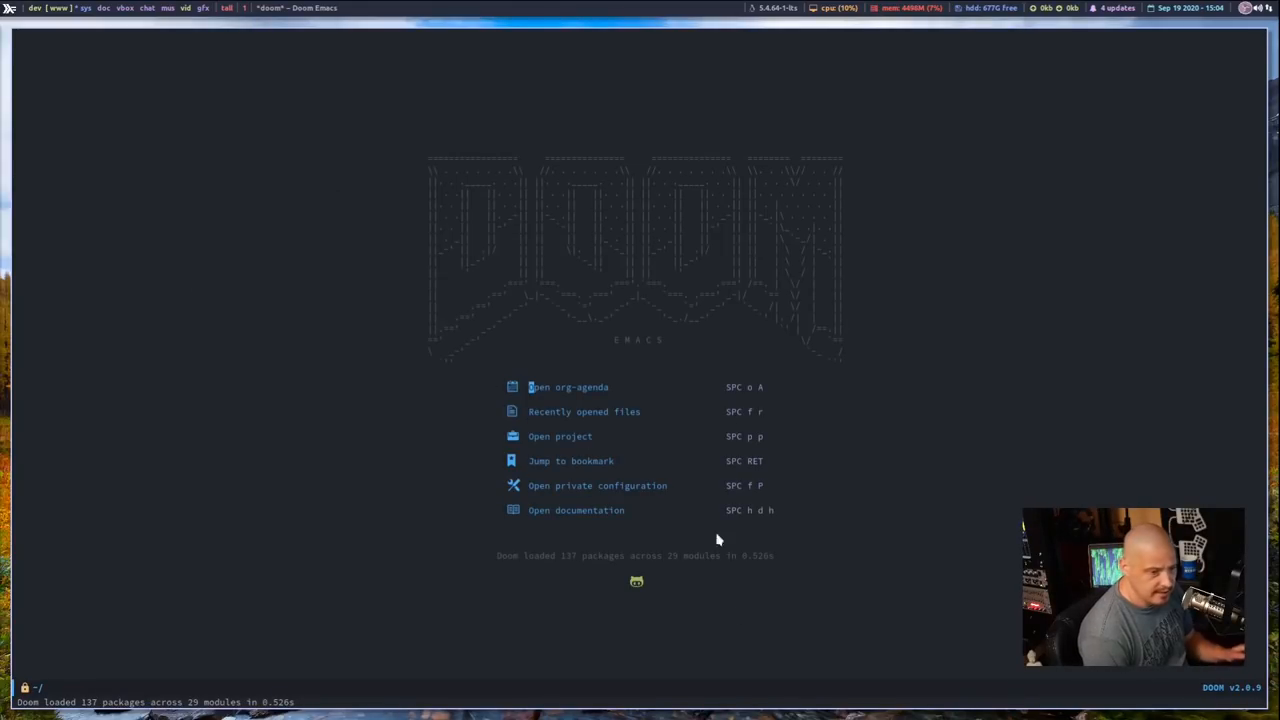
{"action": "mouse_move", "coordinate": [843, 686]}
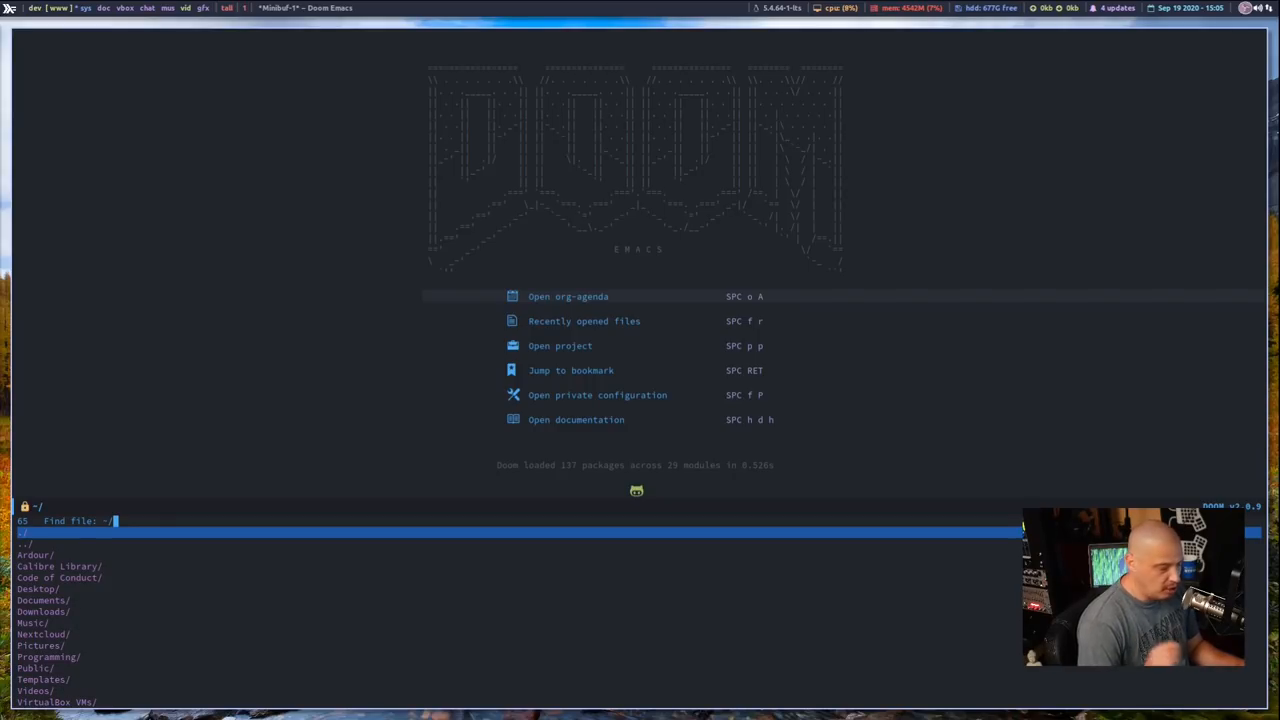
Open ~/Documents/org/doom-emacs-for-noobs.org from the Find file prompt
{"action": "type", "text": "Documents/"}
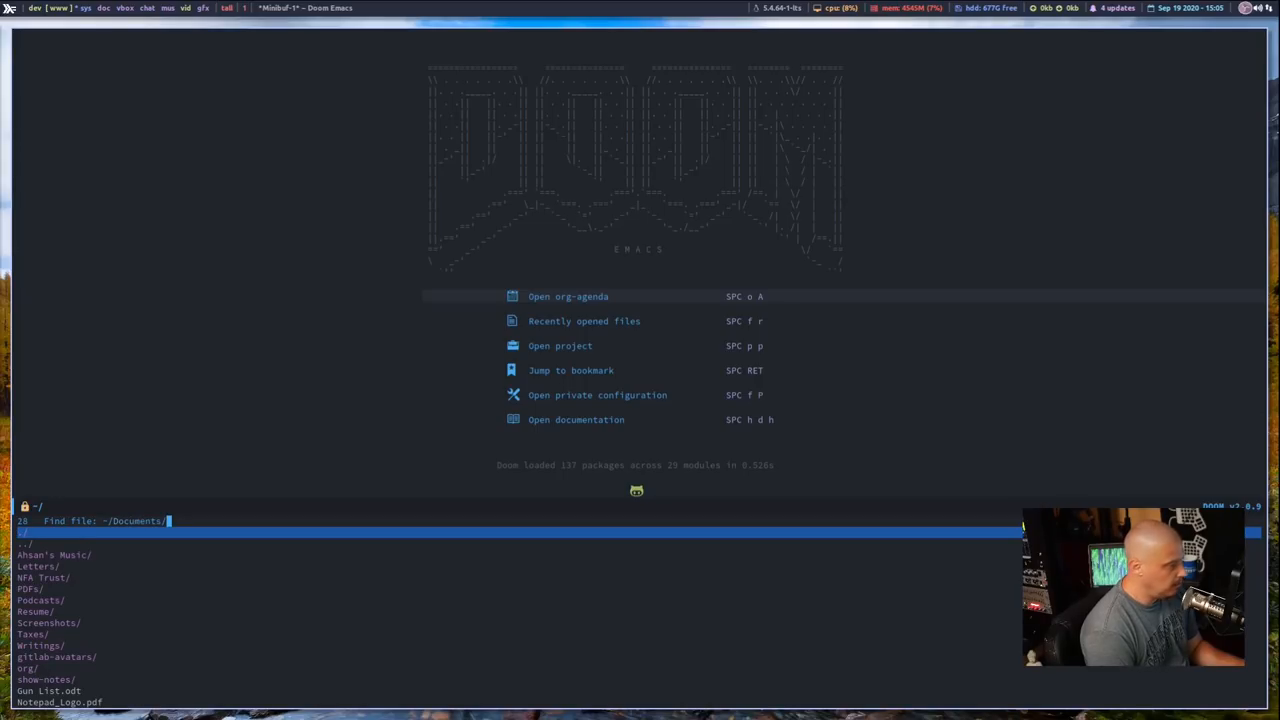
{"action": "type", "text": "org/"}
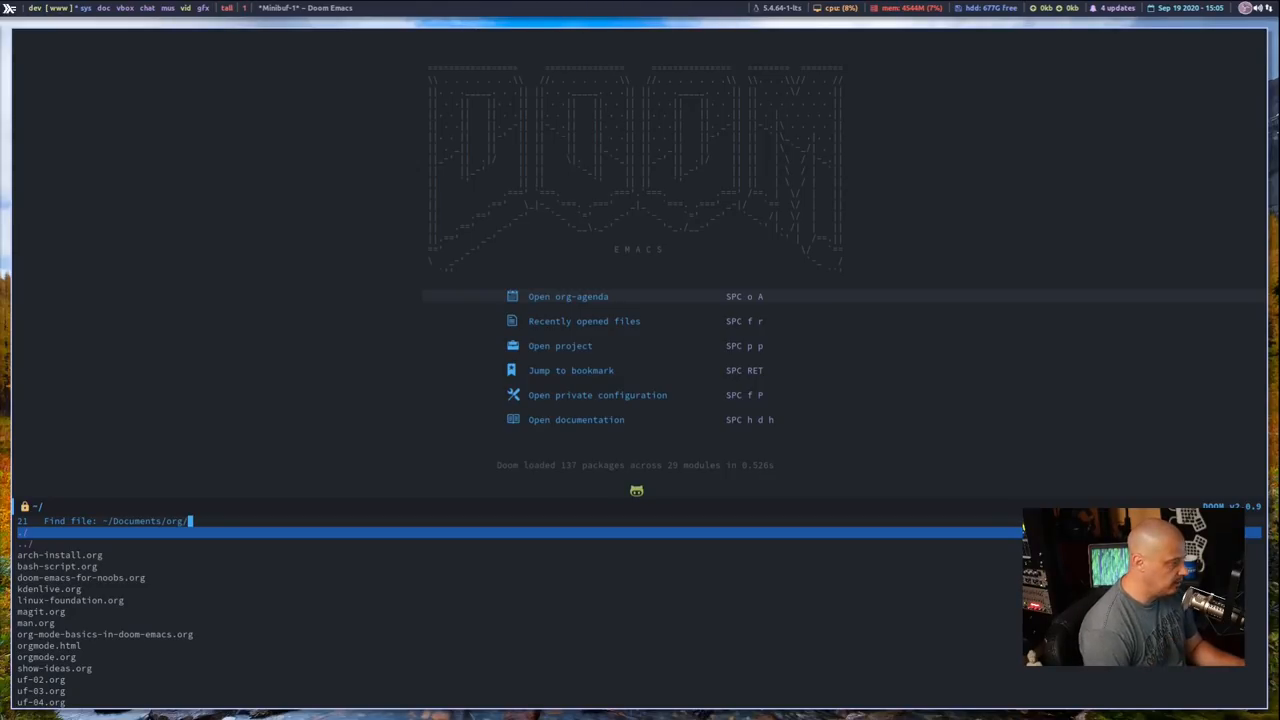
{"action": "type", "text": "doom"}
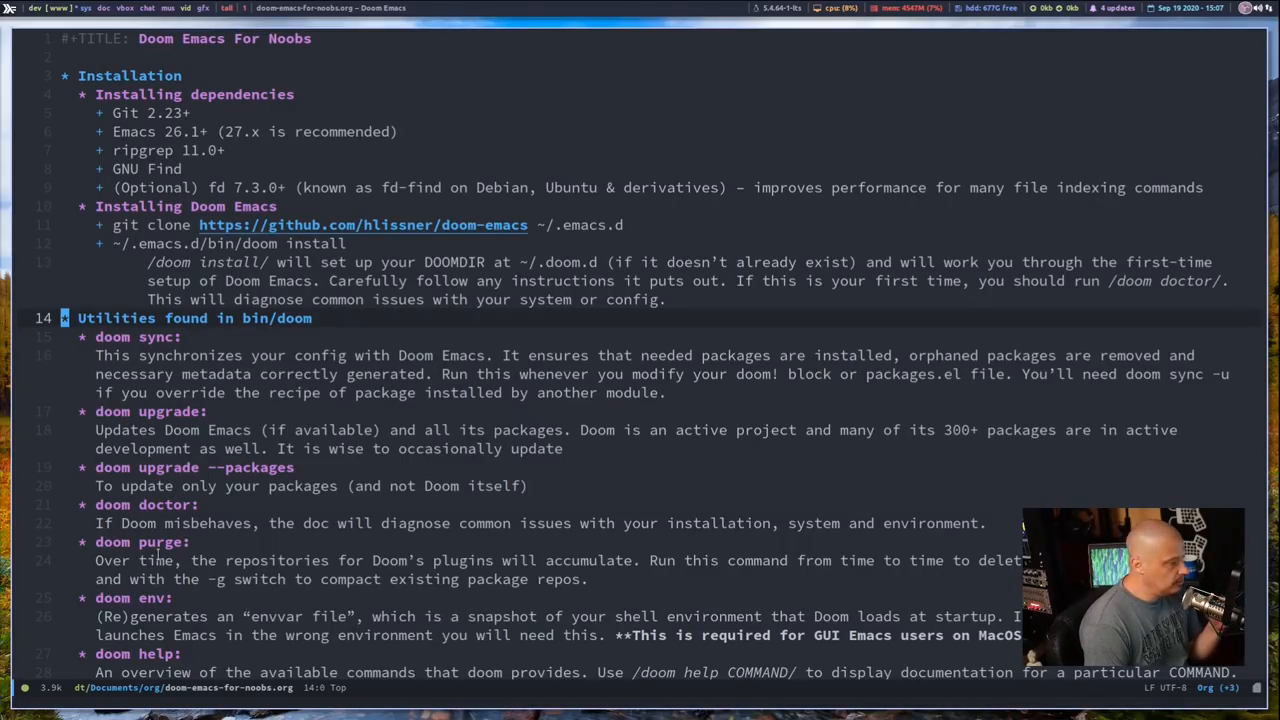
{"action": "scroll", "scroll_direction": "down", "scroll_amount": 3}
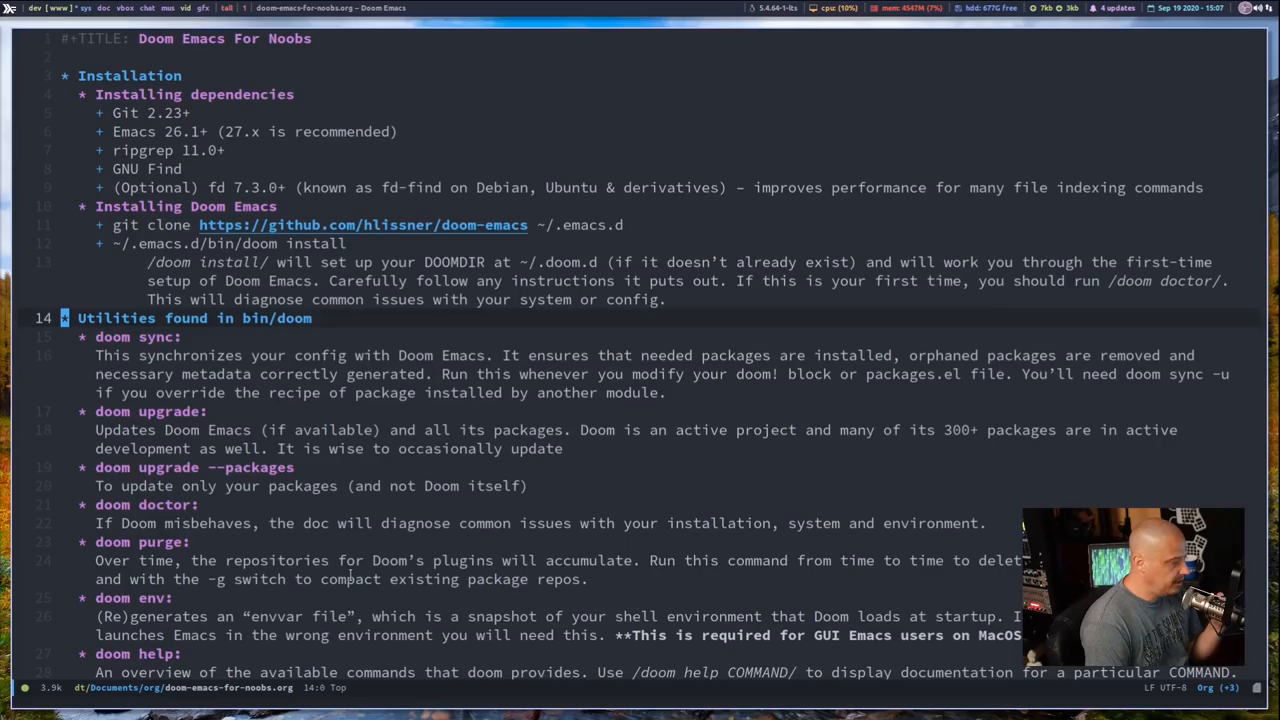
{"action": "scroll", "scroll_direction": "down", "scroll_amount": 3}
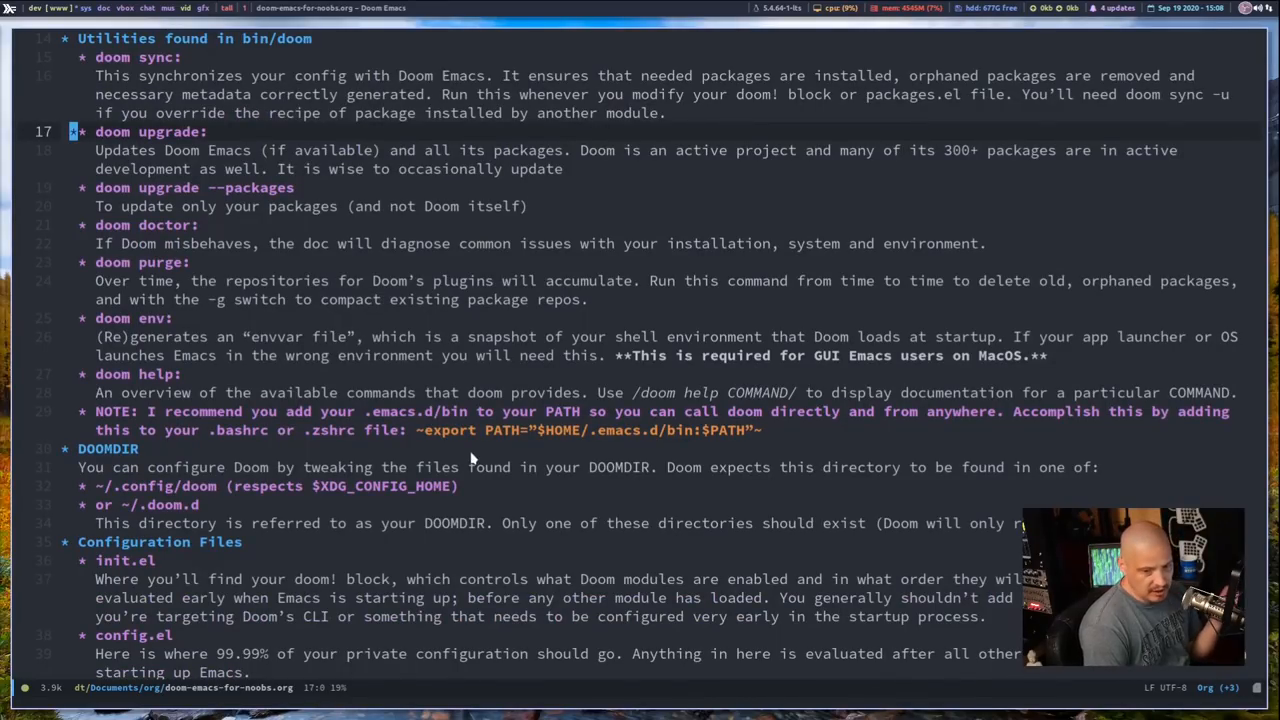
{"action": "mouse_move", "coordinate": [292, 558]}
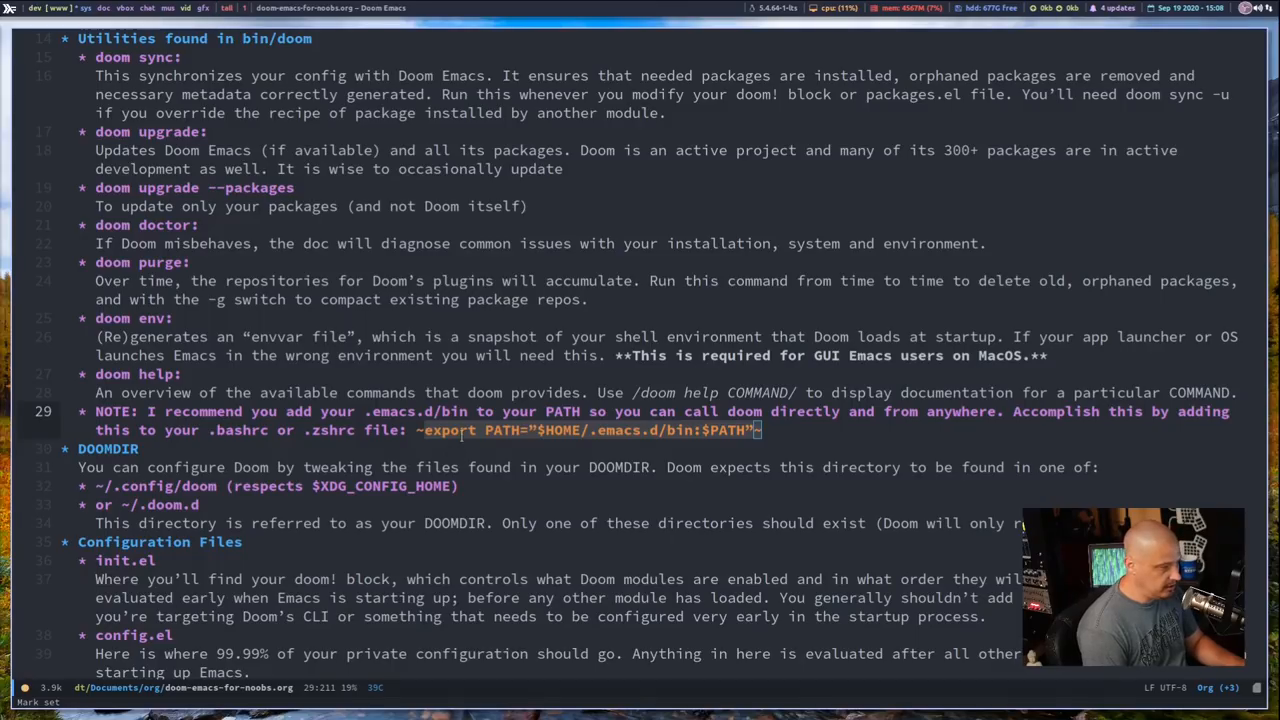
{"action": "mouse_move", "coordinate": [570, 450]}
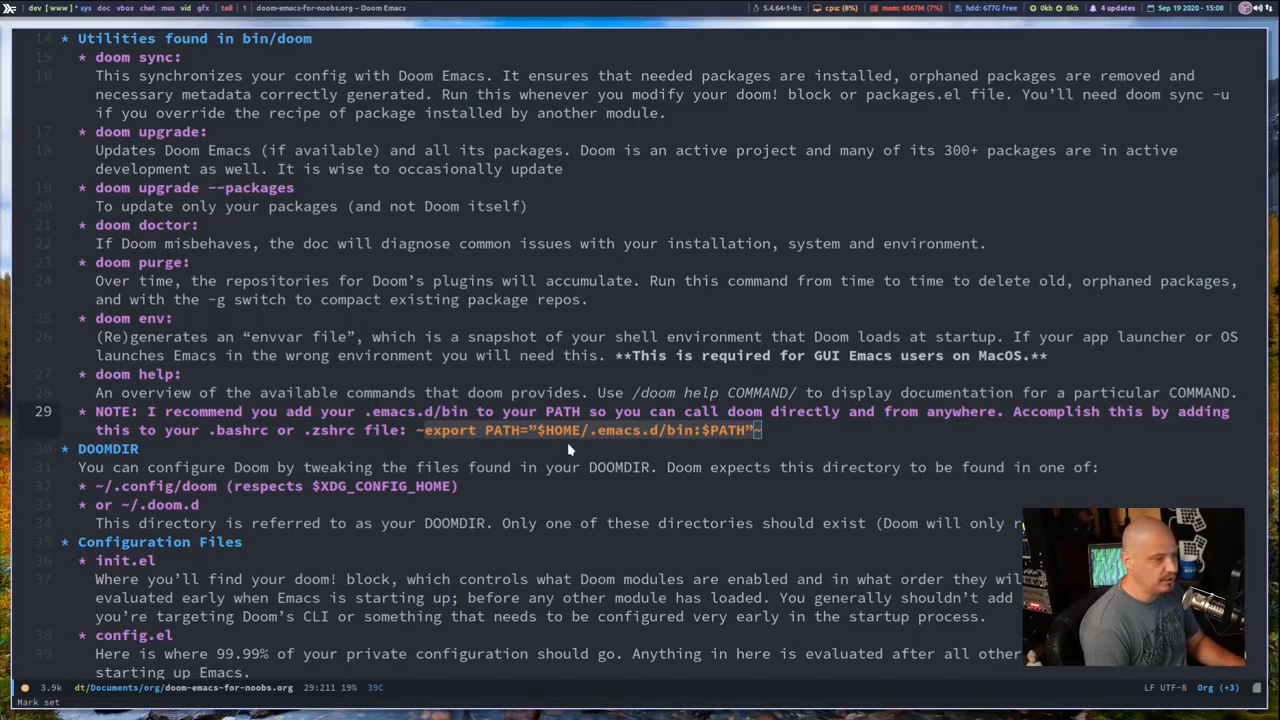
{"action": "mouse_move", "coordinate": [593, 461]}
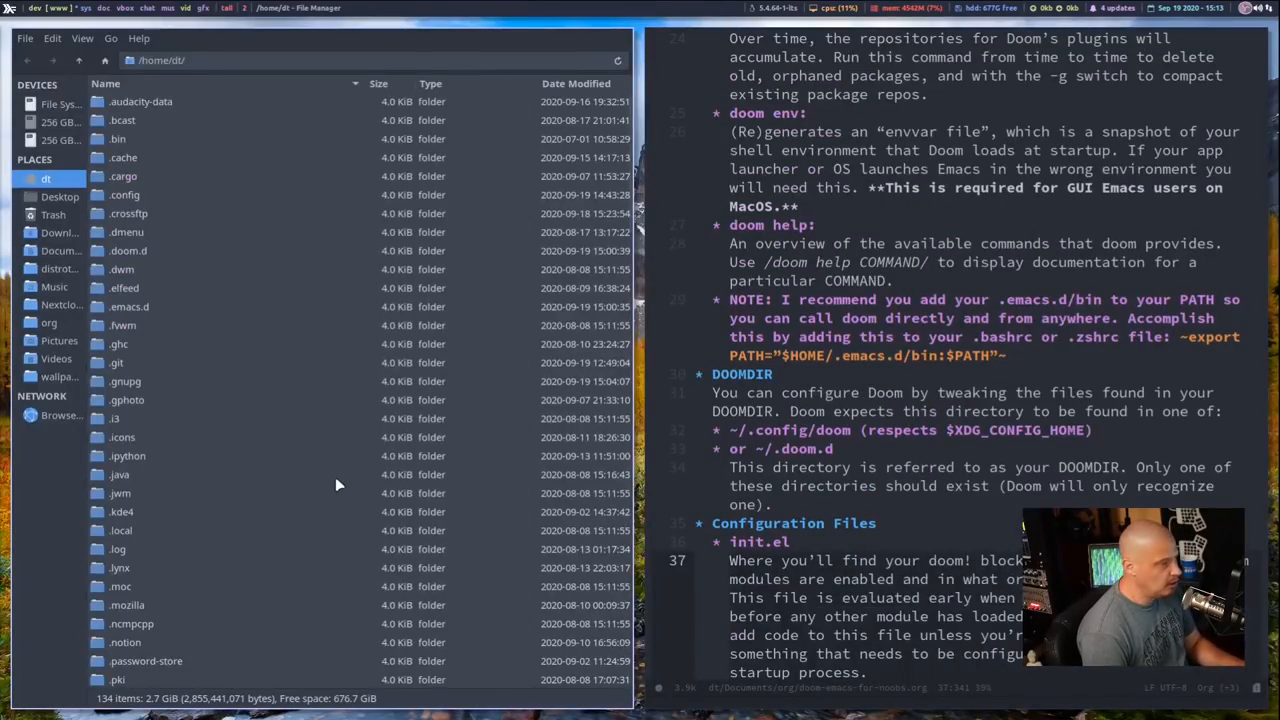
{"action": "mouse_move", "coordinate": [205, 390]}
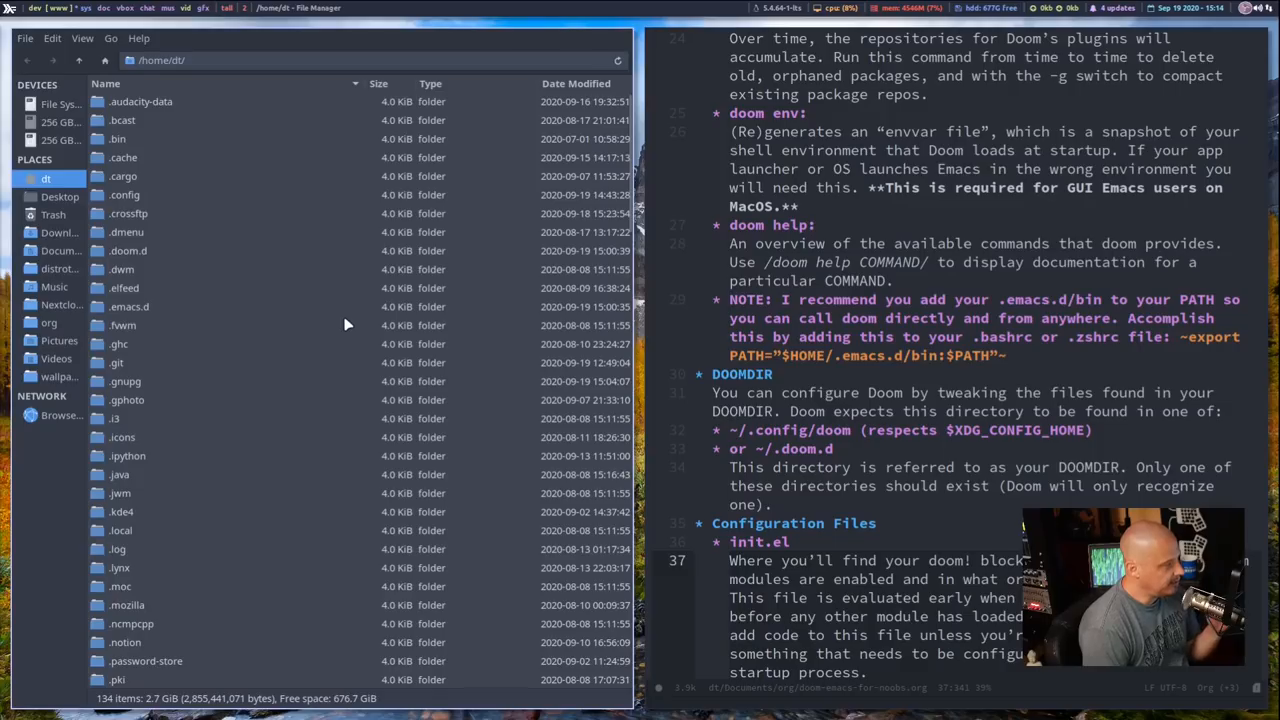
{"action": "mouse_move", "coordinate": [205, 355]}
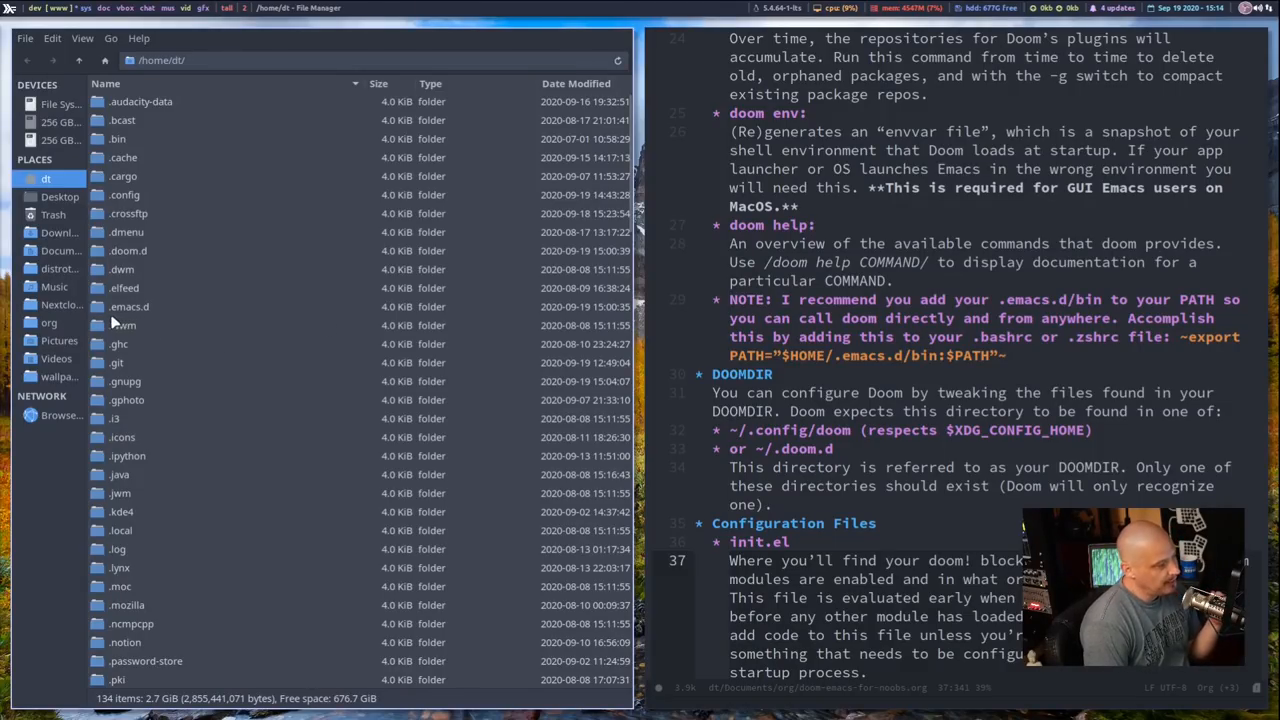
Open ~/.emacs.d, then return home and open the ~/.doom.d folder
{"action": "left_click", "coordinate": [129, 306]}
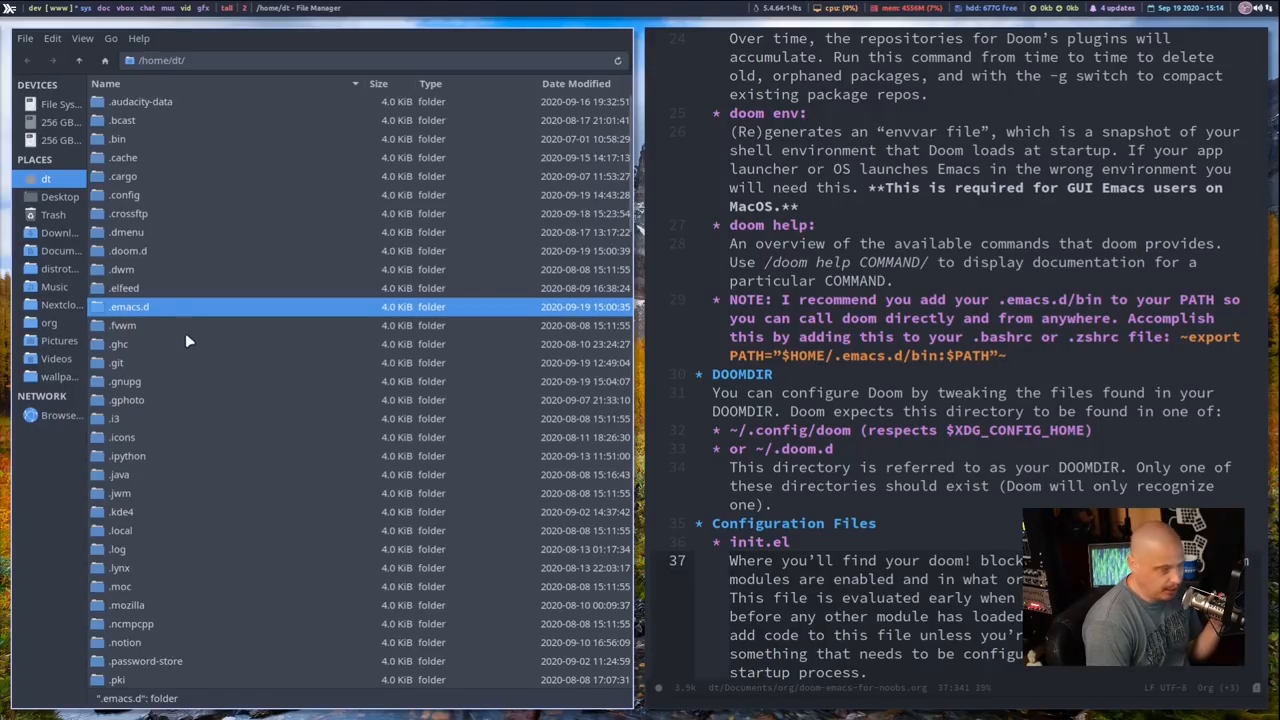
{"action": "mouse_move", "coordinate": [155, 315]}
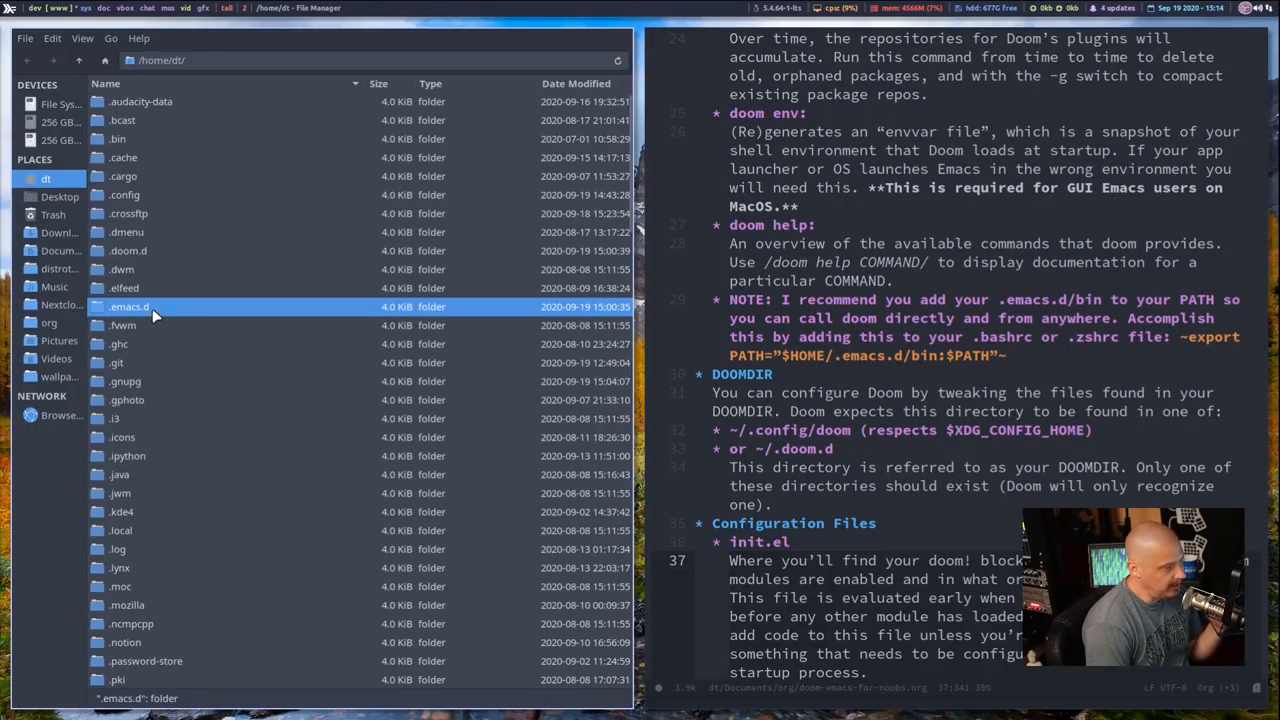
{"action": "double_click", "coordinate": [128, 306]}
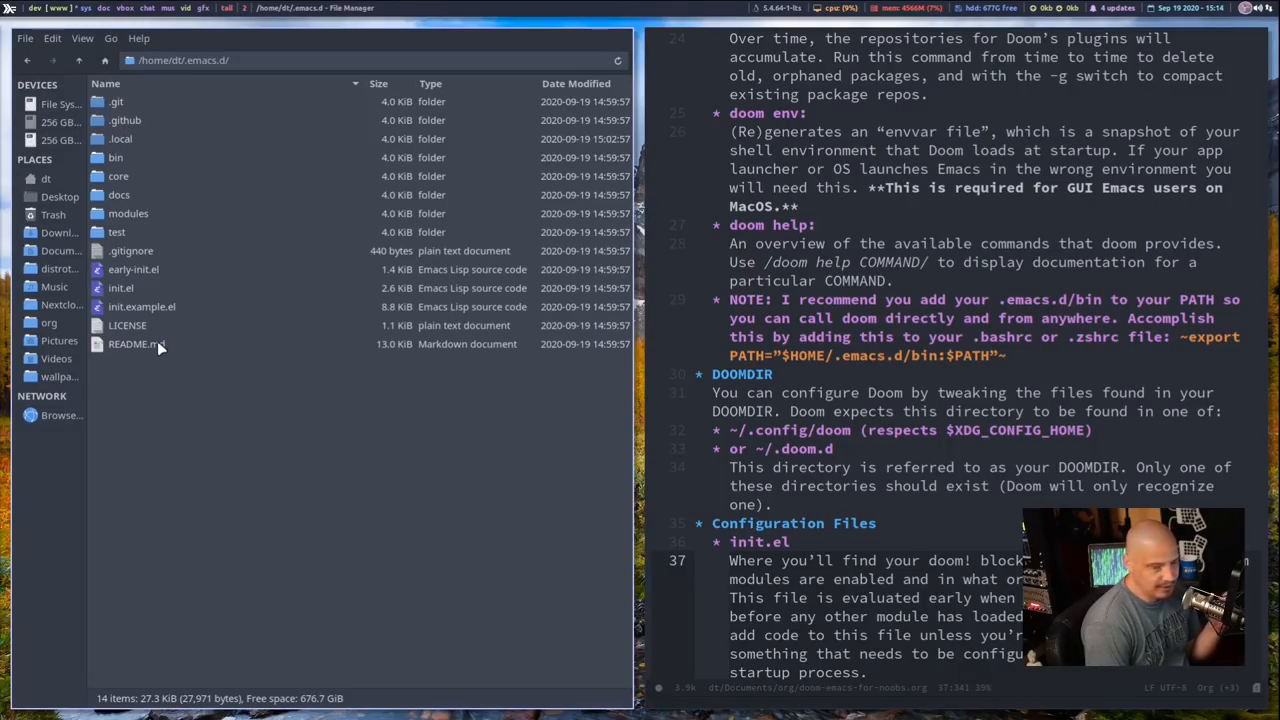
{"action": "mouse_move", "coordinate": [80, 62]}
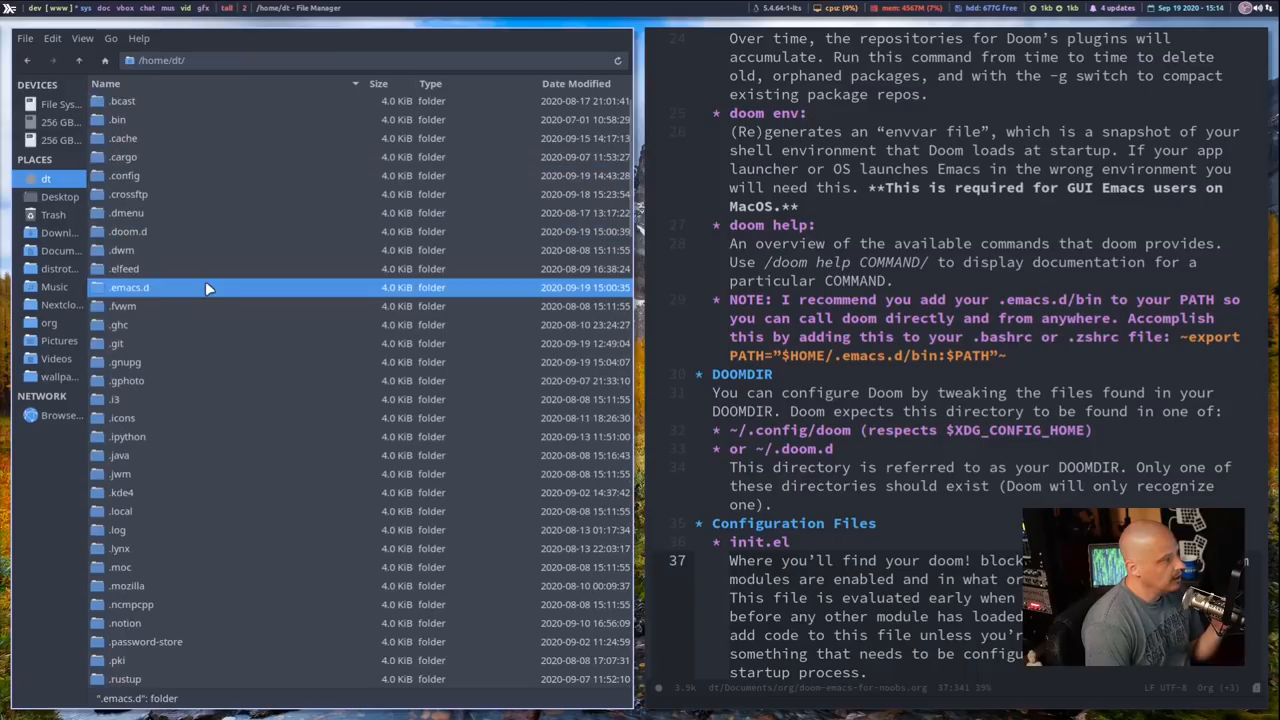
{"action": "left_click", "coordinate": [128, 231]}
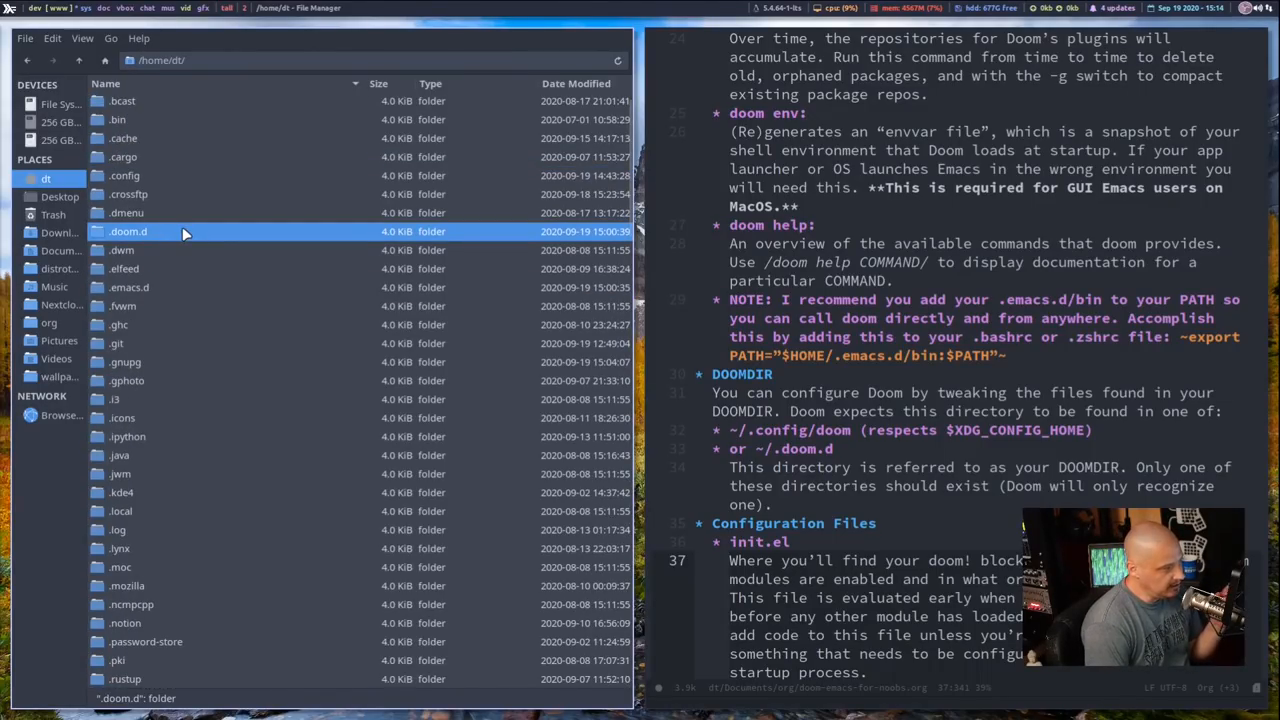
{"action": "double_click", "coordinate": [127, 231]}
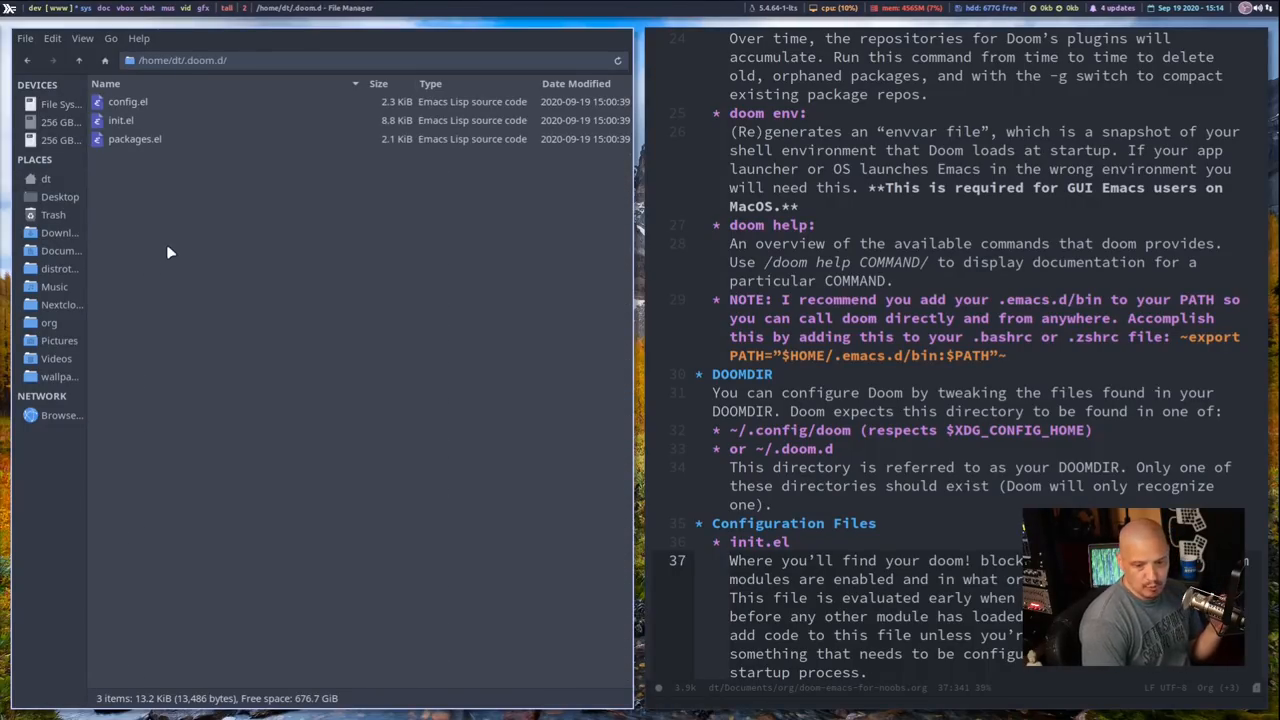
{"action": "mouse_move", "coordinate": [205, 268]}
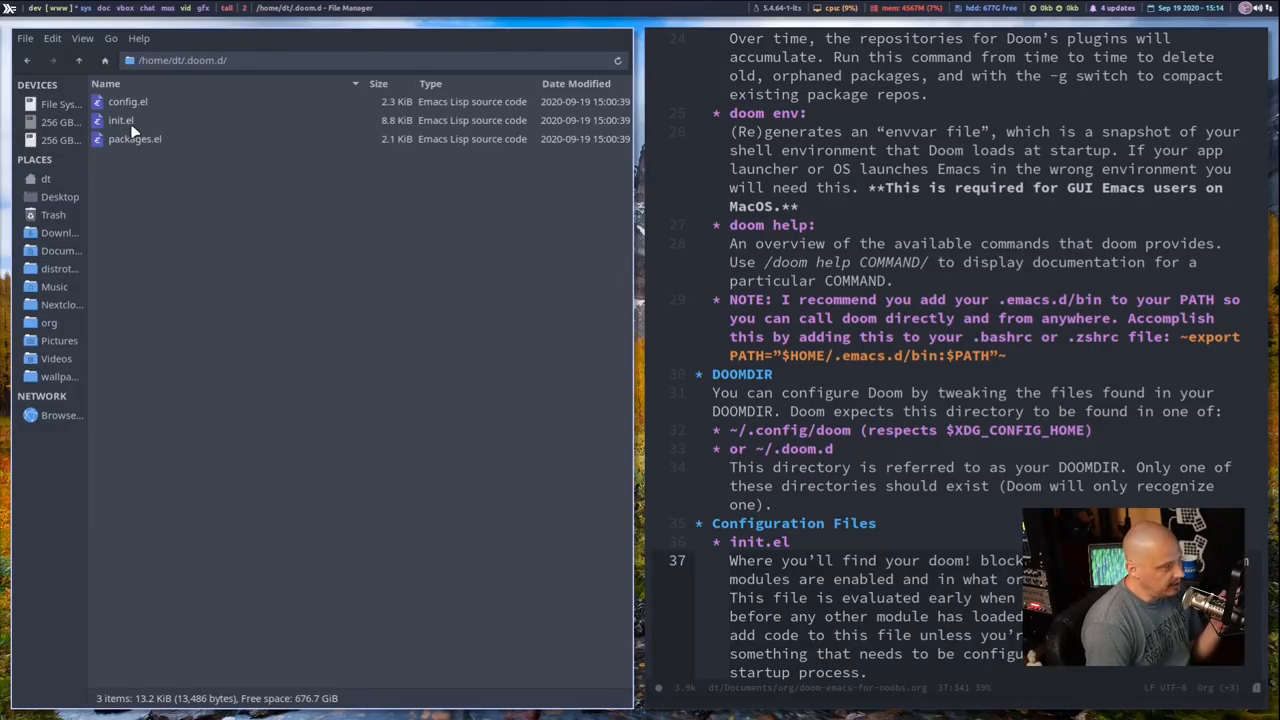
{"action": "mouse_move", "coordinate": [147, 195]}
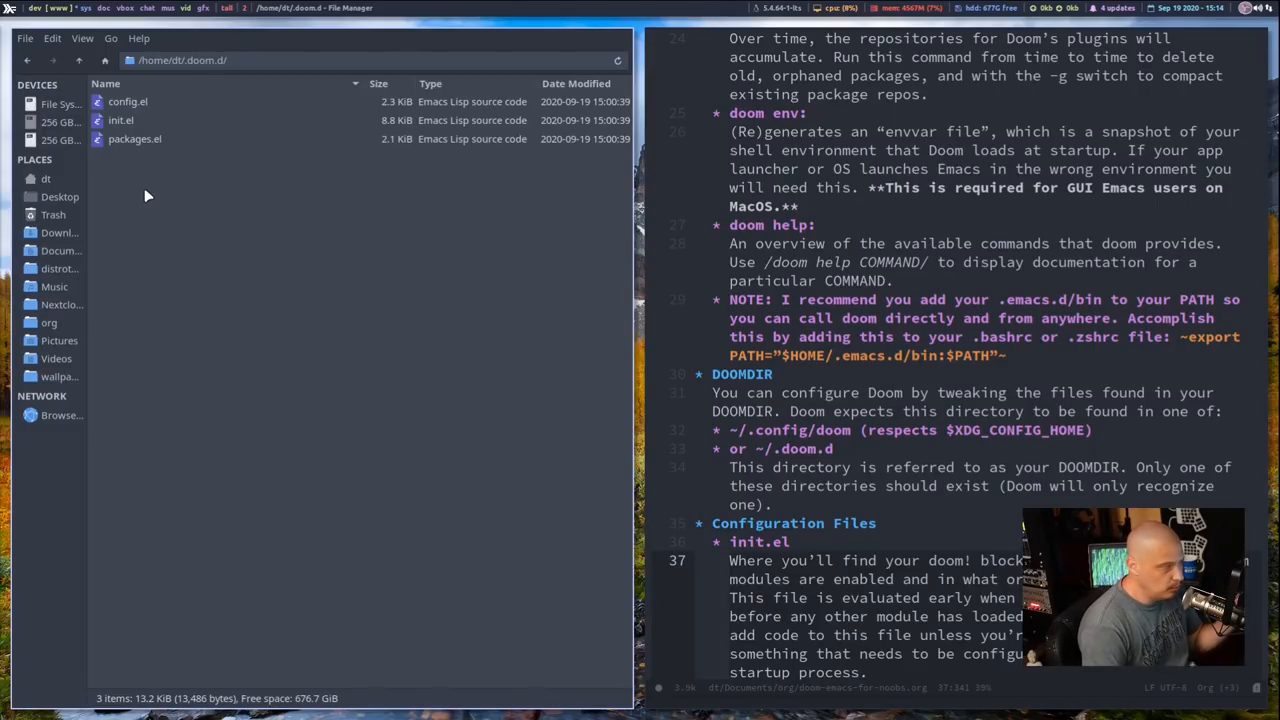
{"action": "mouse_move", "coordinate": [210, 305]}
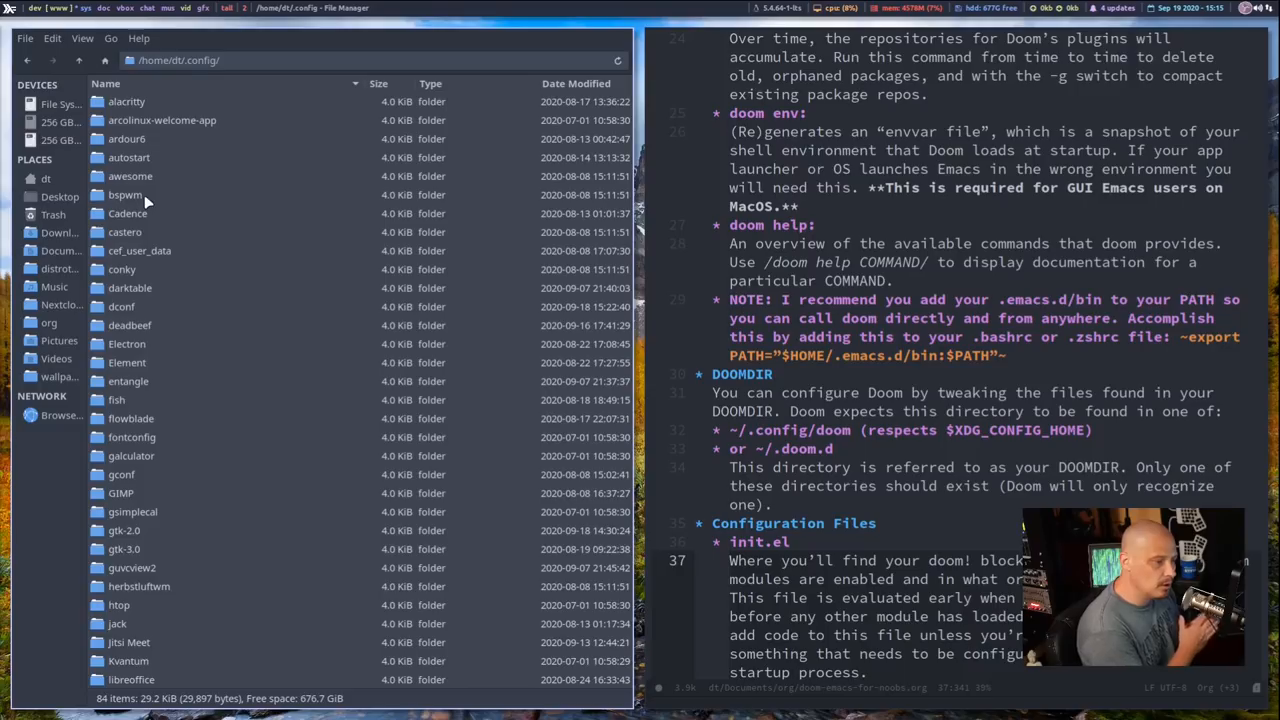
{"action": "mouse_move", "coordinate": [158, 190]}
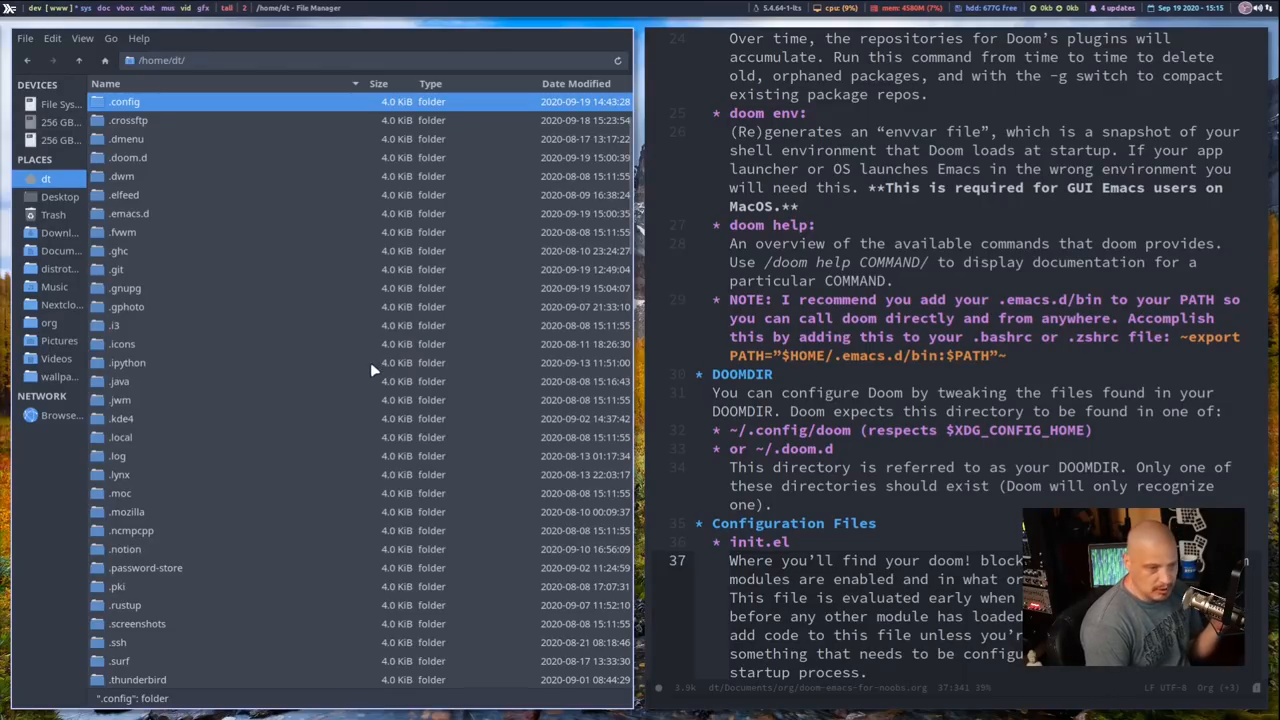
Select the .emacs.d folder in the home folder listing
{"action": "left_click", "coordinate": [129, 213]}
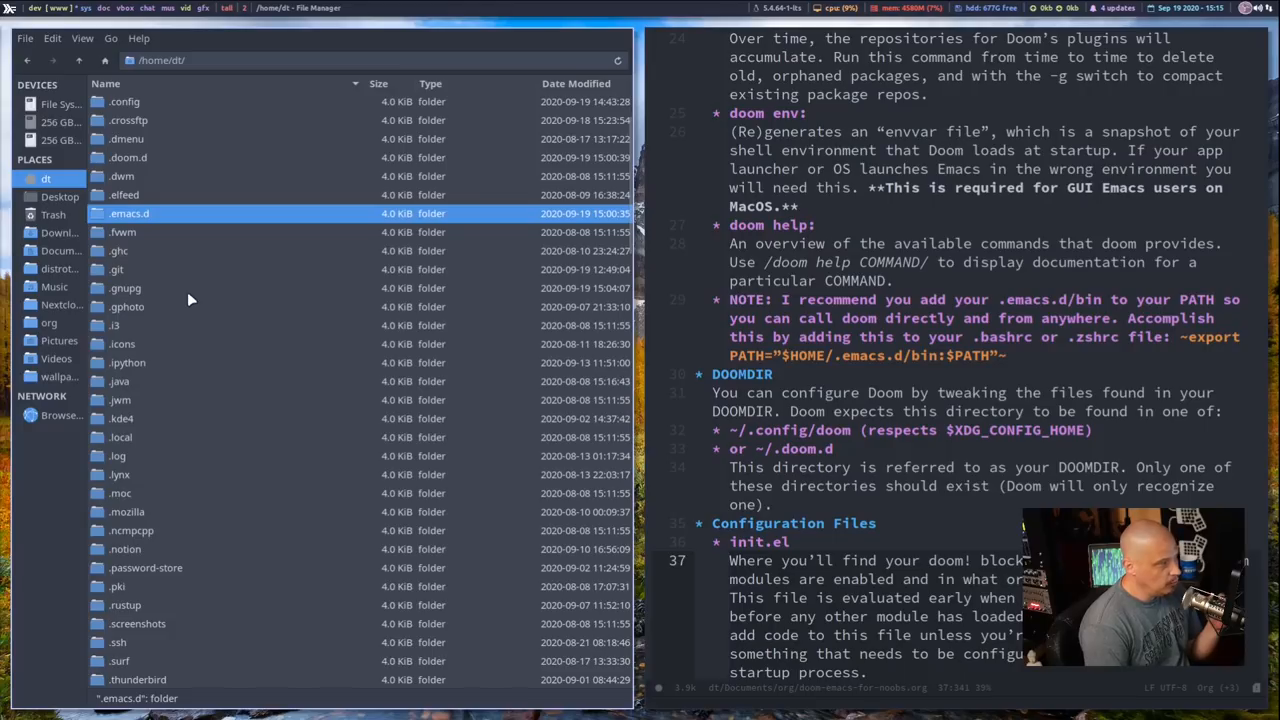
{"action": "mouse_move", "coordinate": [153, 157]}
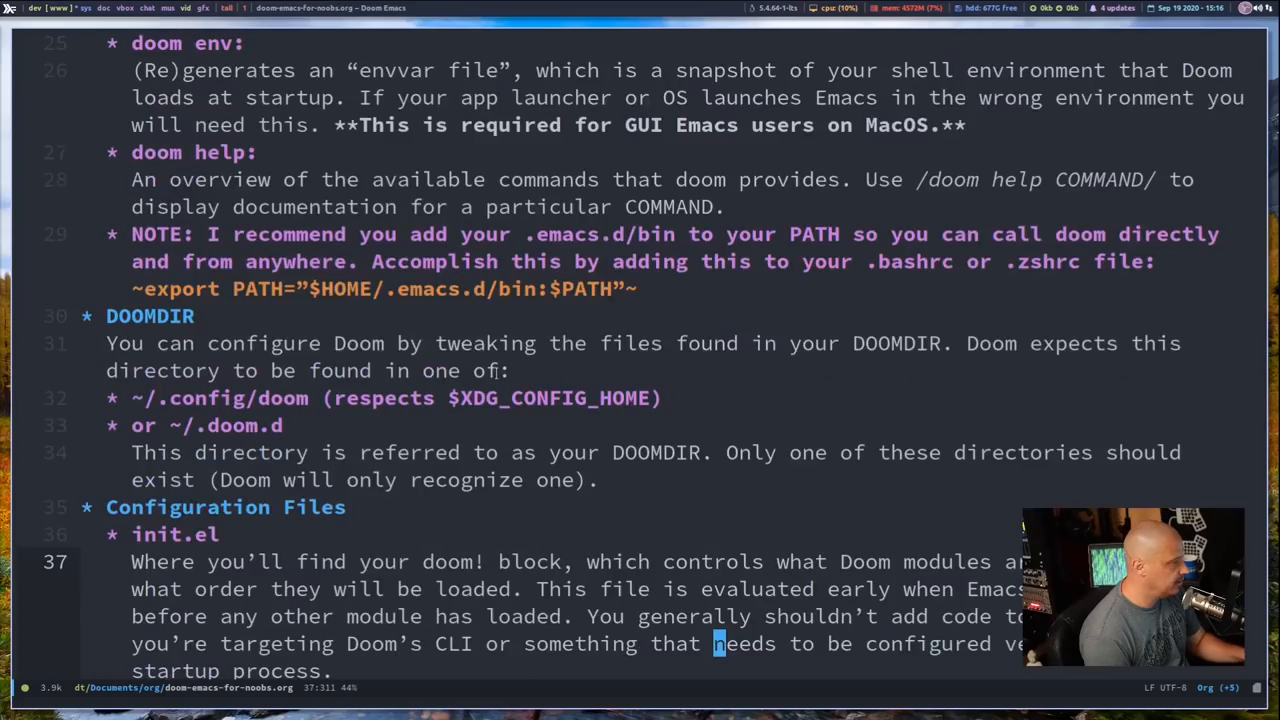
Scroll the notes down to the config.el and packages.el sections
{"action": "scroll", "scroll_direction": "down", "scroll_amount": 3}
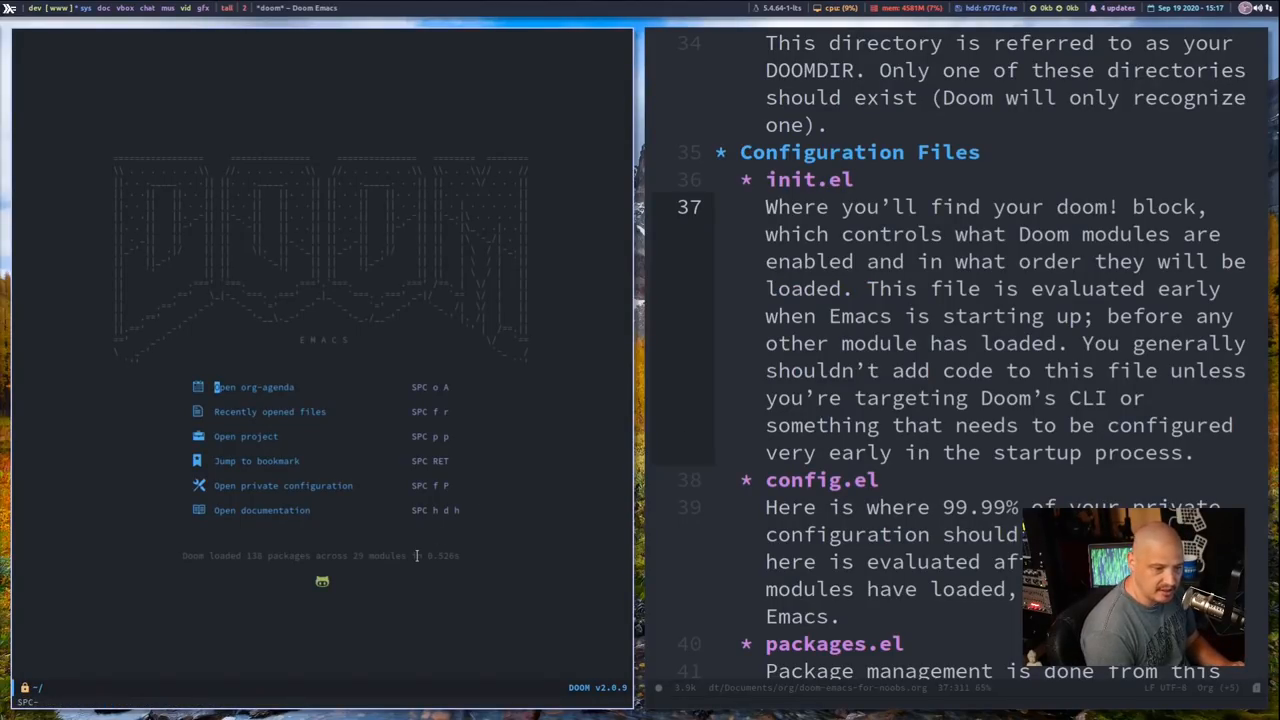
Find and open ~/.doom.d/init.el with SPC f f
{"action": "key", "text": "SPC f f"}
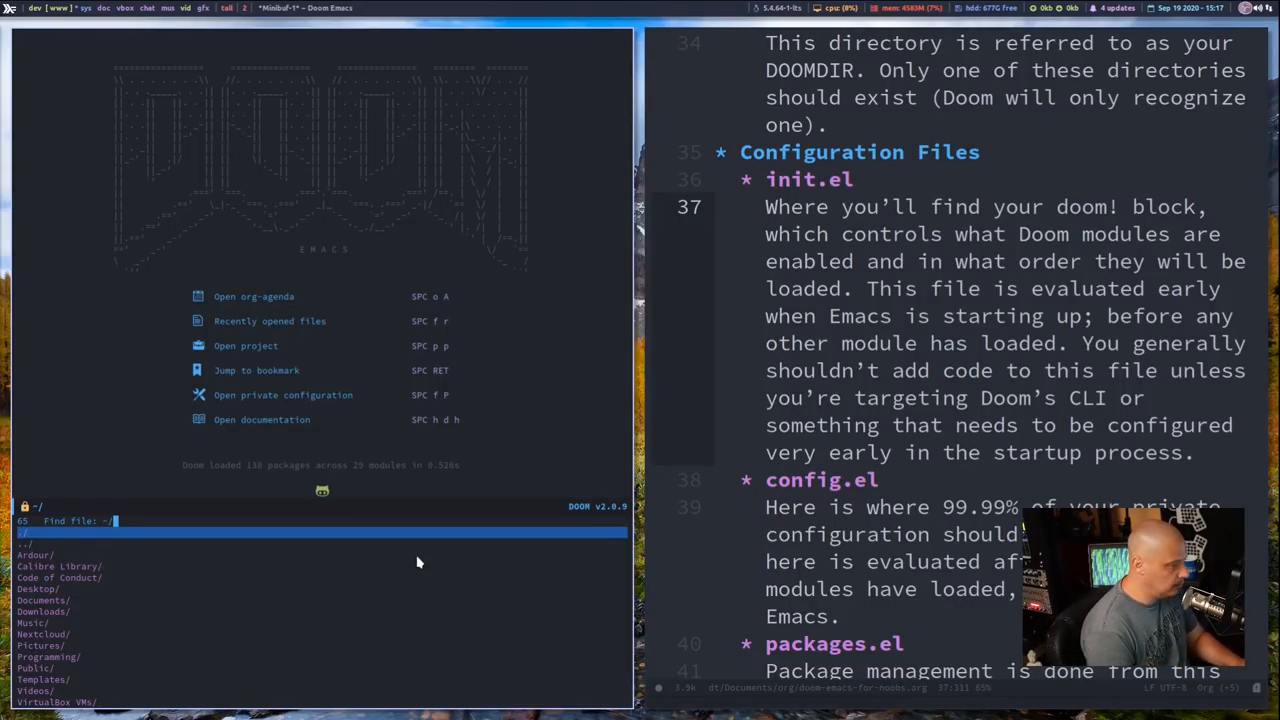
{"action": "type", "text": ".doom.d/"}
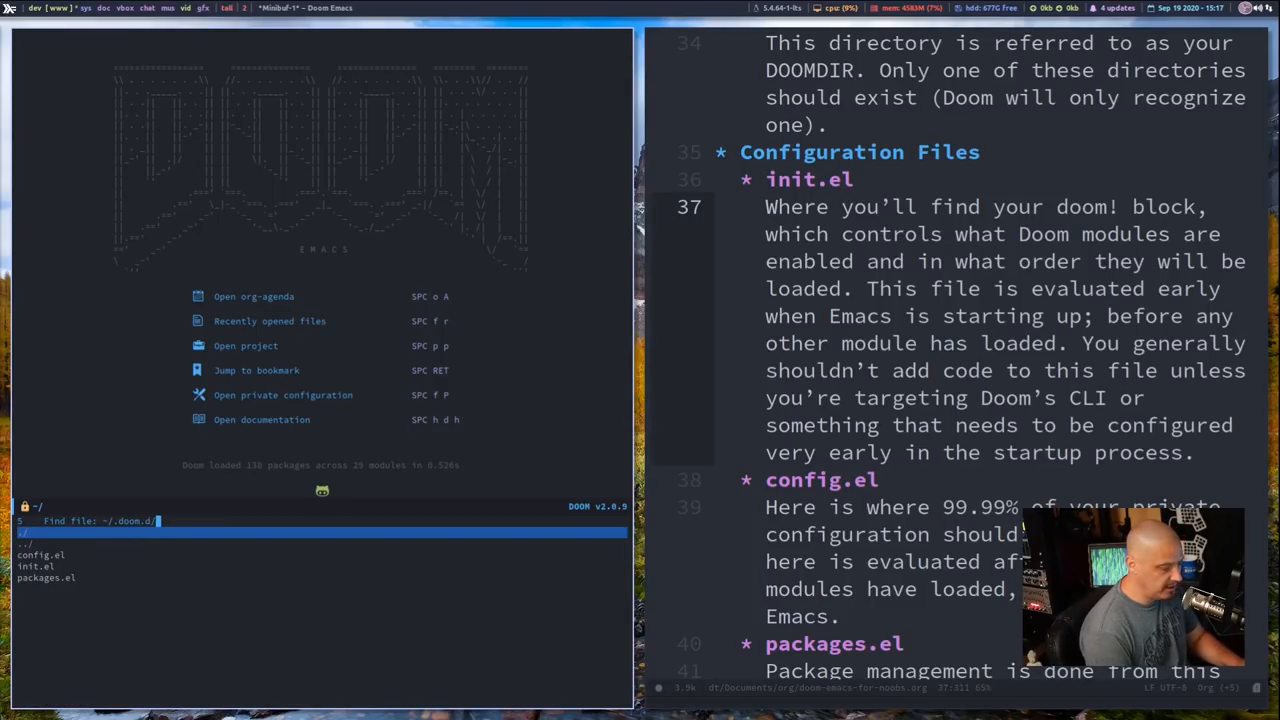
{"action": "type", "text": "init.el"}
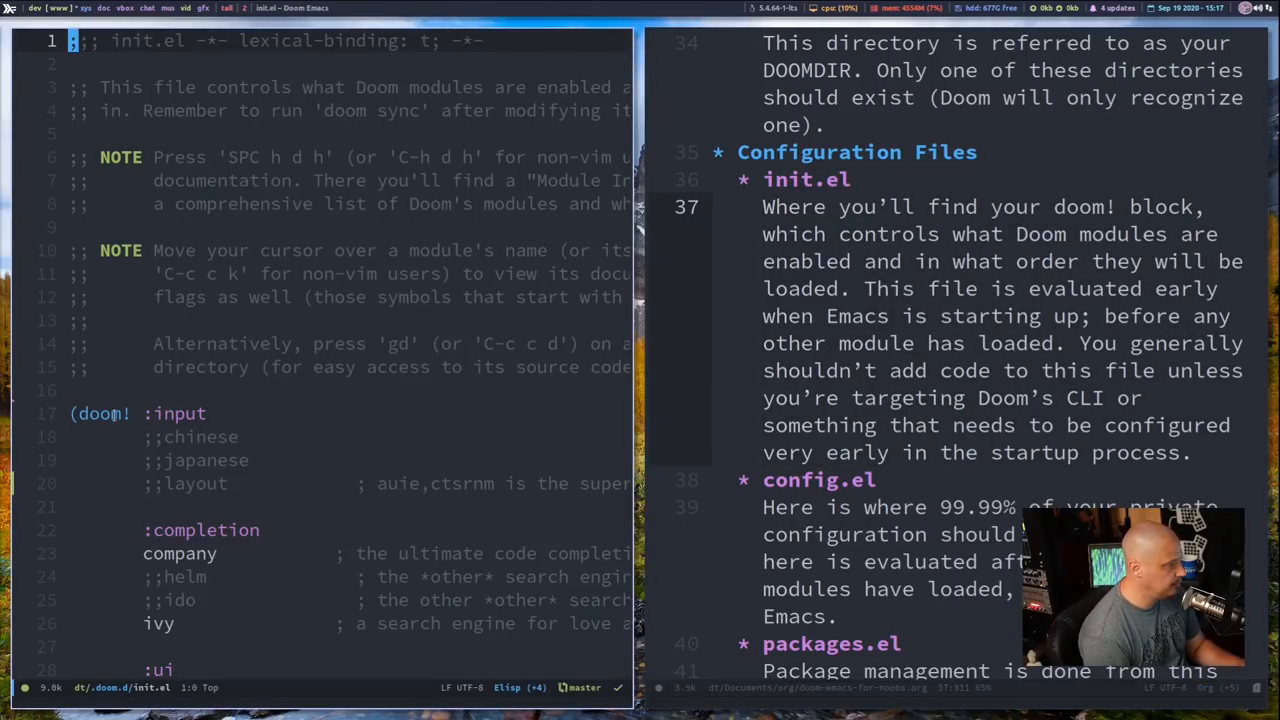
{"action": "scroll", "scroll_direction": "down", "scroll_amount": 3}
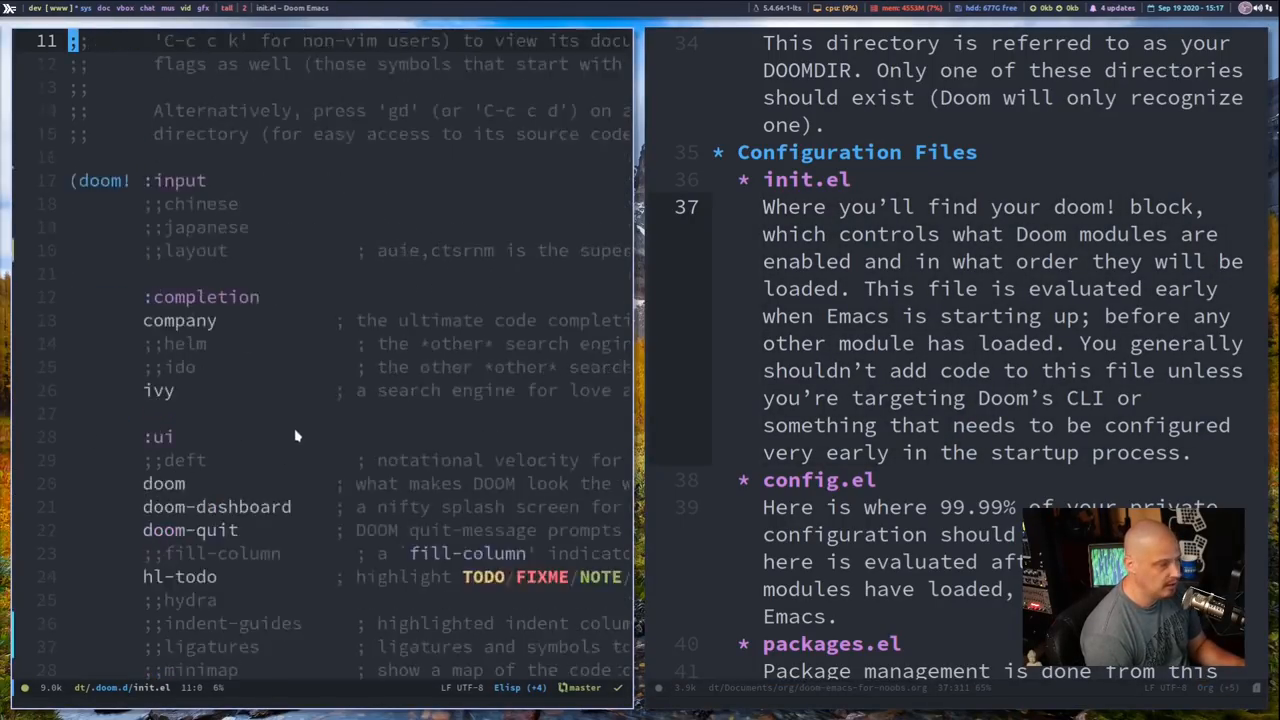
{"action": "scroll", "scroll_direction": "down", "scroll_amount": 3}
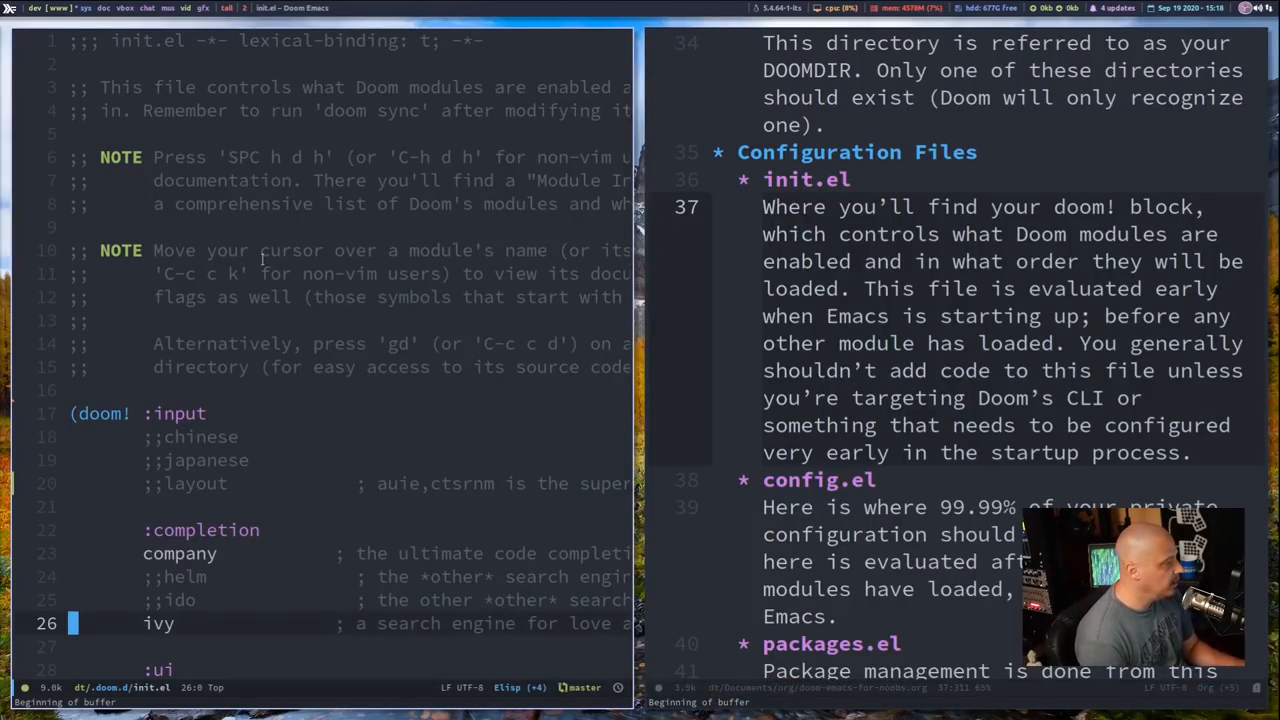
{"action": "scroll", "scroll_direction": "down", "scroll_amount": 3}
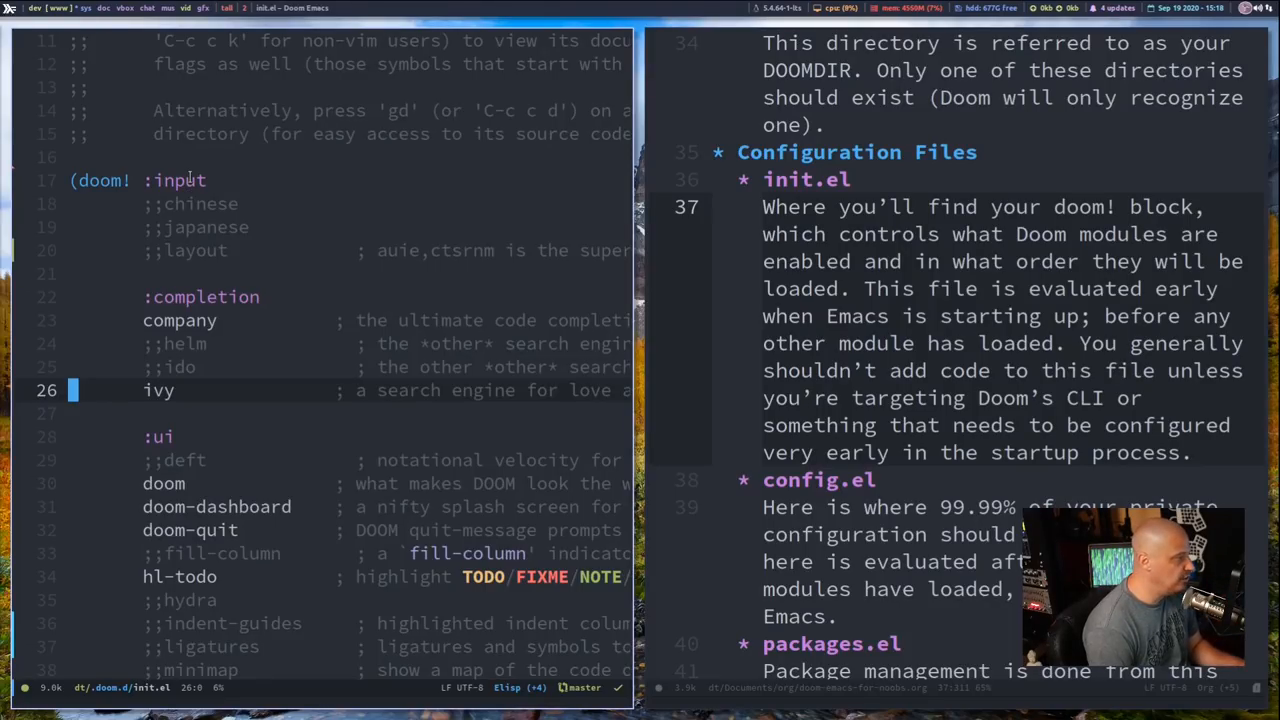
{"action": "scroll", "scroll_direction": "down", "scroll_amount": 3}
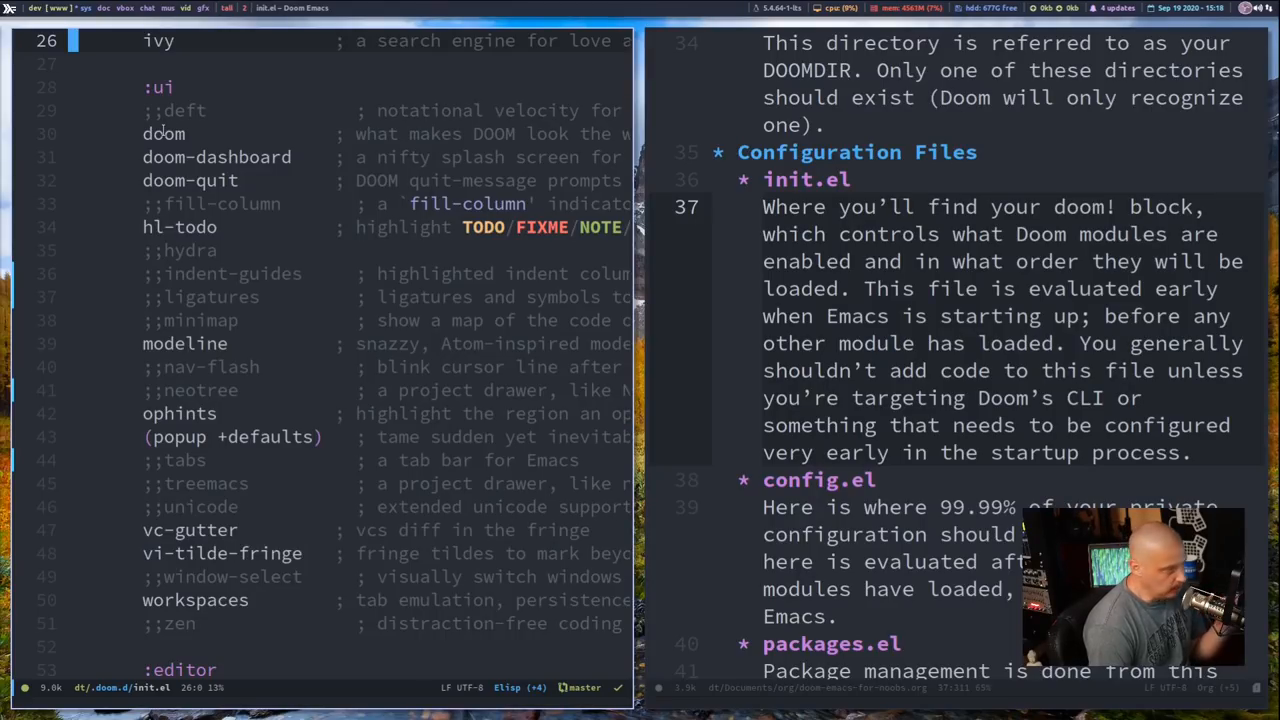
{"action": "scroll", "scroll_direction": "down", "scroll_amount": 3}
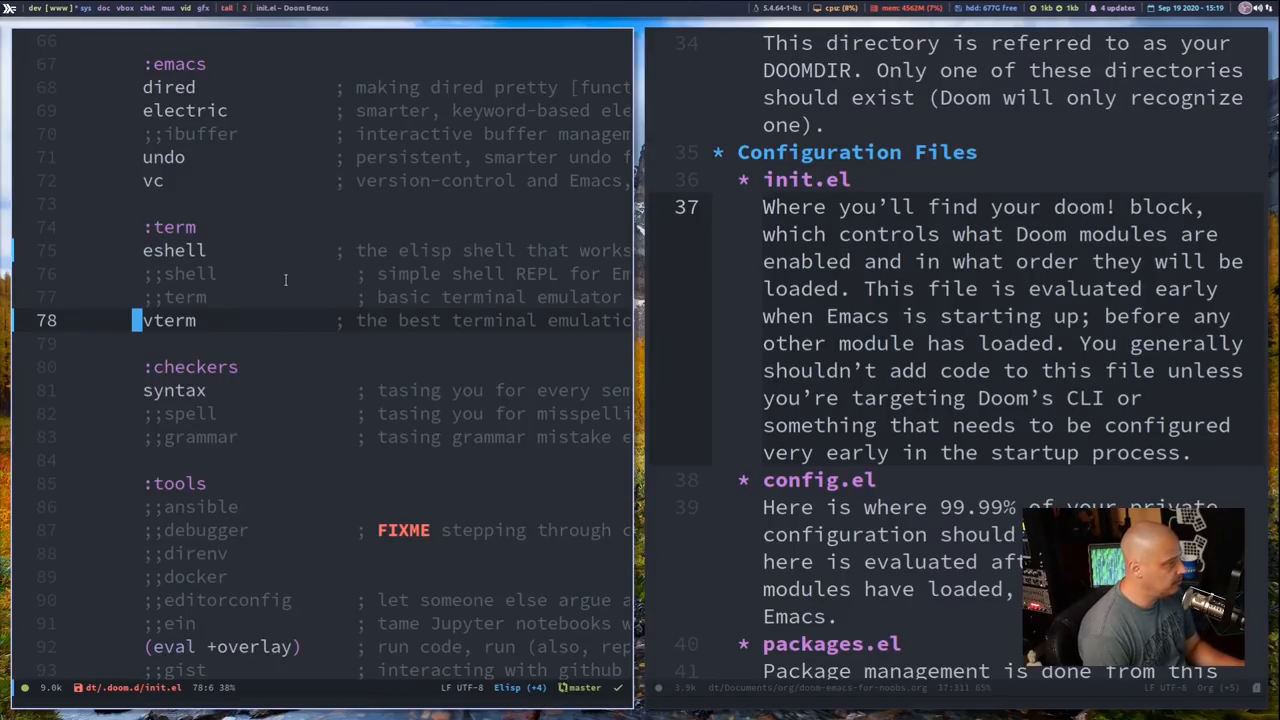
{"action": "scroll", "scroll_direction": "down", "scroll_amount": 3}
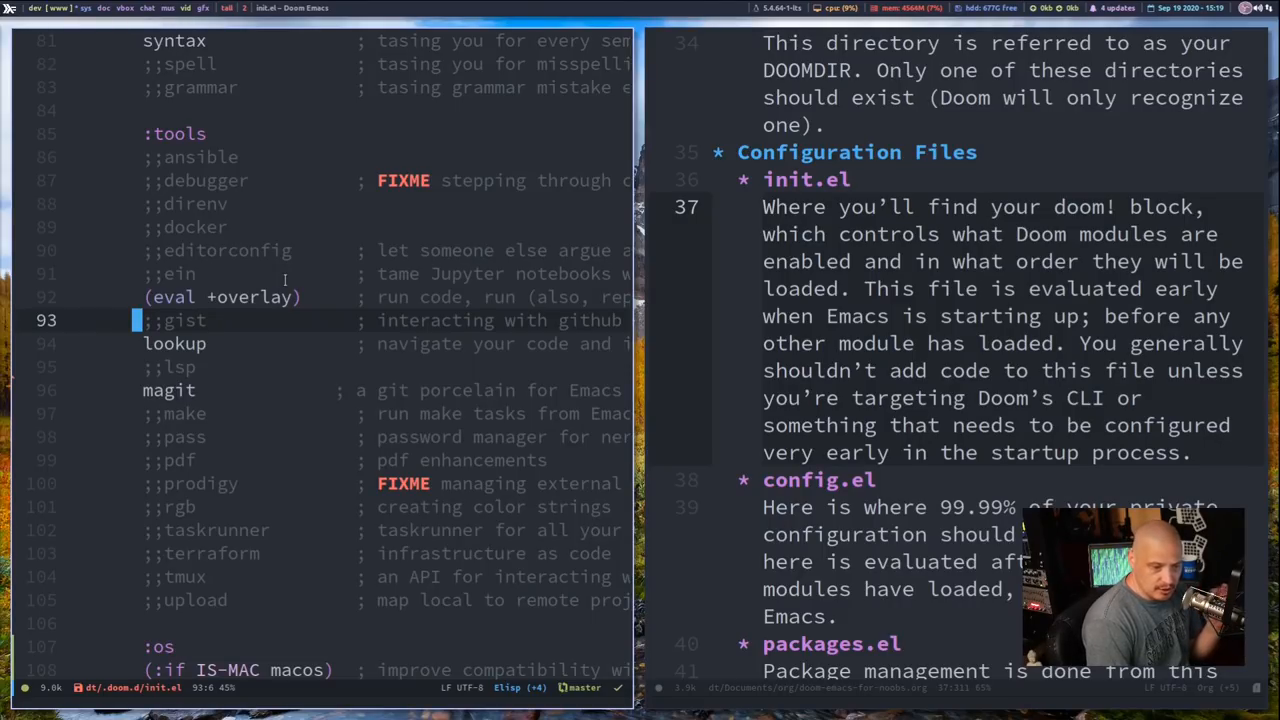
{"action": "scroll", "scroll_direction": "down", "scroll_amount": 3}
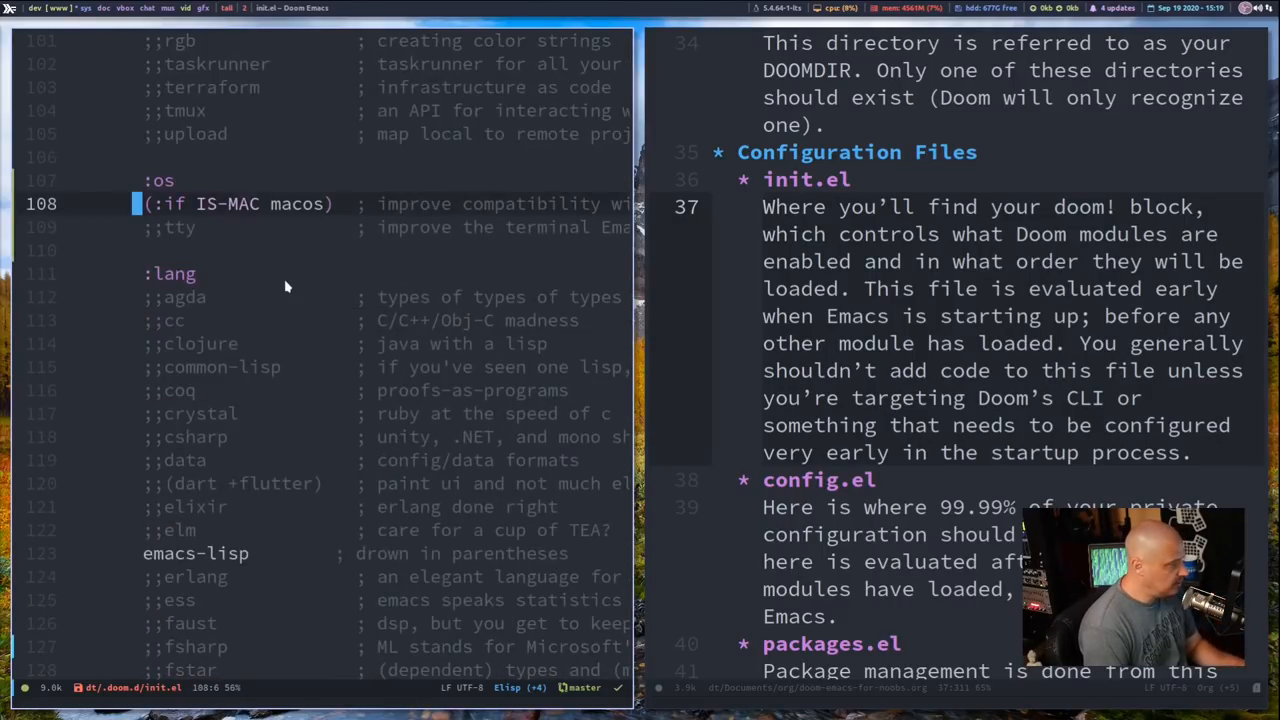
{"action": "scroll", "scroll_direction": "down", "scroll_amount": 3}
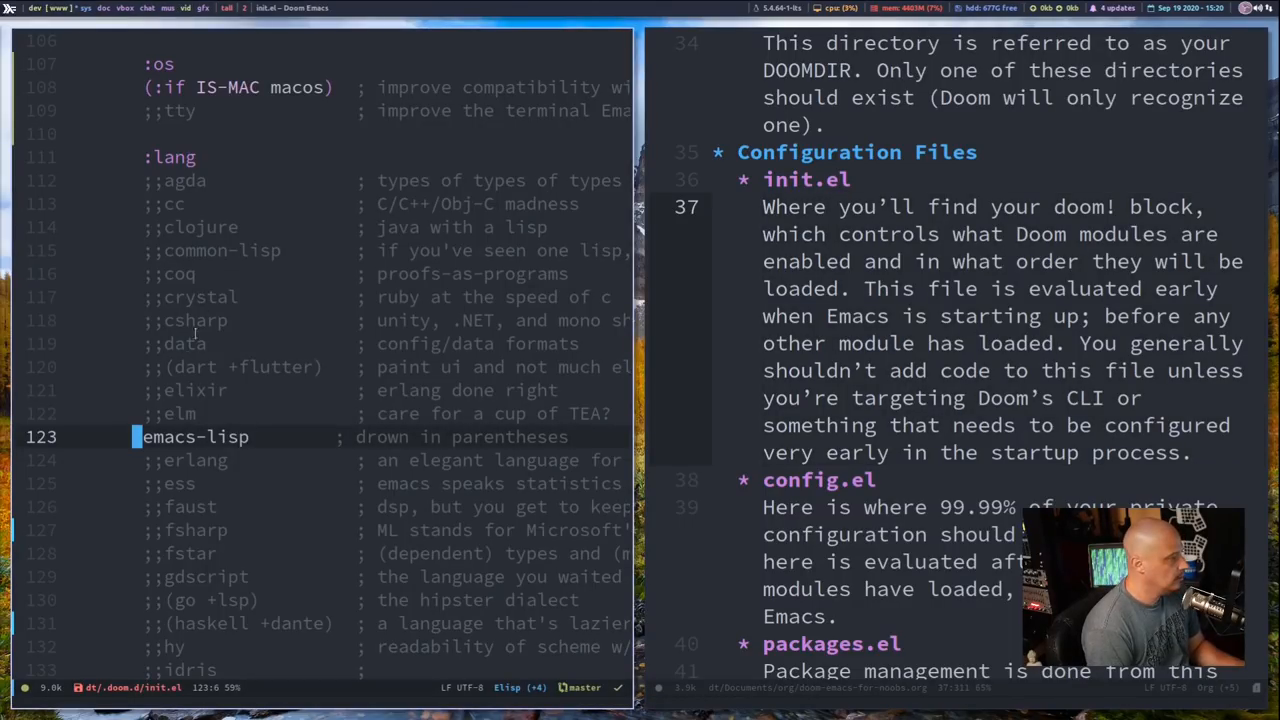
{"action": "scroll", "scroll_direction": "down", "scroll_amount": 3}
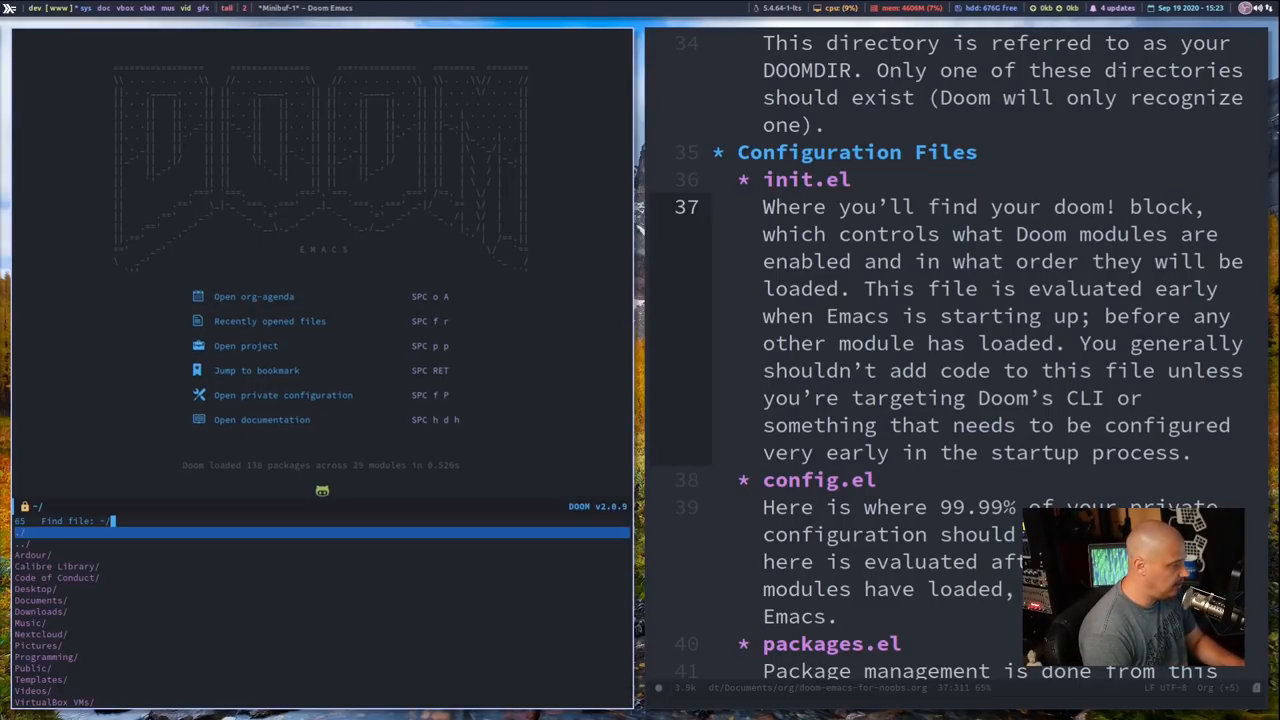
Navigate to ~/.doom.d and select packages.el from the file list
{"action": "type", "text": ".doom.d/"}
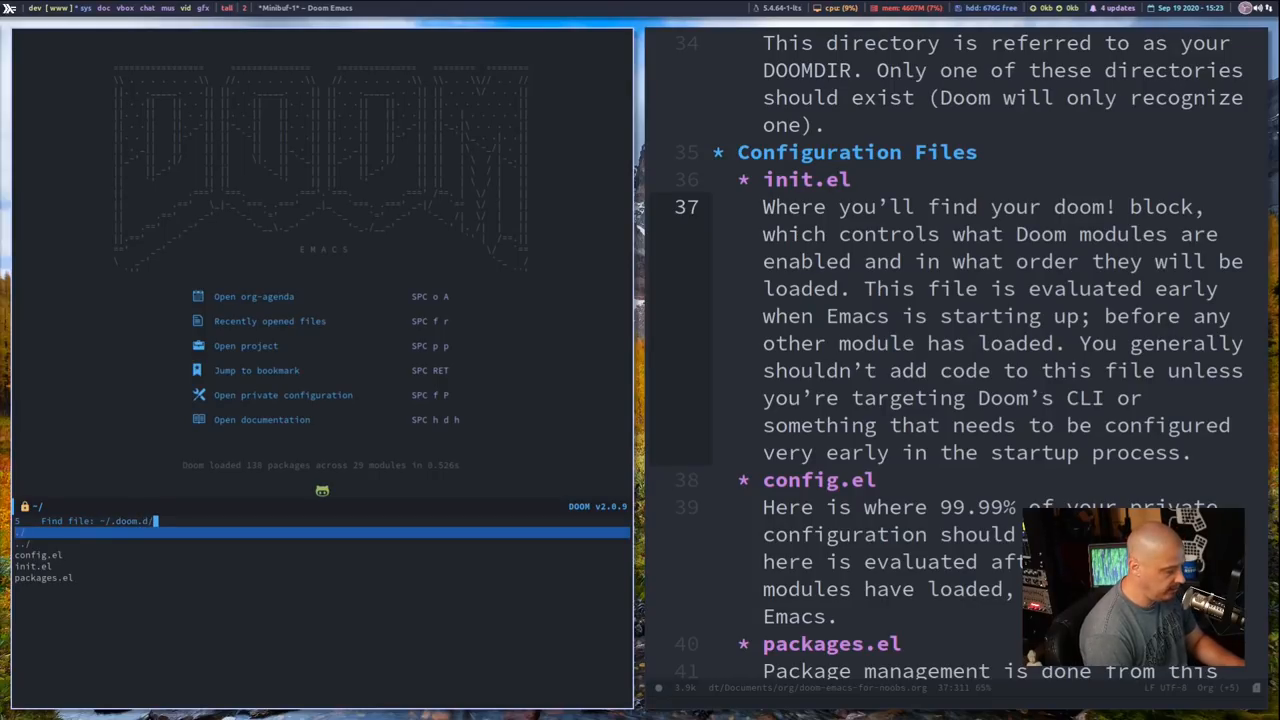
{"action": "left_click", "coordinate": [42, 577]}
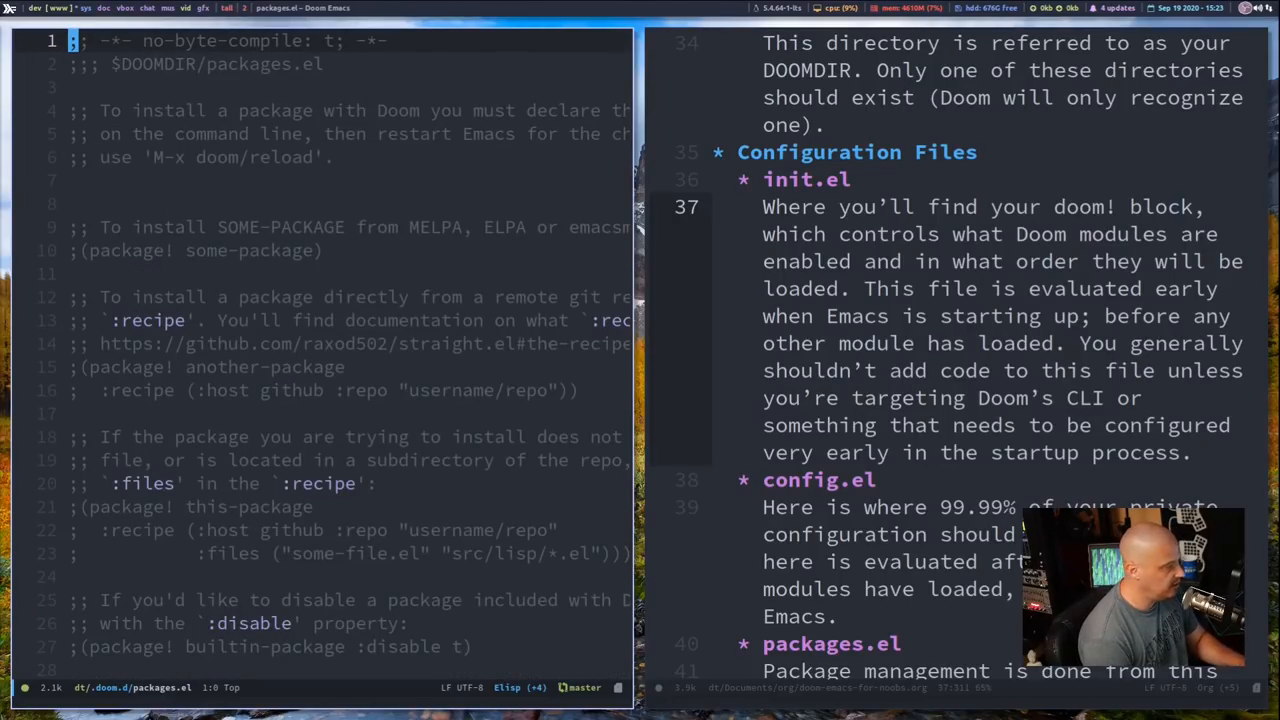
Scroll to the end of packages.el, past the pin and unpin examples
{"action": "scroll", "scroll_direction": "down", "scroll_amount": 3}
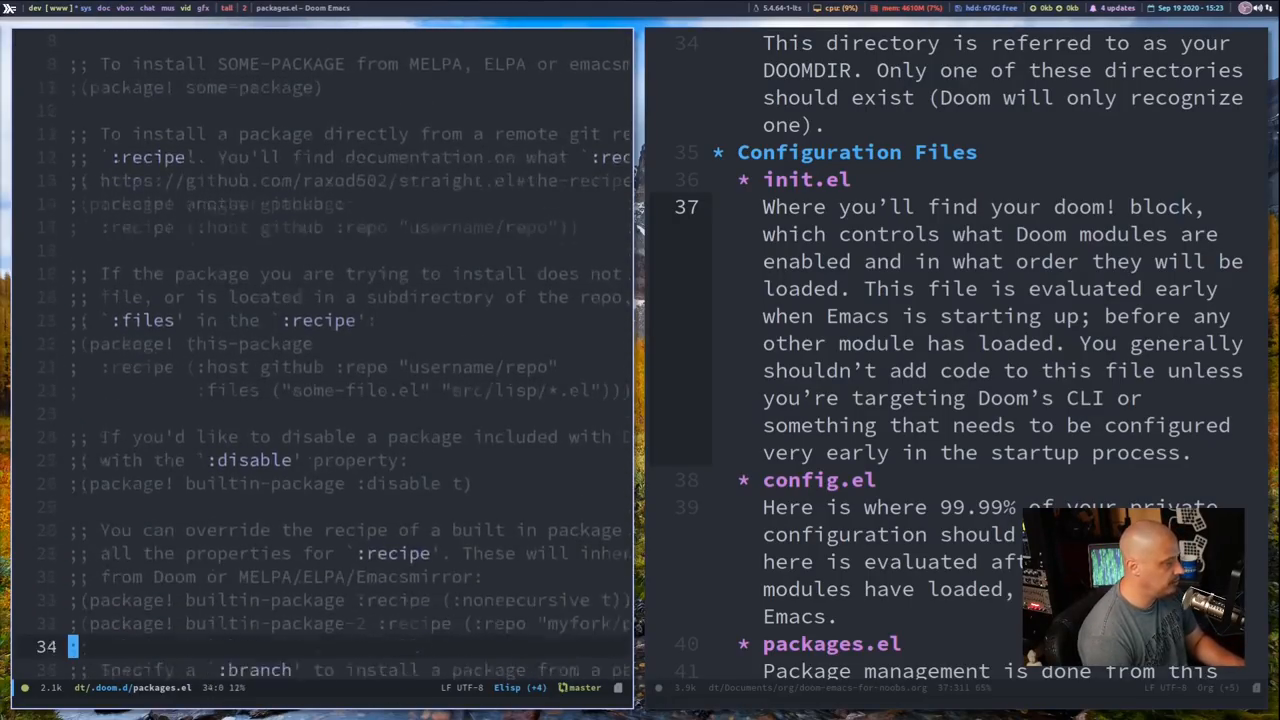
{"action": "scroll", "scroll_direction": "down", "scroll_amount": 3}
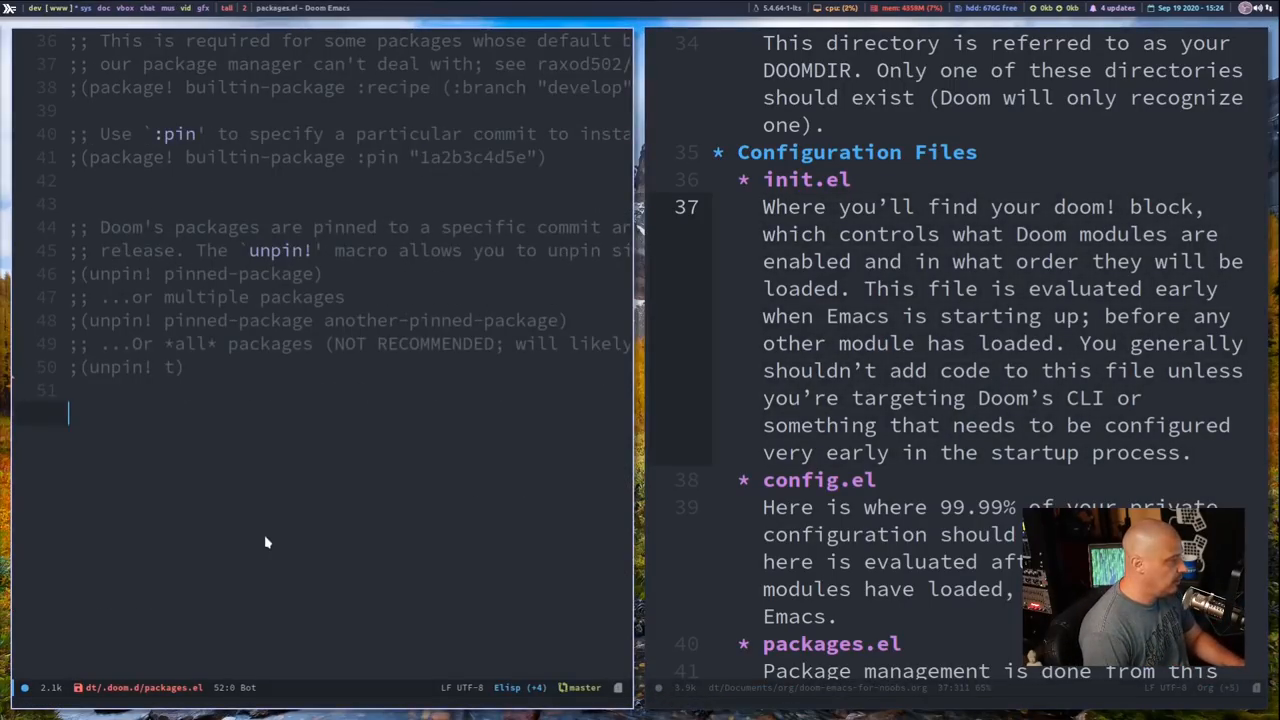
Replace the placeholder with (package! evil-tutor) in packages.el, then save and quit with :wq
{"action": "type", "text": "()"}
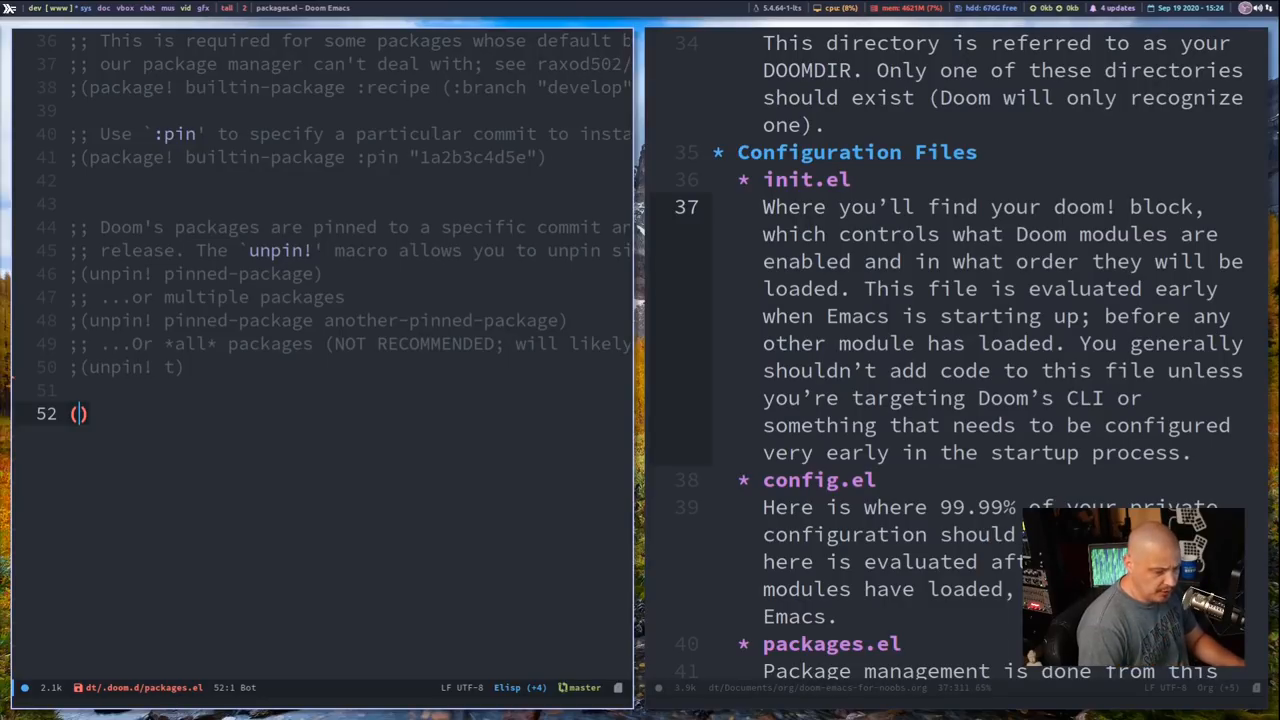
{"action": "type", "text": "package!"}
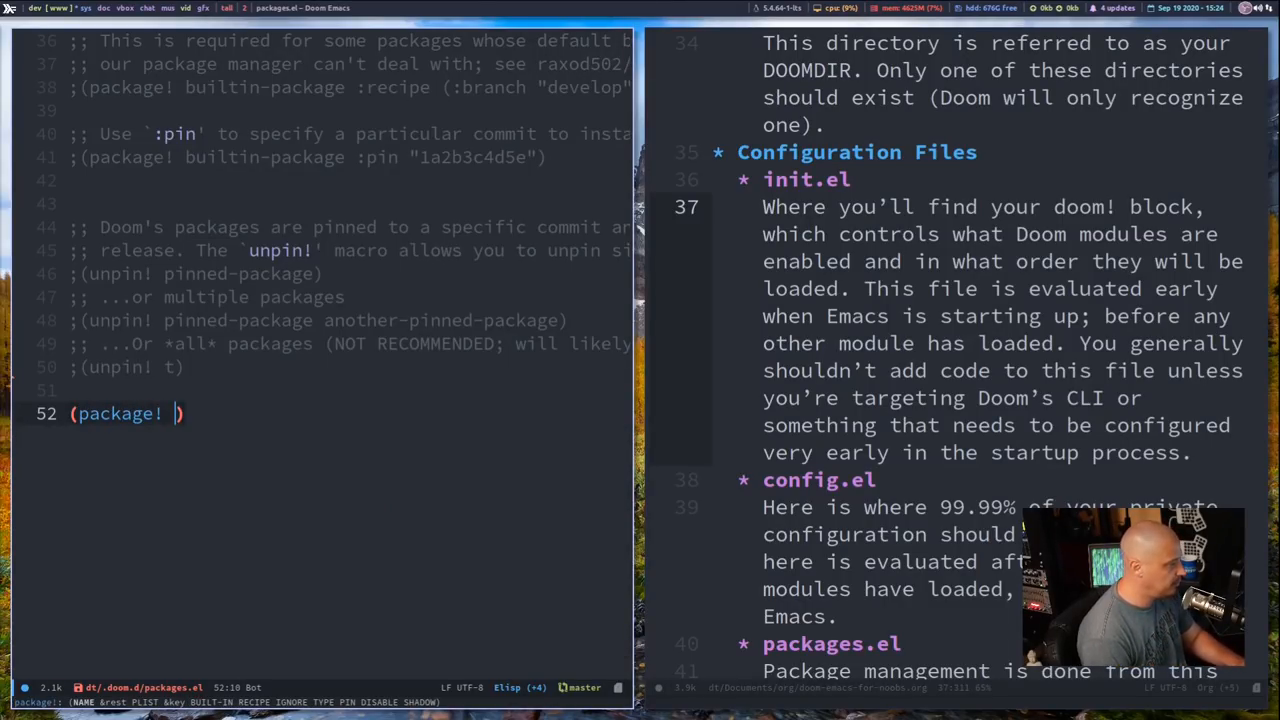
{"action": "type", "text": "name-of-"}
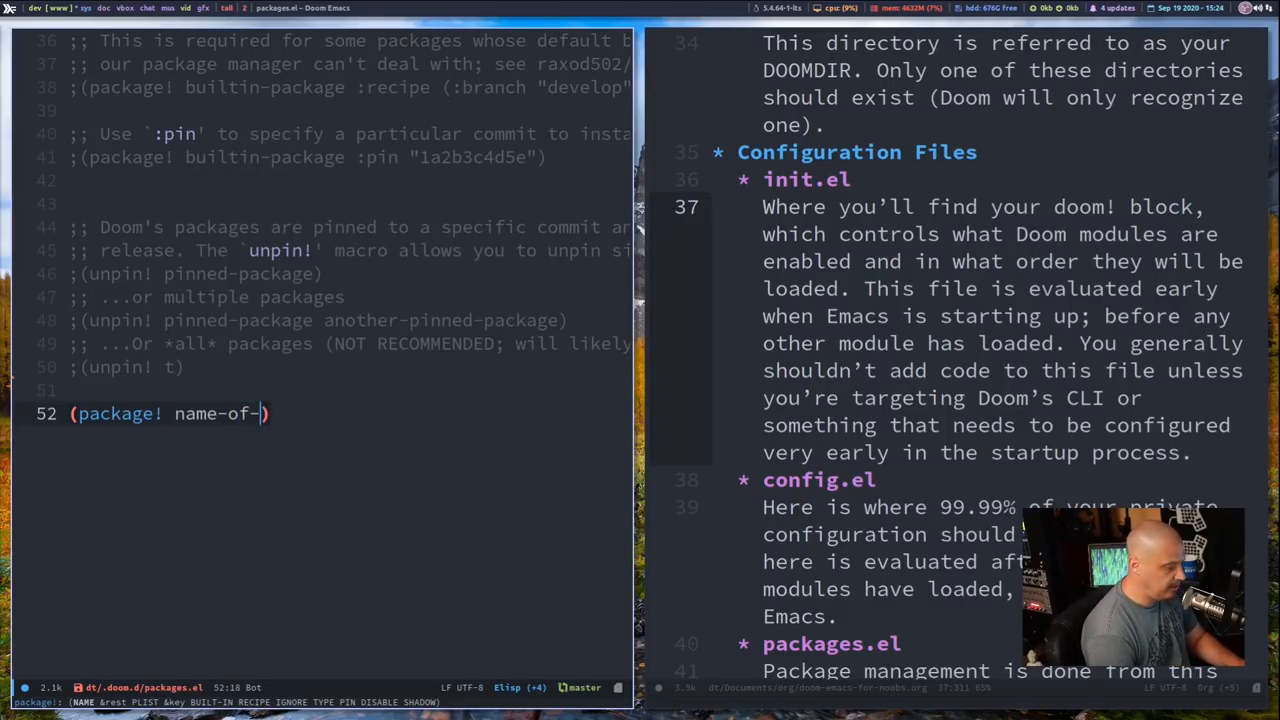
{"action": "type", "text": "plugin"}
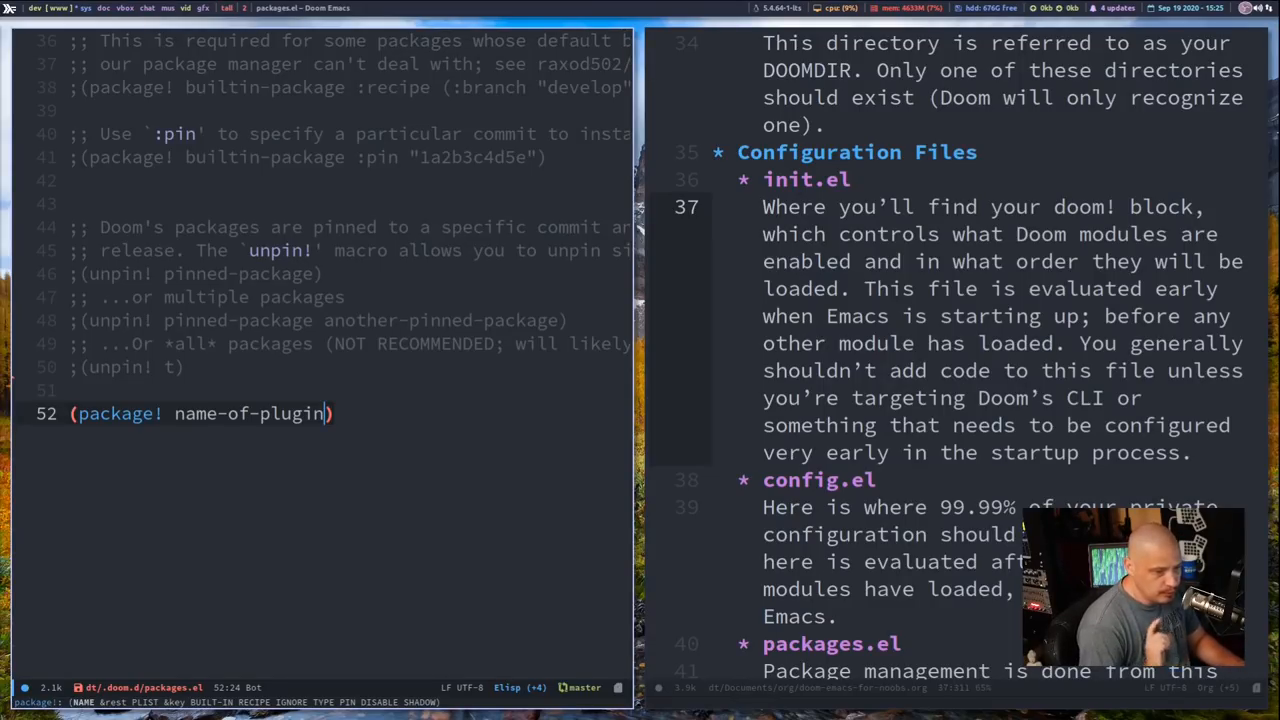
{"action": "key", "text": "BackSpace"}
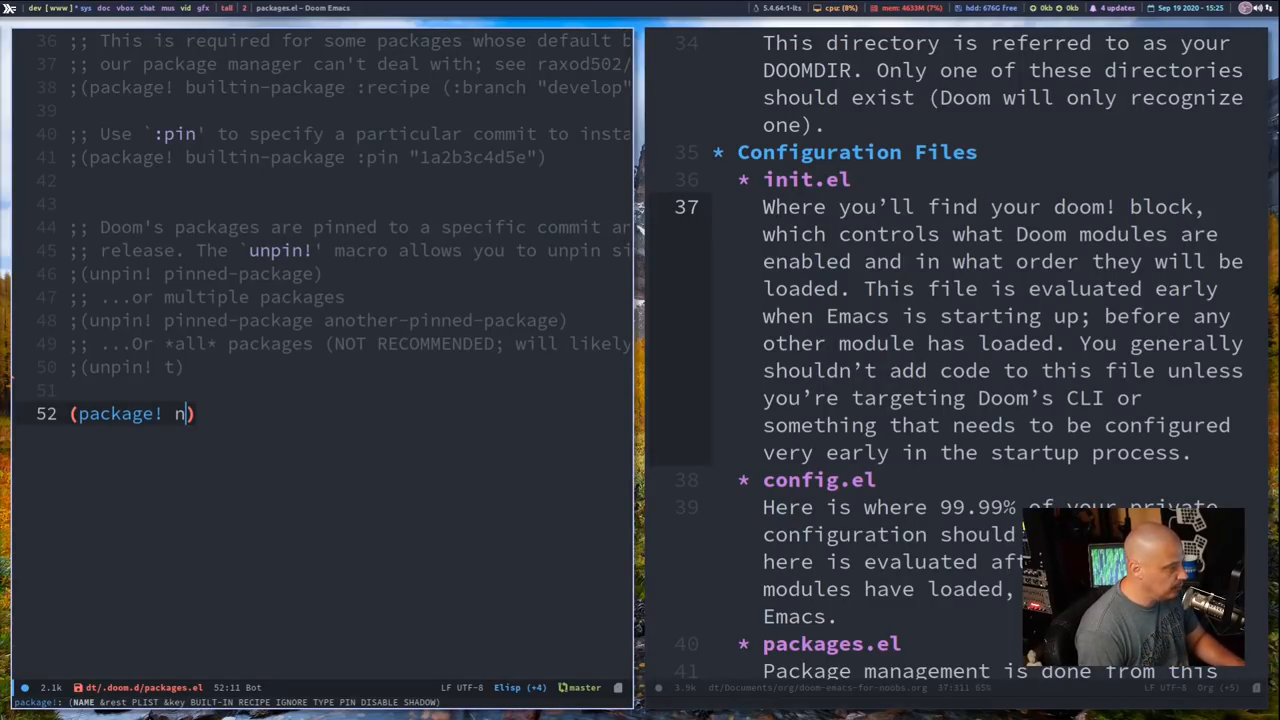
{"action": "key", "text": "BackSpace"}
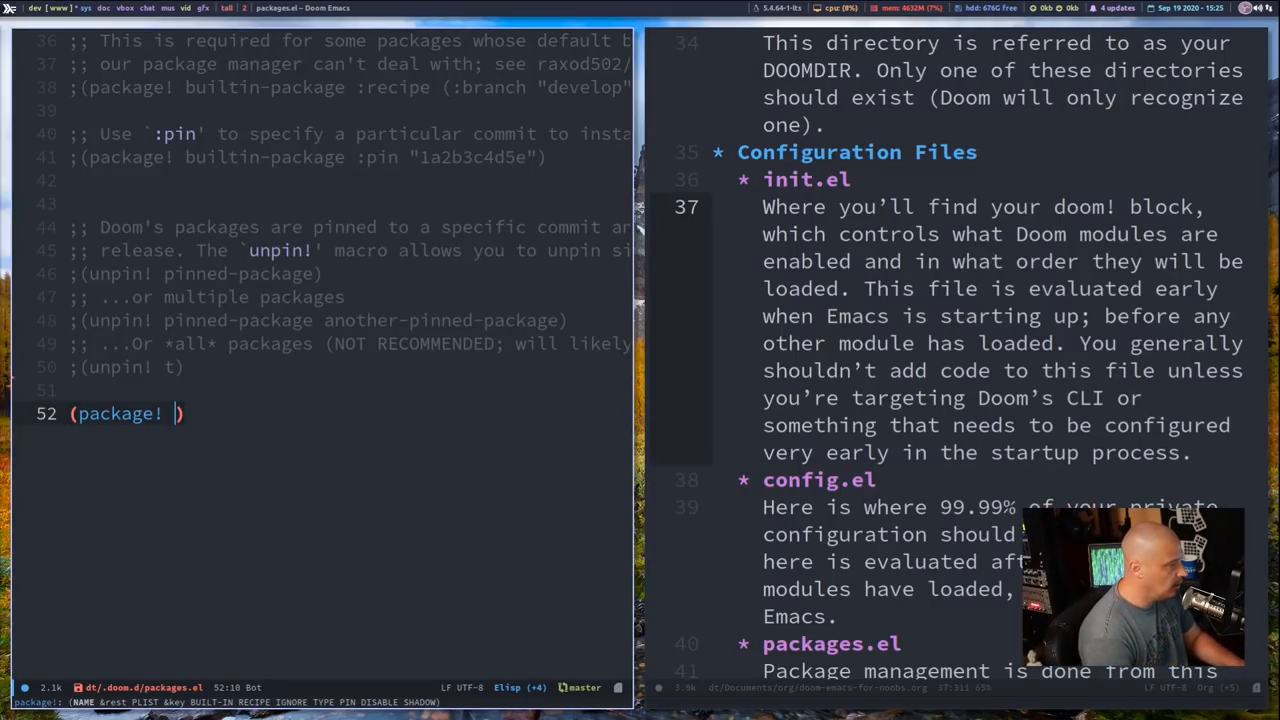
{"action": "type", "text": "evil"}
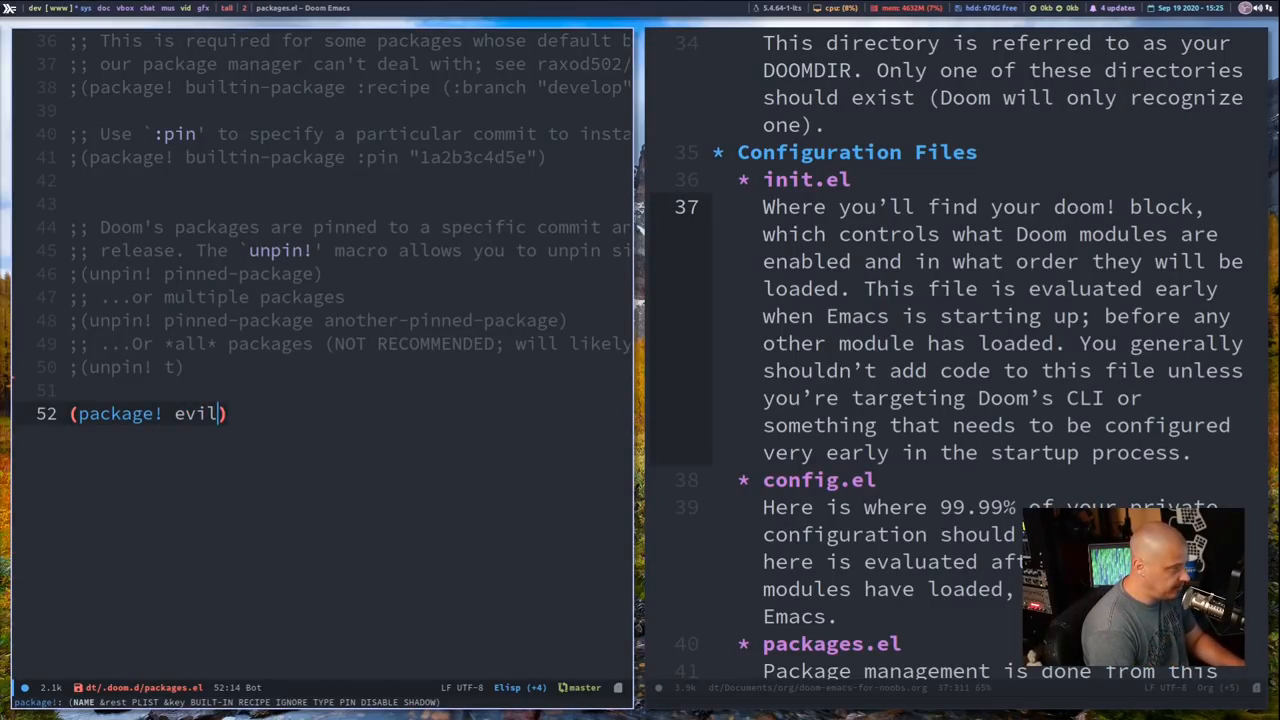
{"action": "type", "text": "-tutor"}
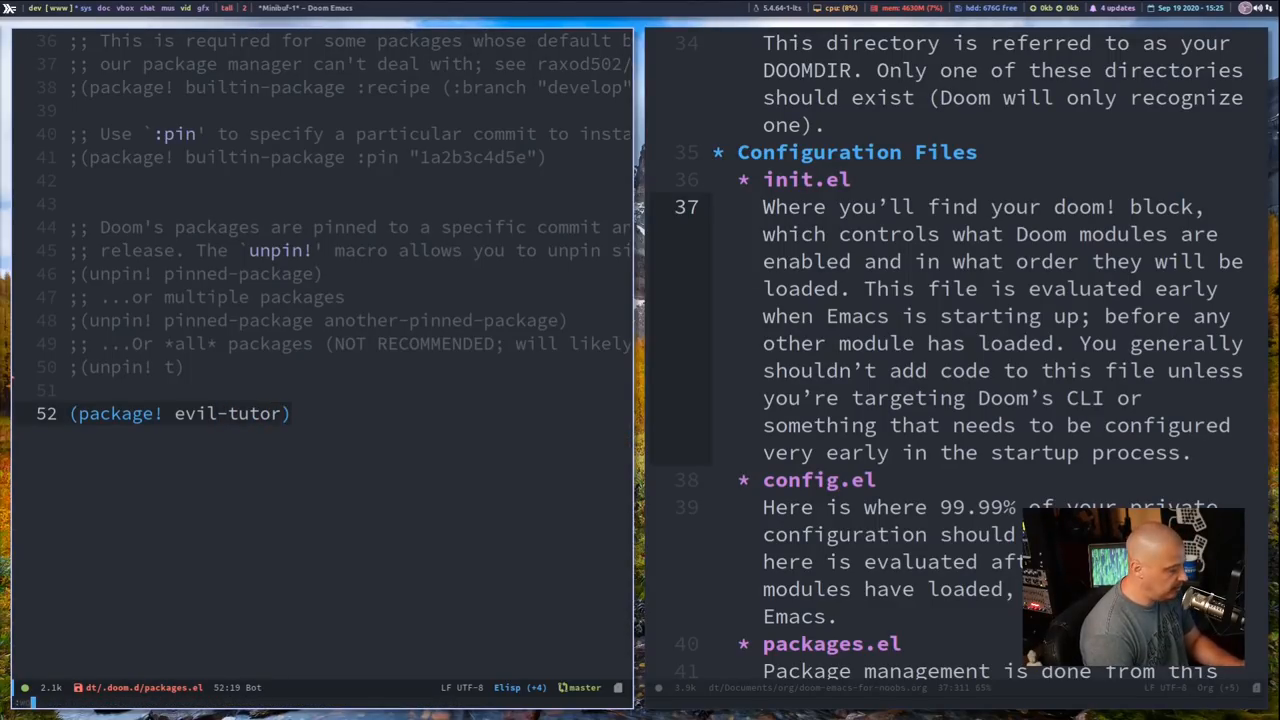
{"action": "type", "text": ":wq"}
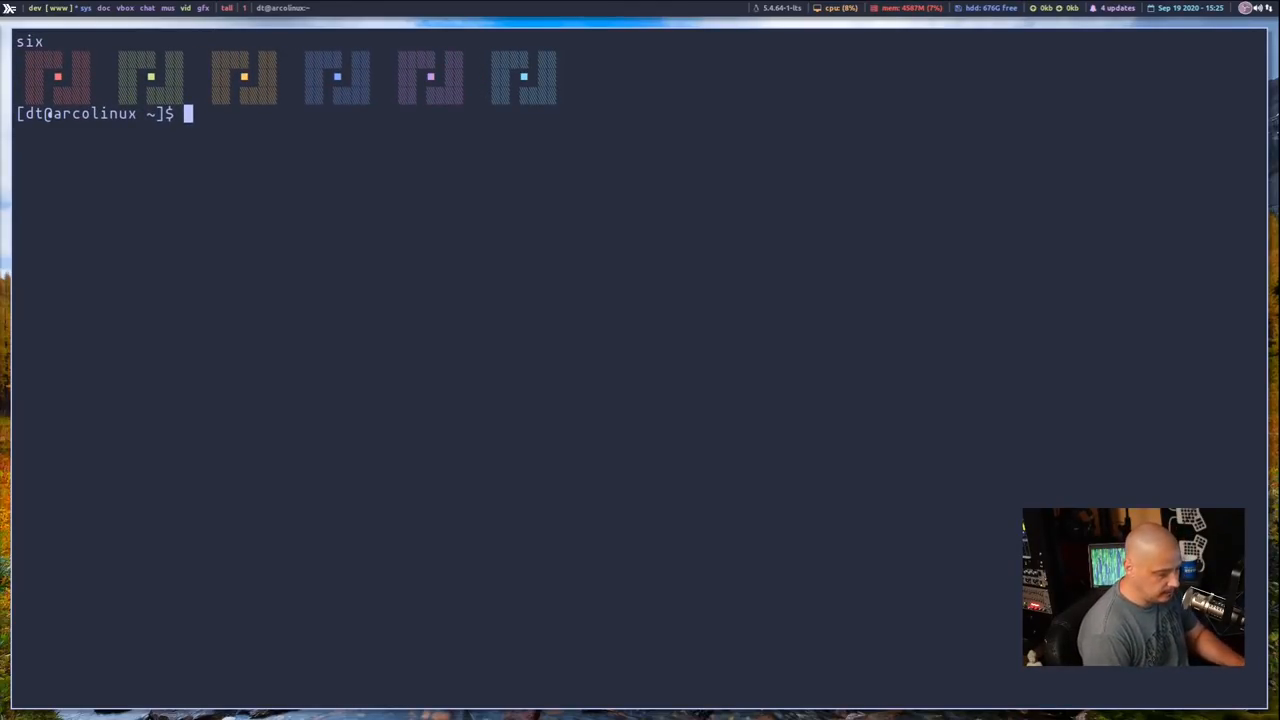
Run .emacs.d/bin/doom sync in the terminal
{"action": "type", "text": ".emacs.d/"}
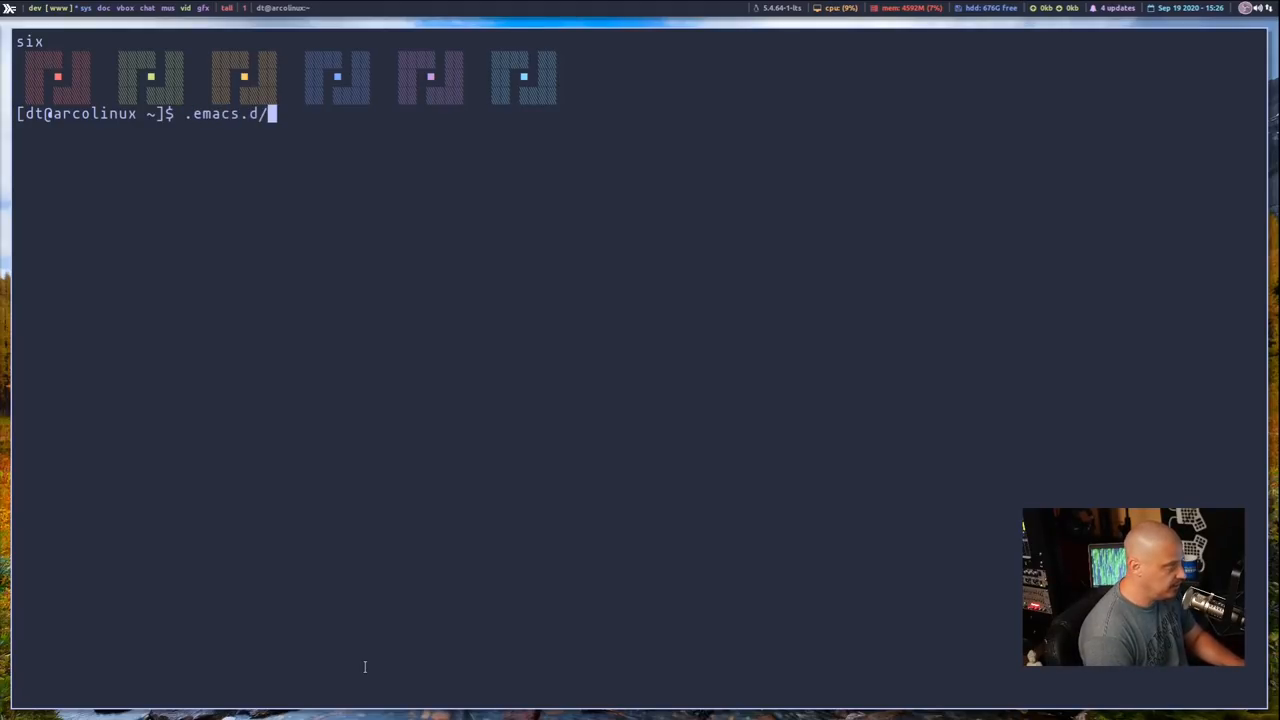
{"action": "type", "text": "bi"}
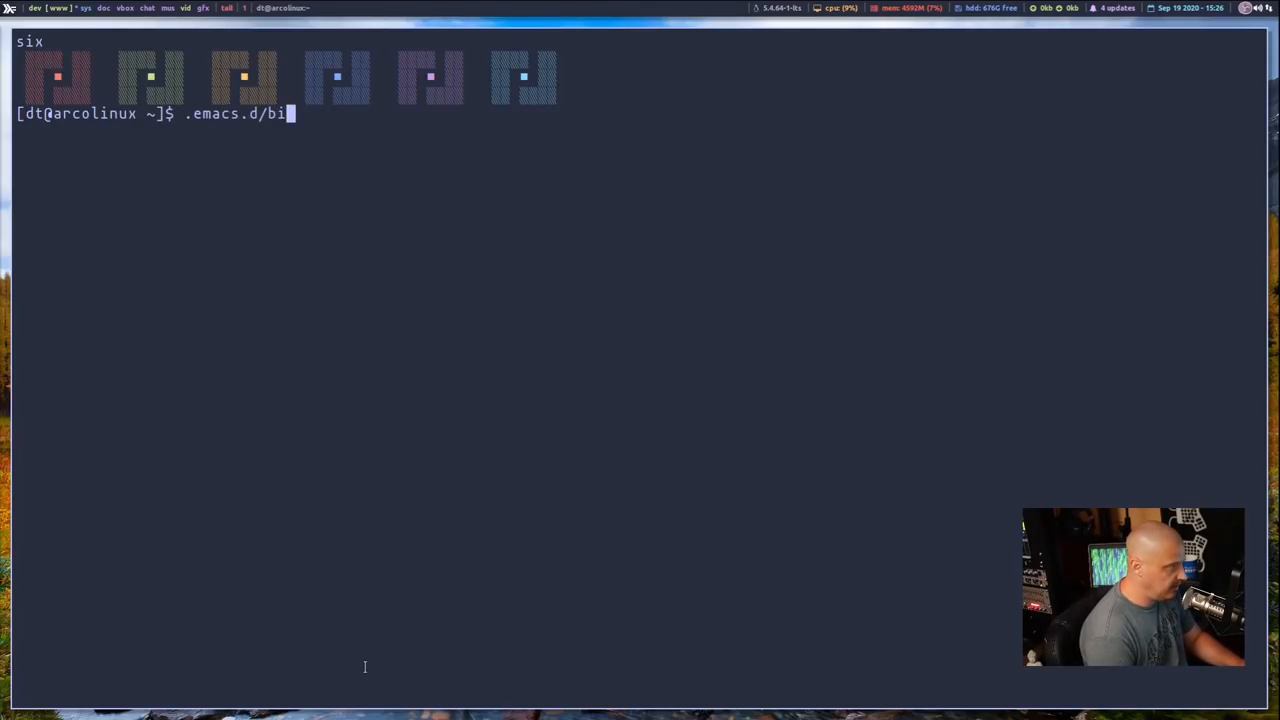
{"action": "type", "text": "n/doom"}
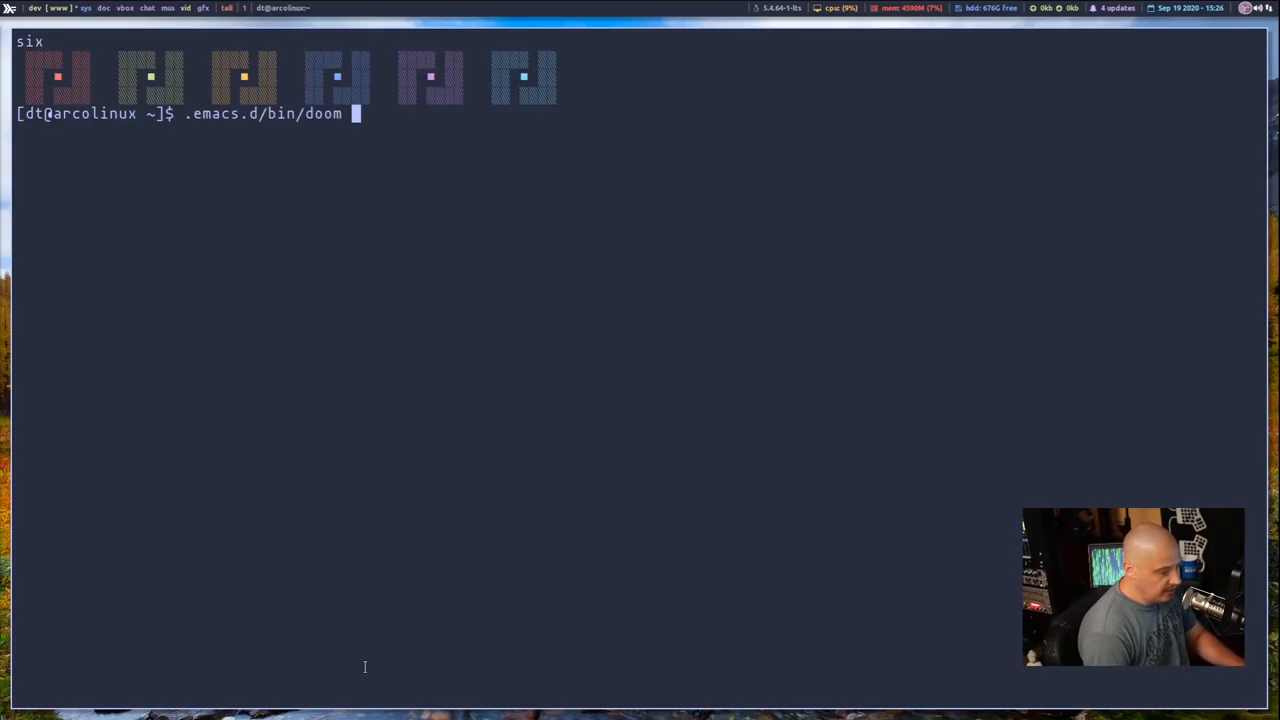
{"action": "type", "text": "sync"}
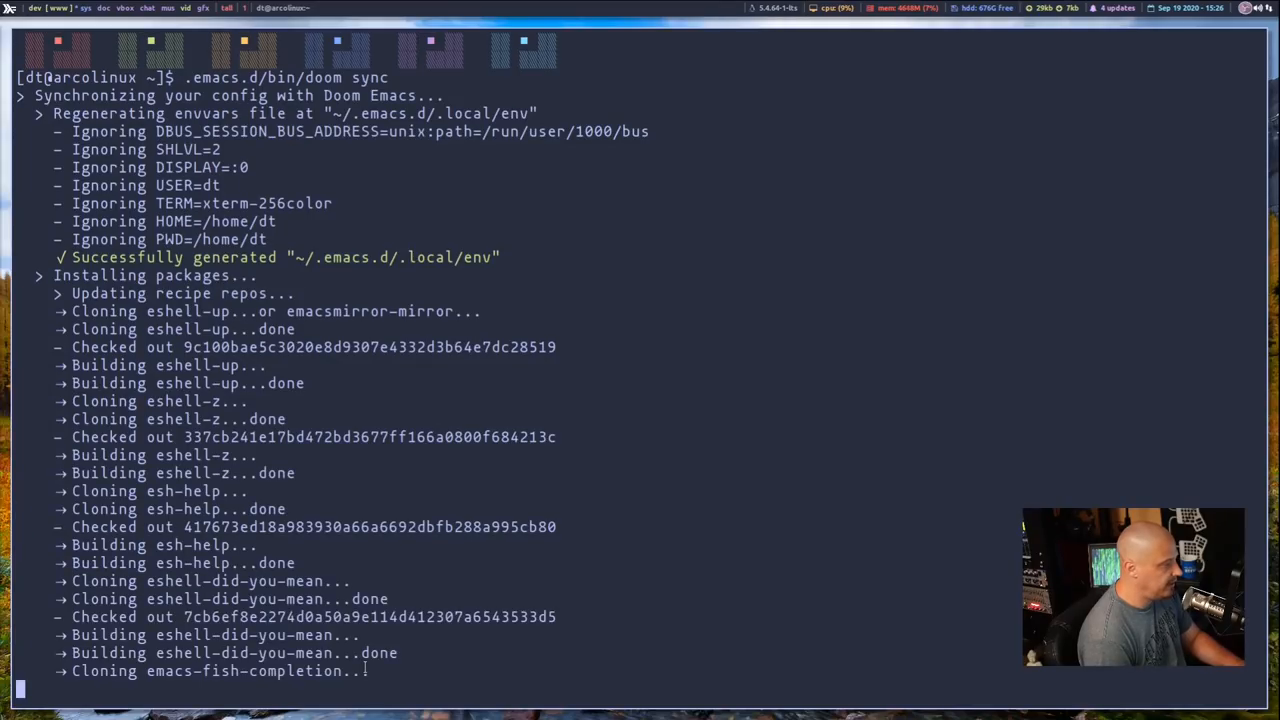
Scroll through the doom sync output while packages are cloned and built
{"action": "scroll", "scroll_direction": "down", "scroll_amount": 3}
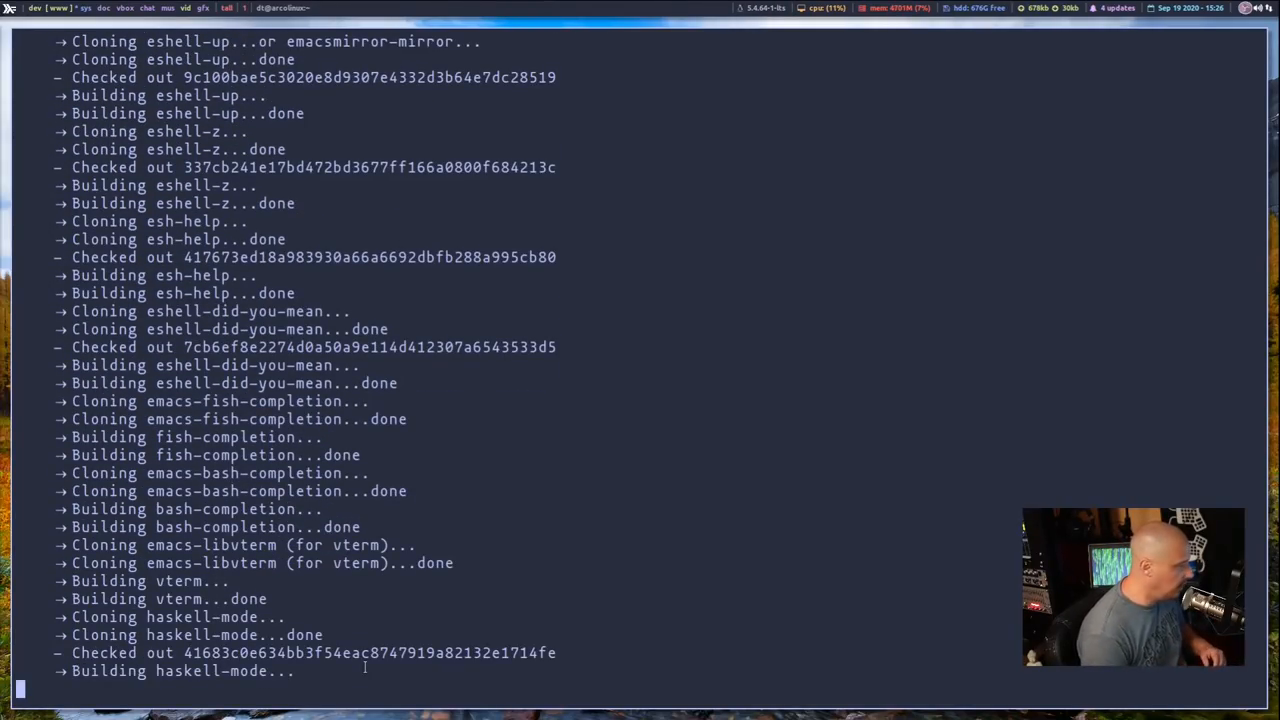
{"action": "scroll", "scroll_direction": "down", "scroll_amount": 3}
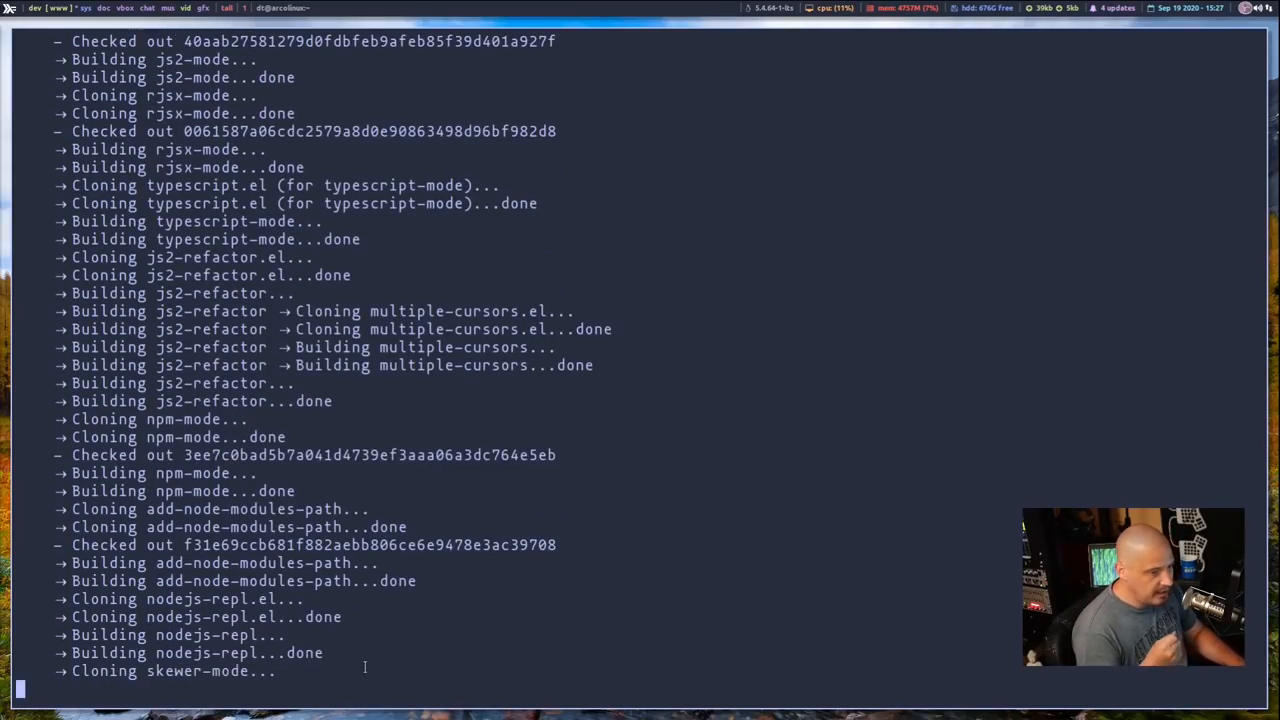
{"action": "scroll", "scroll_direction": "down", "scroll_amount": 3}
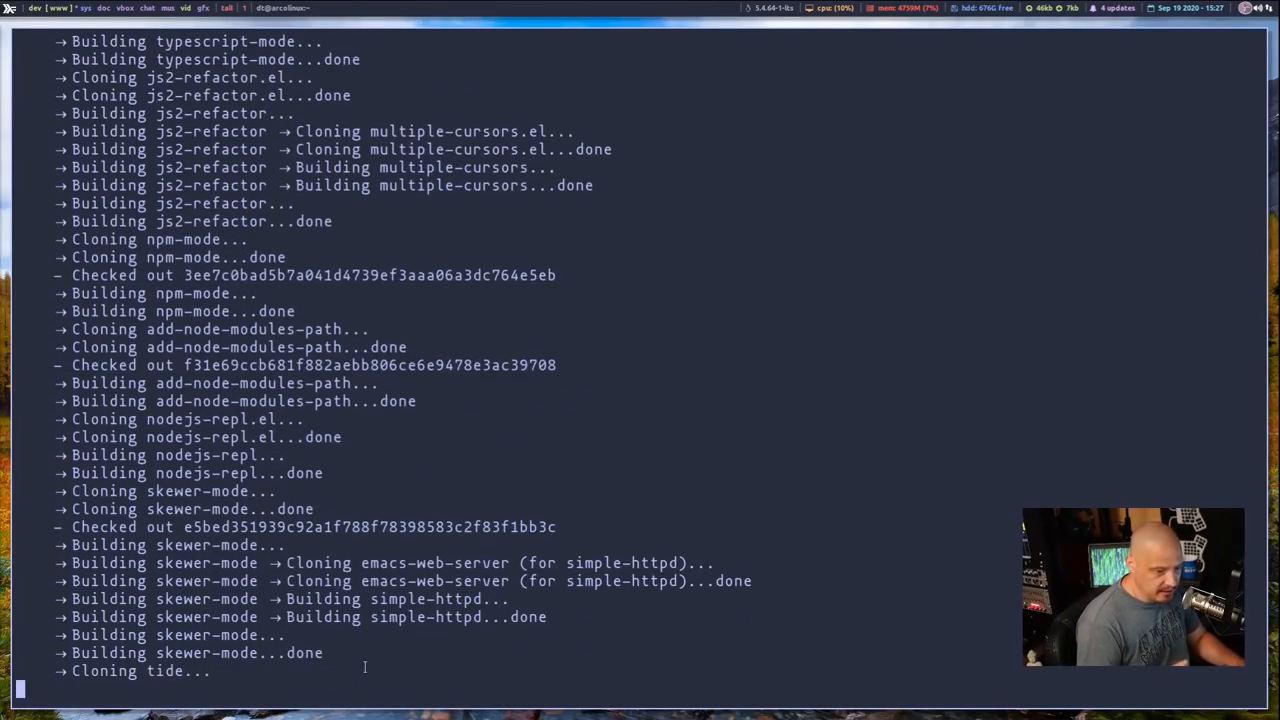
{"action": "scroll", "scroll_direction": "down", "scroll_amount": 3}
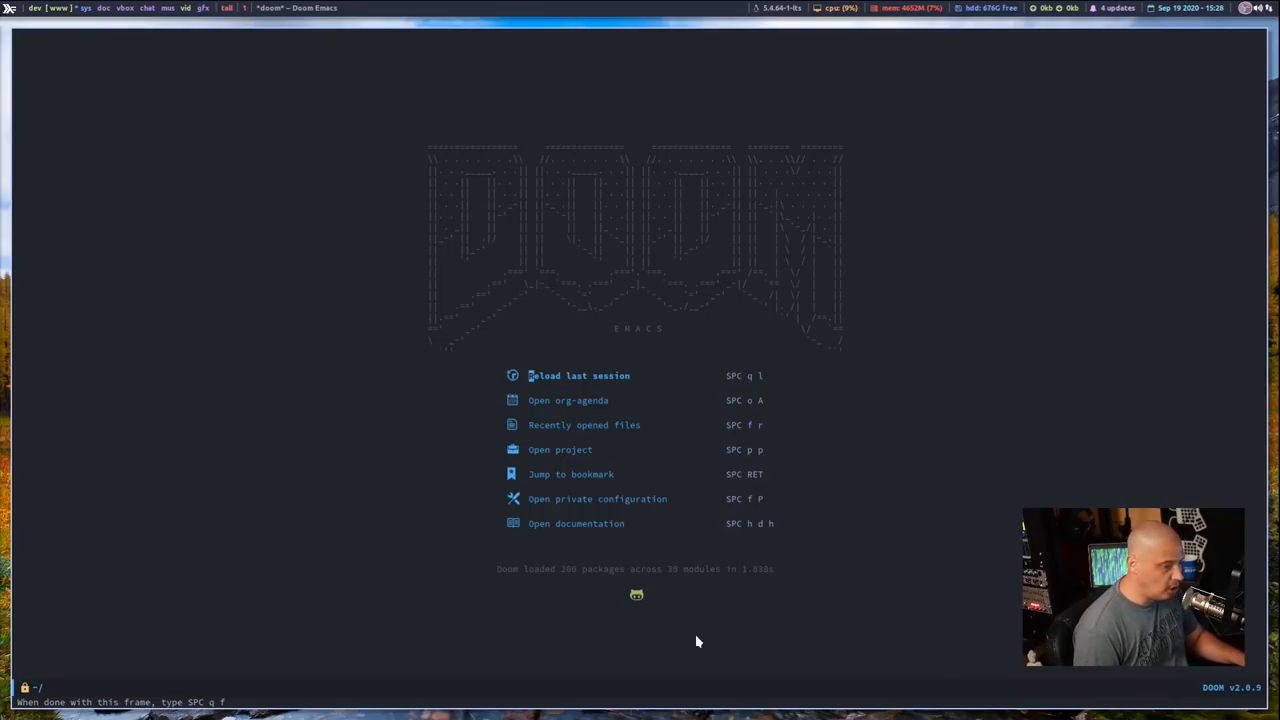
Run evil-tutor-start through M-x to begin the Evil tutorial
{"action": "key", "text": "M-x"}
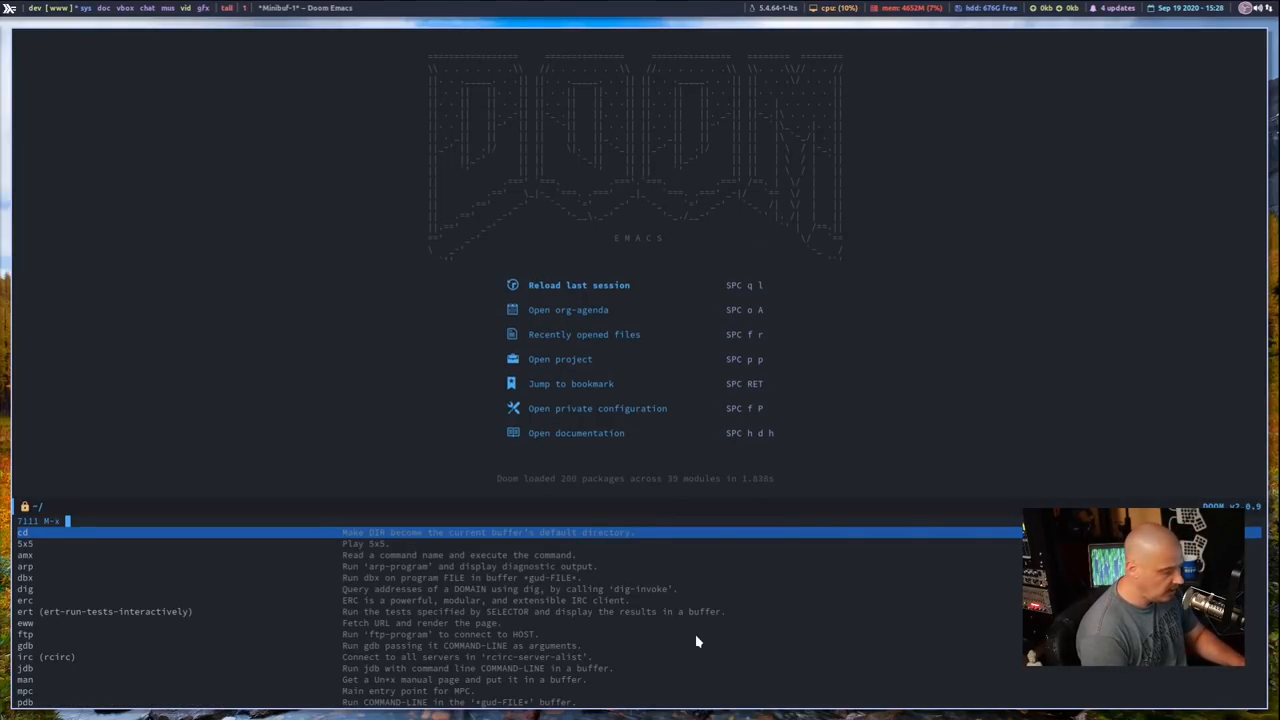
{"action": "type", "text": "evil-"}
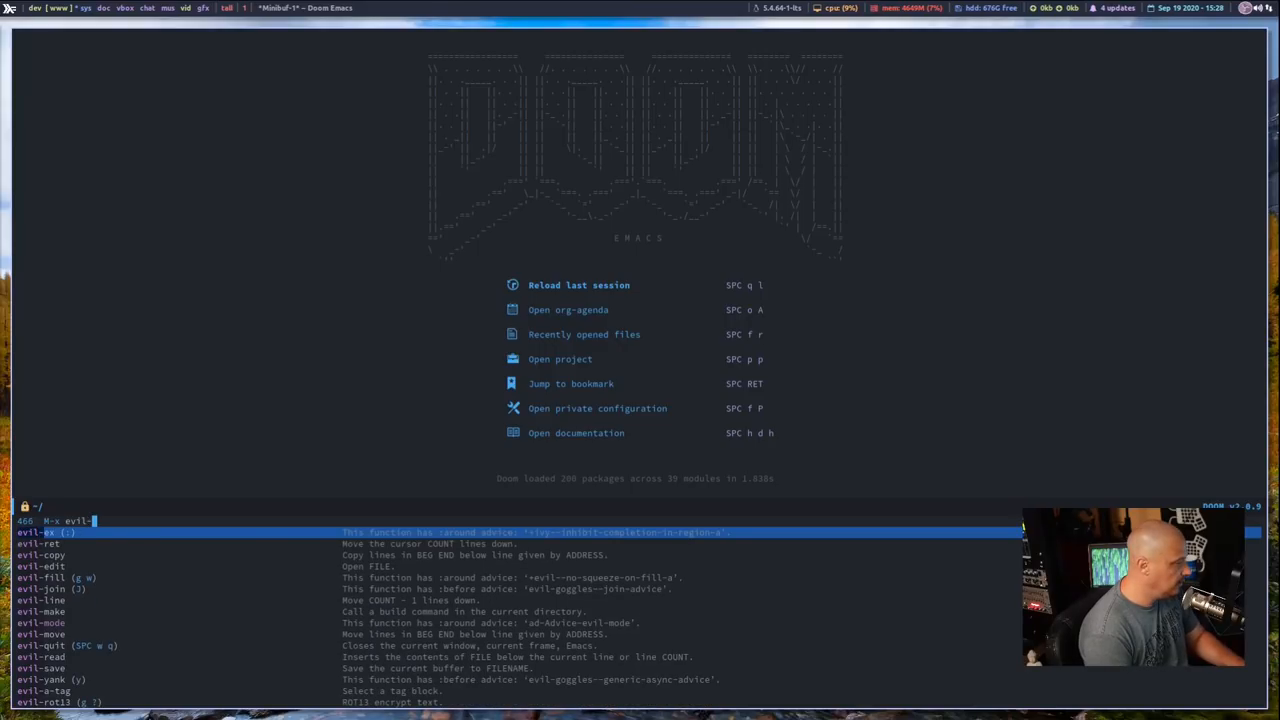
{"action": "type", "text": "tutor"}
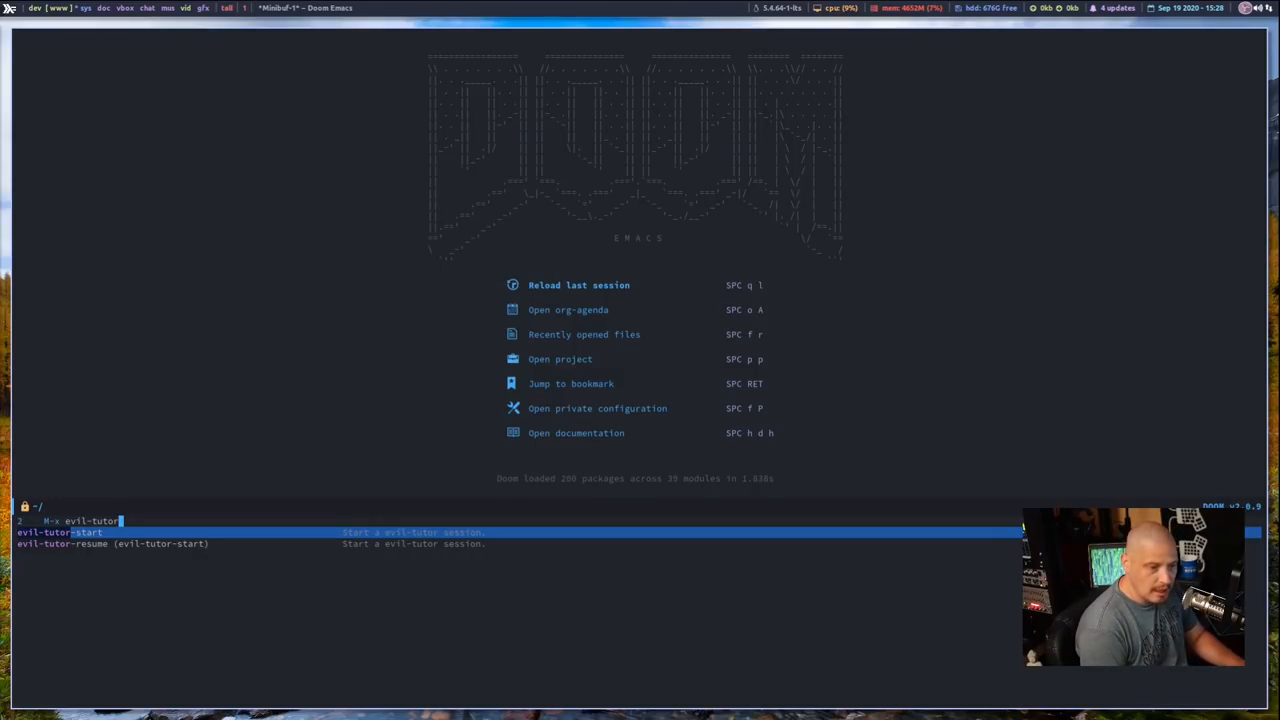
{"action": "key", "text": "Return"}
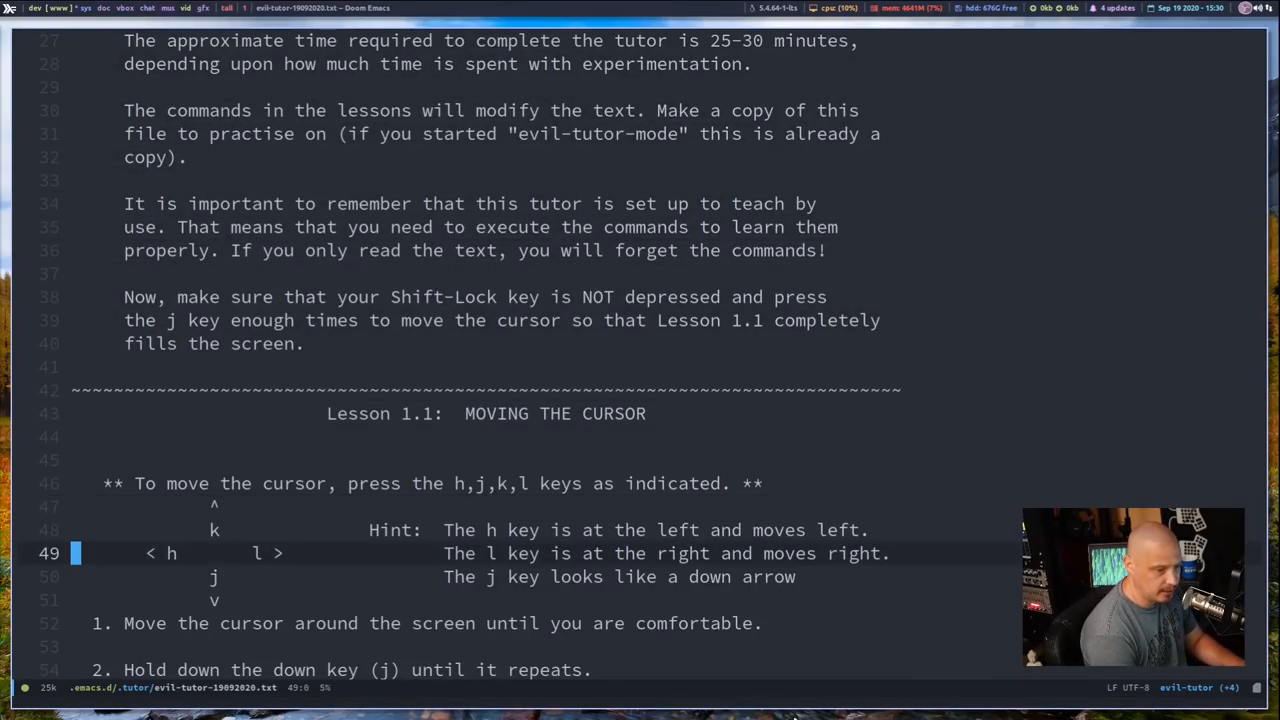
{"action": "key", "text": "l"}
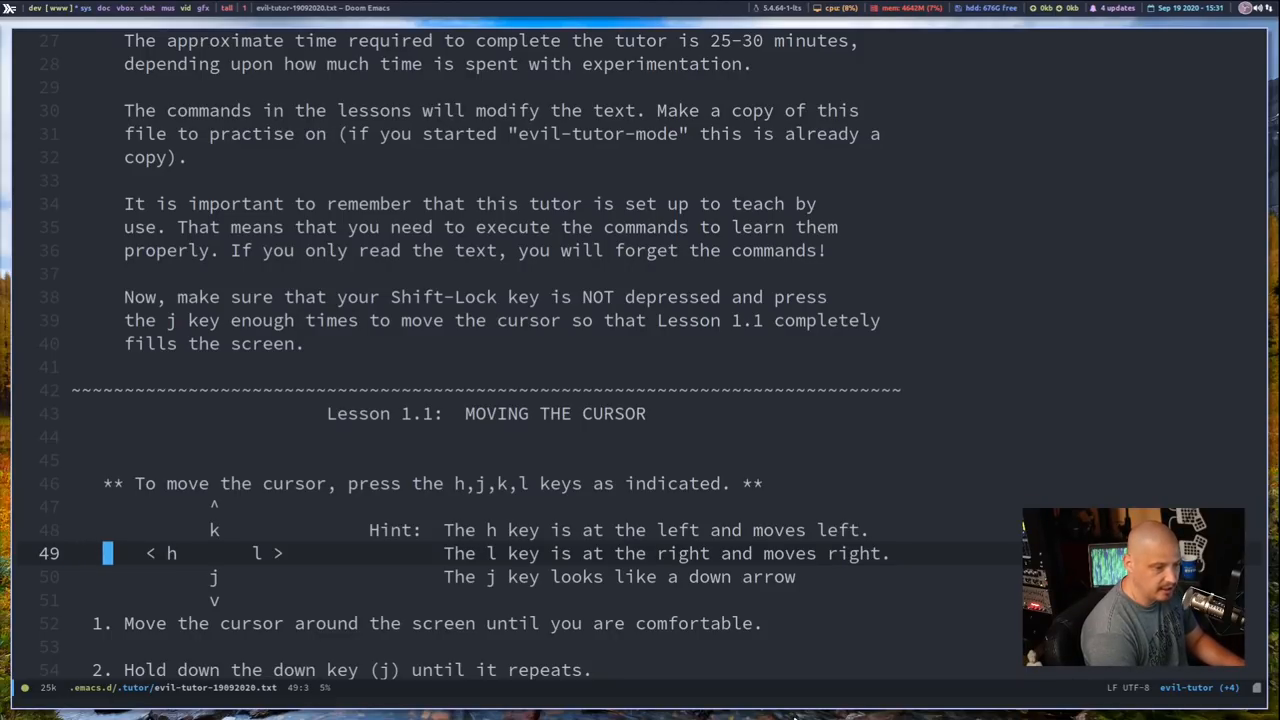
{"action": "key", "text": "k"}
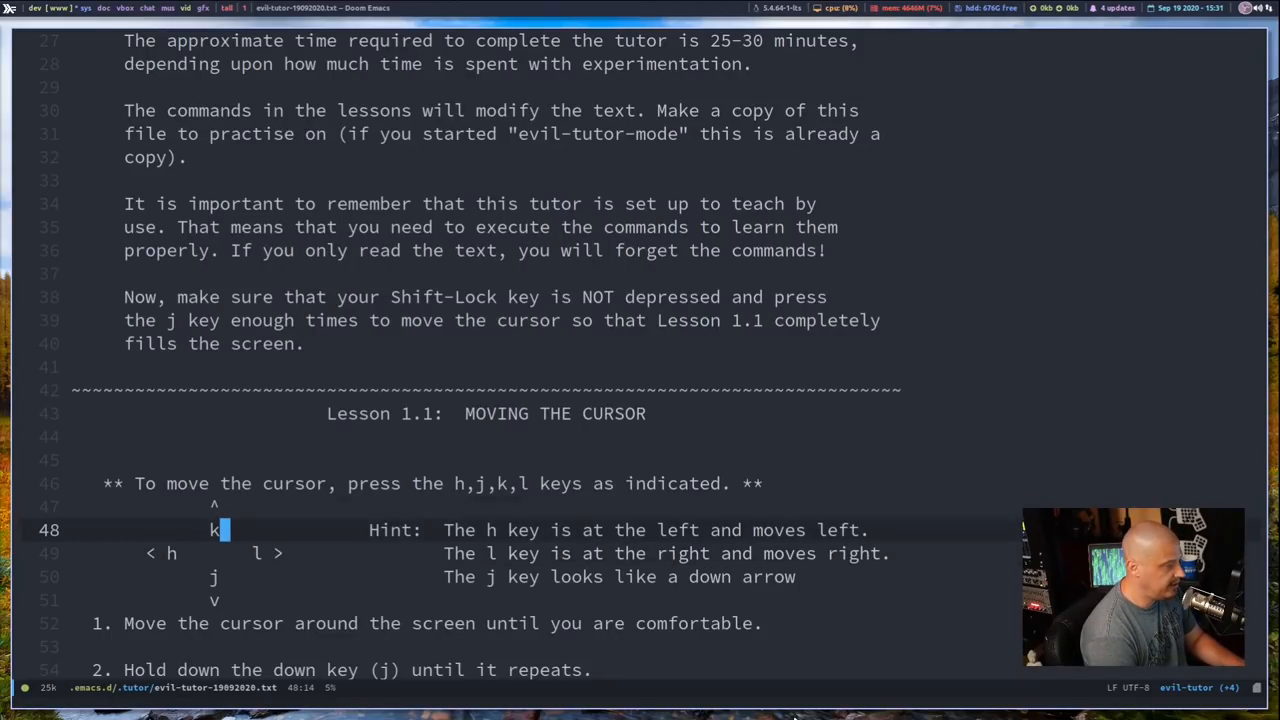
{"action": "key", "text": "k"}
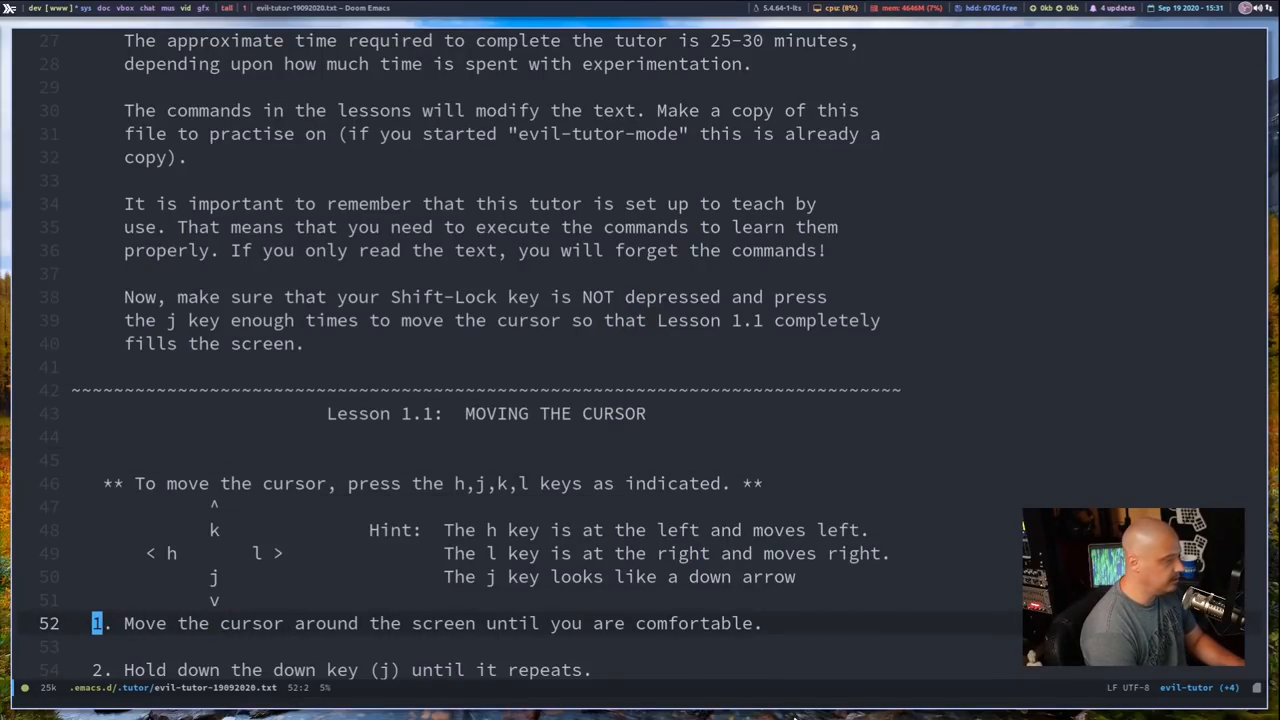
{"action": "key", "text": "j"}
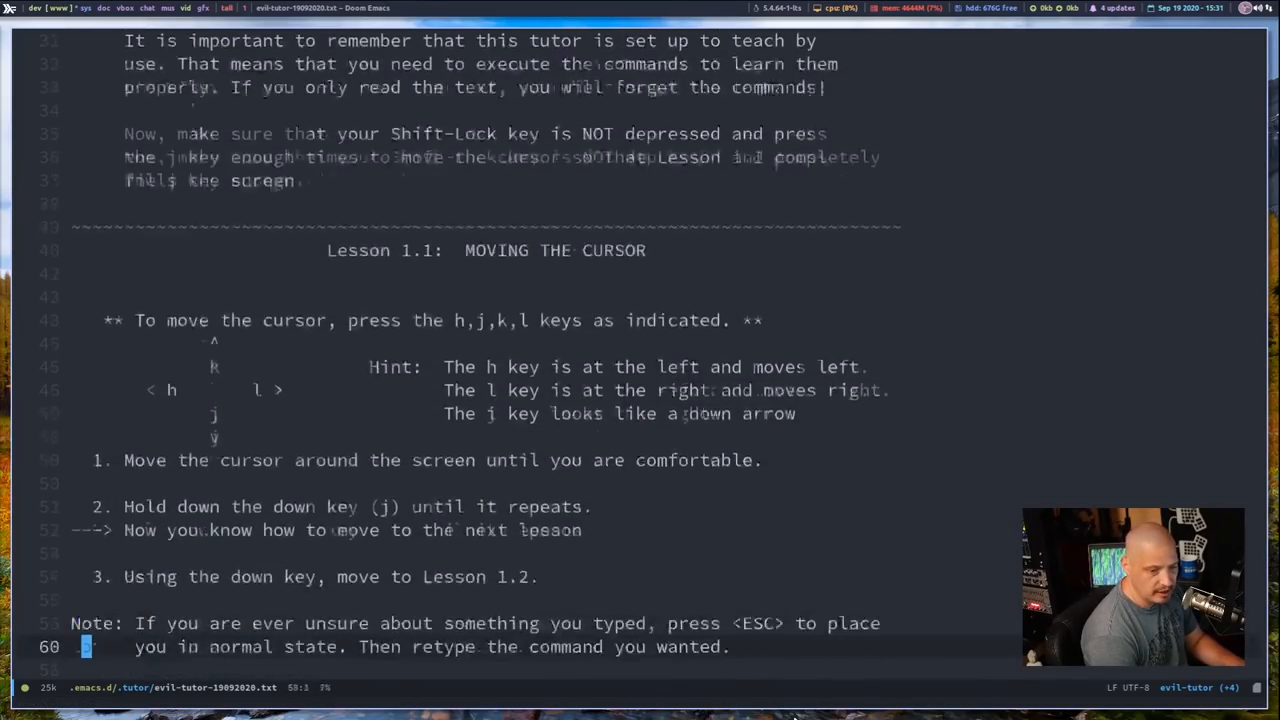
{"action": "scroll", "scroll_direction": "down", "scroll_amount": 3}
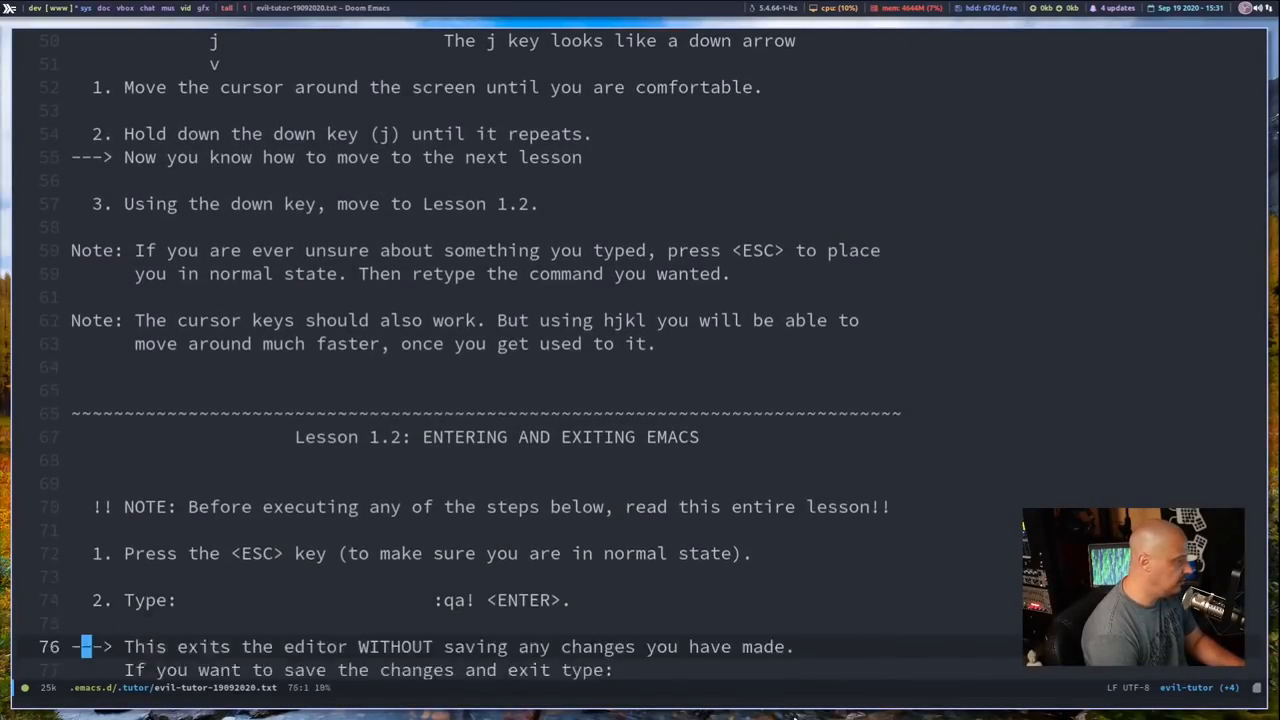
{"action": "scroll", "scroll_direction": "down", "scroll_amount": 3}
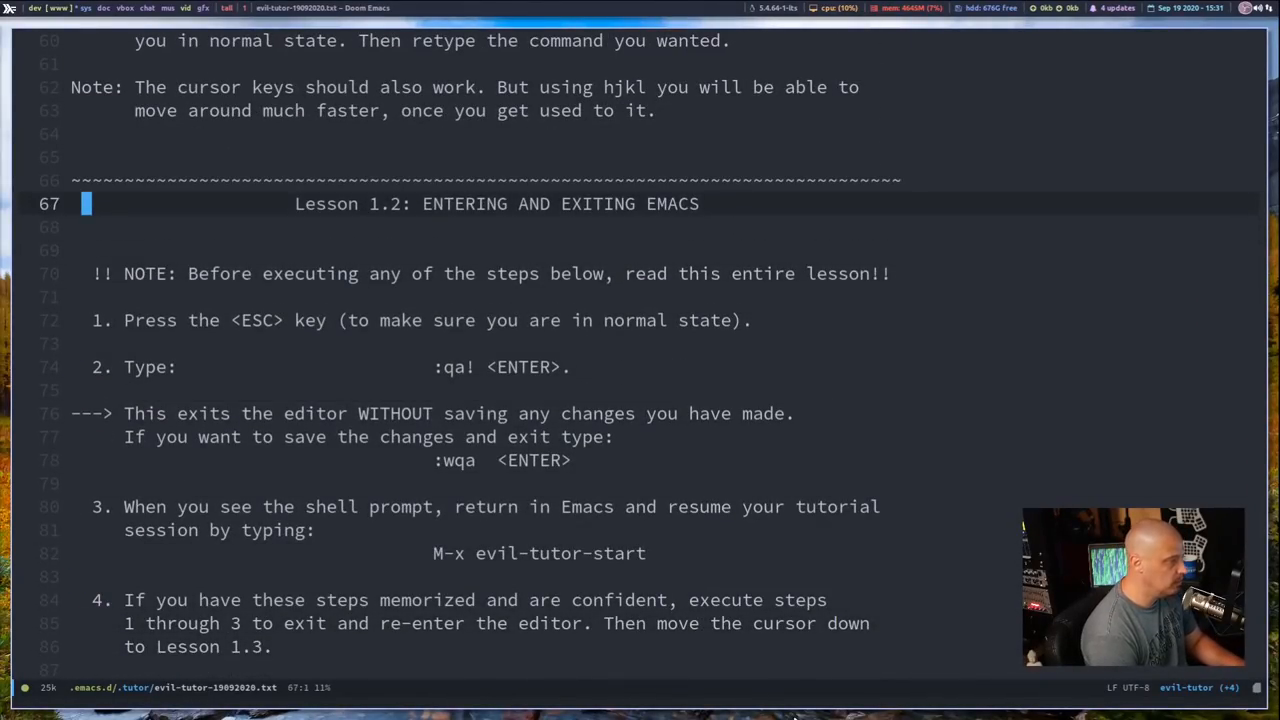
{"action": "key", "text": "j"}
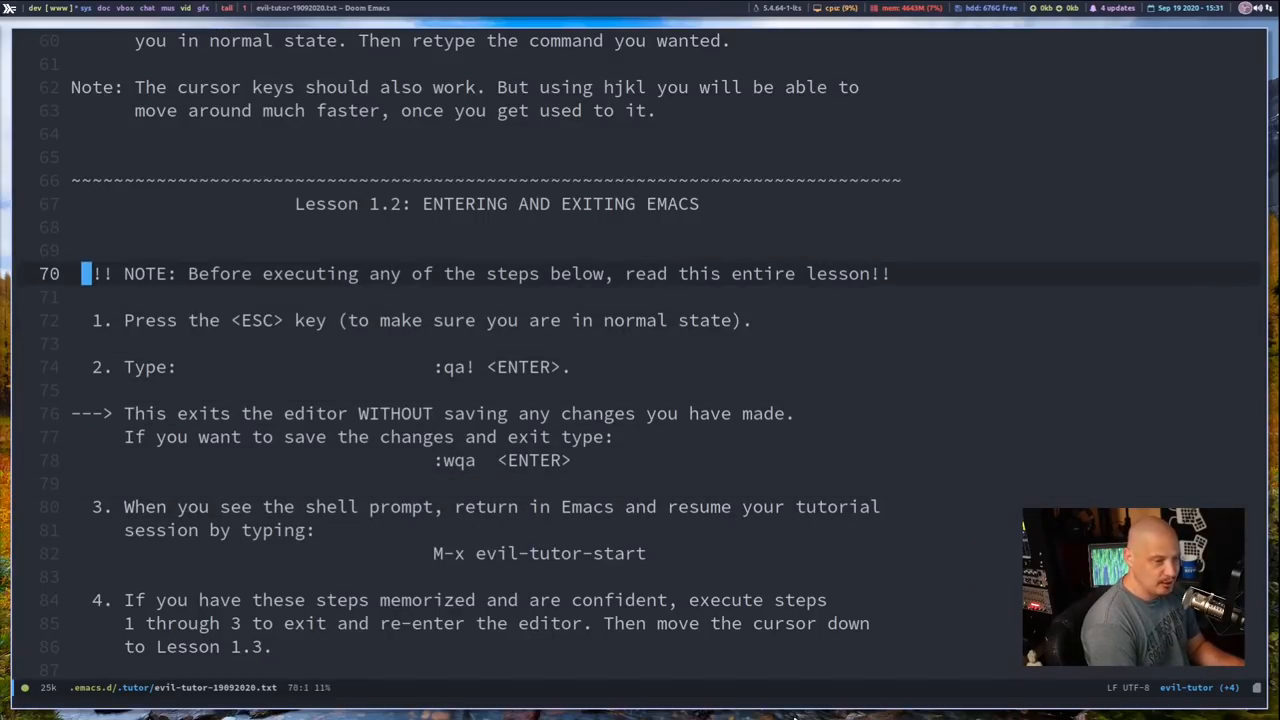
{"action": "key", "text": "k"}
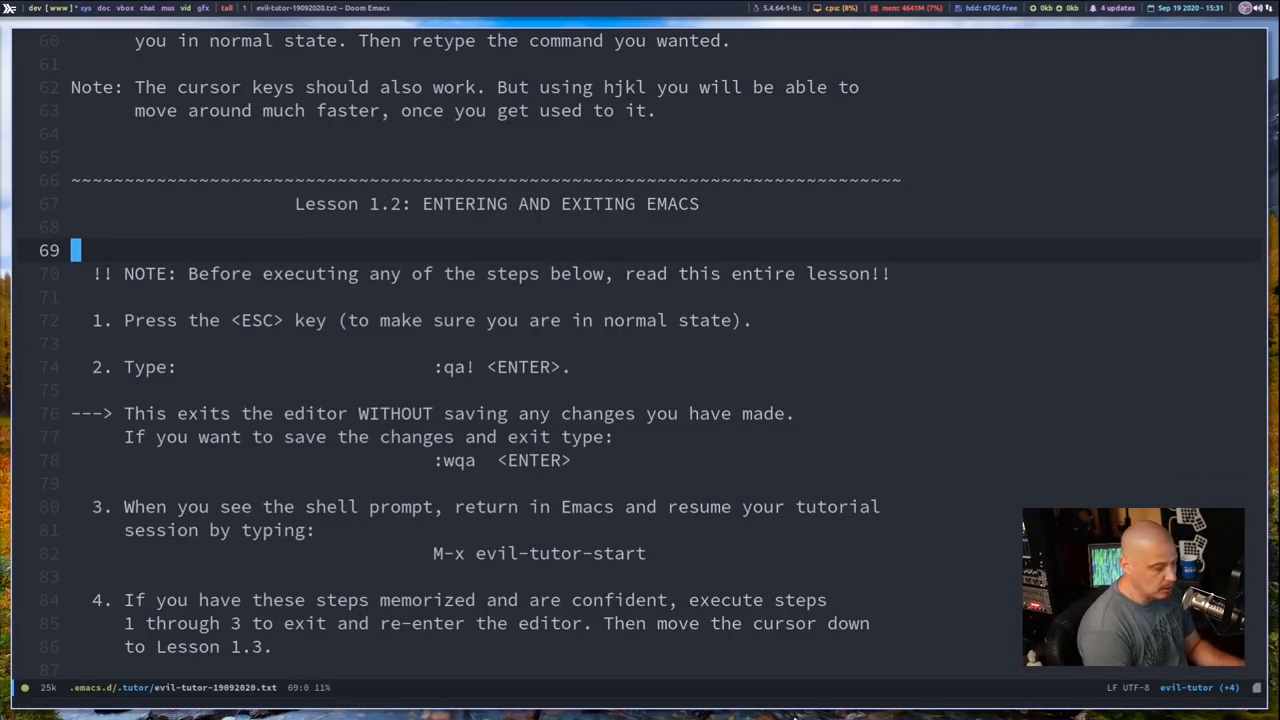
Insert 'This is a line of text+!' on line 69, then scroll toward Lesson 1.3
{"action": "key", "text": "i"}
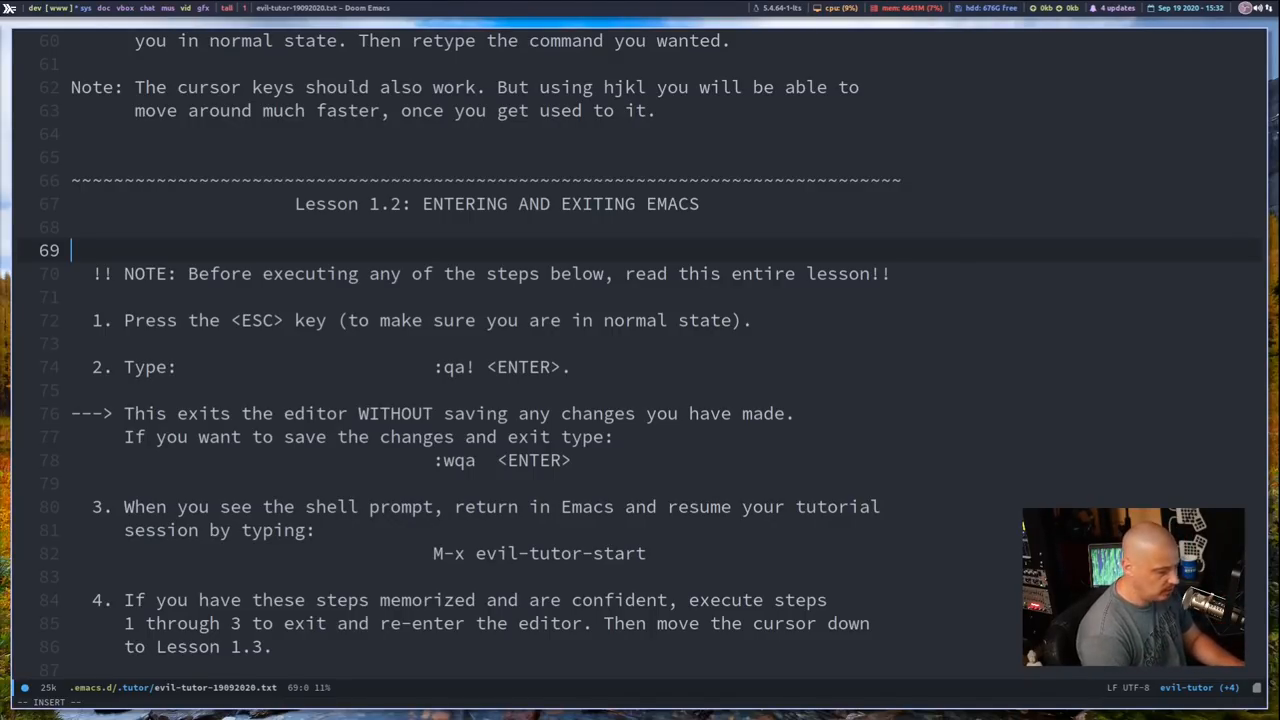
{"action": "type", "text": "This is a"}
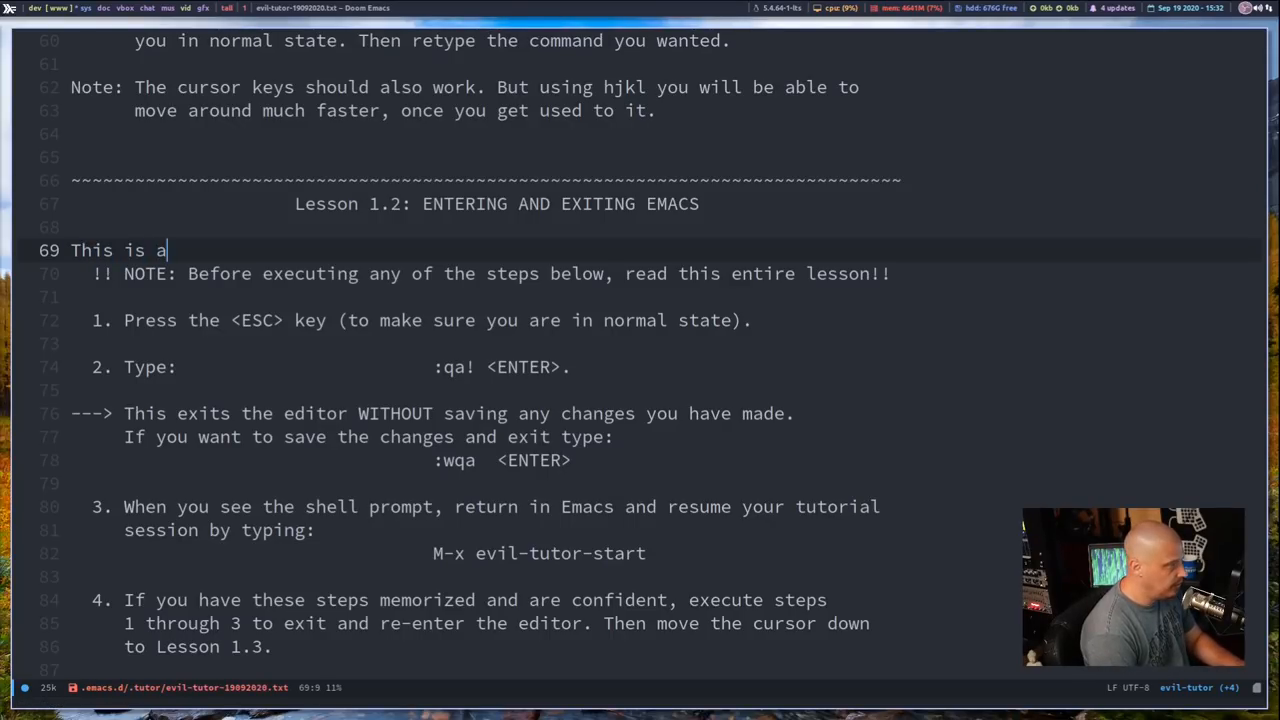
{"action": "type", "text": "line of text"}
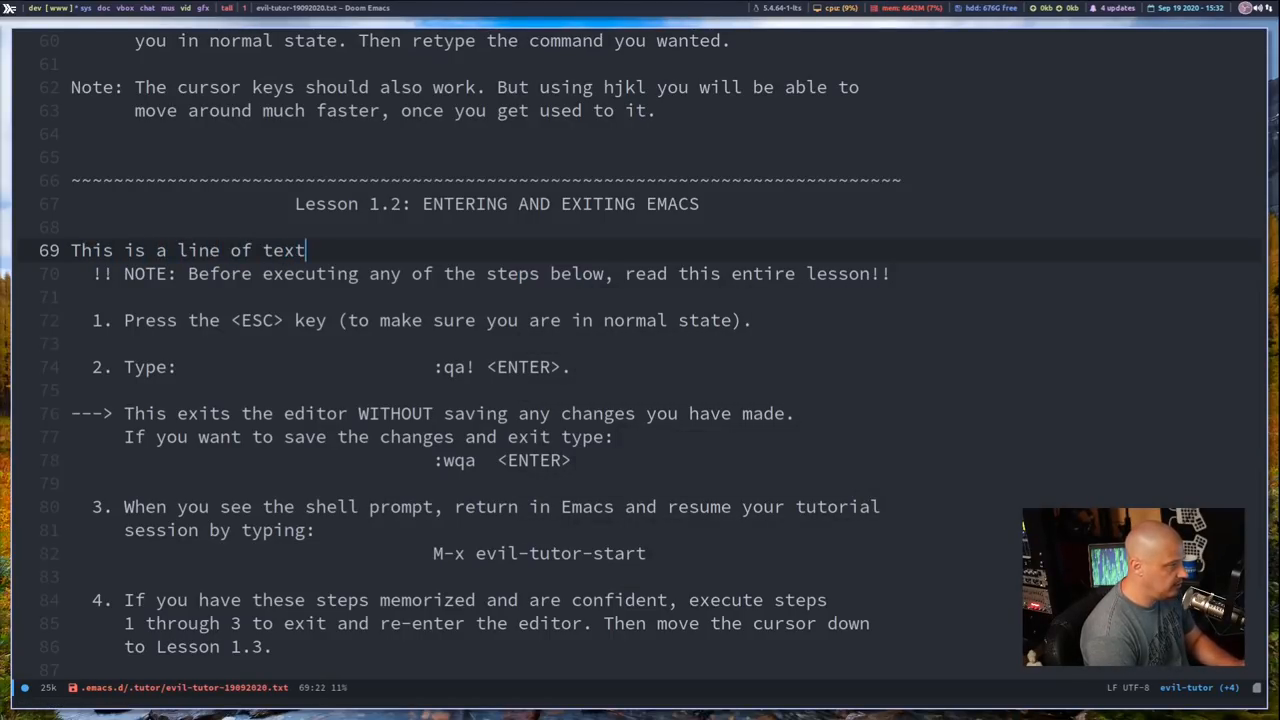
{"action": "type", "text": "+!"}
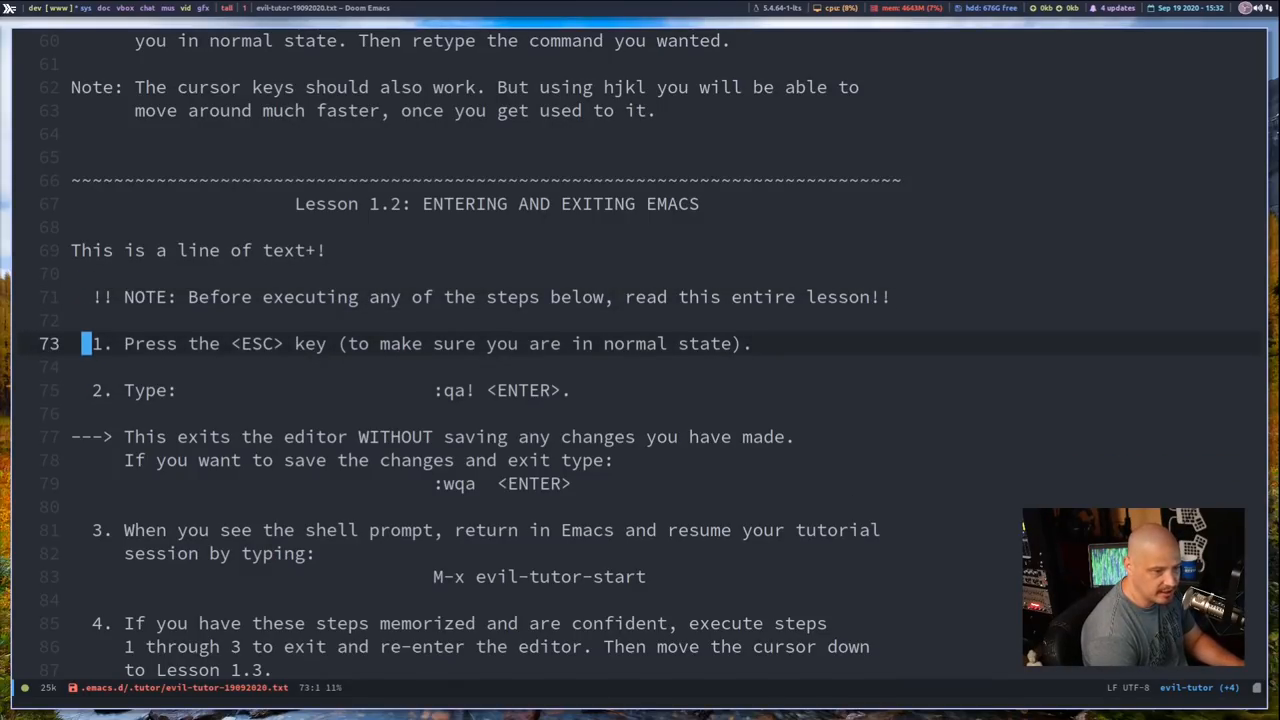
{"action": "scroll", "scroll_direction": "down", "scroll_amount": 3}
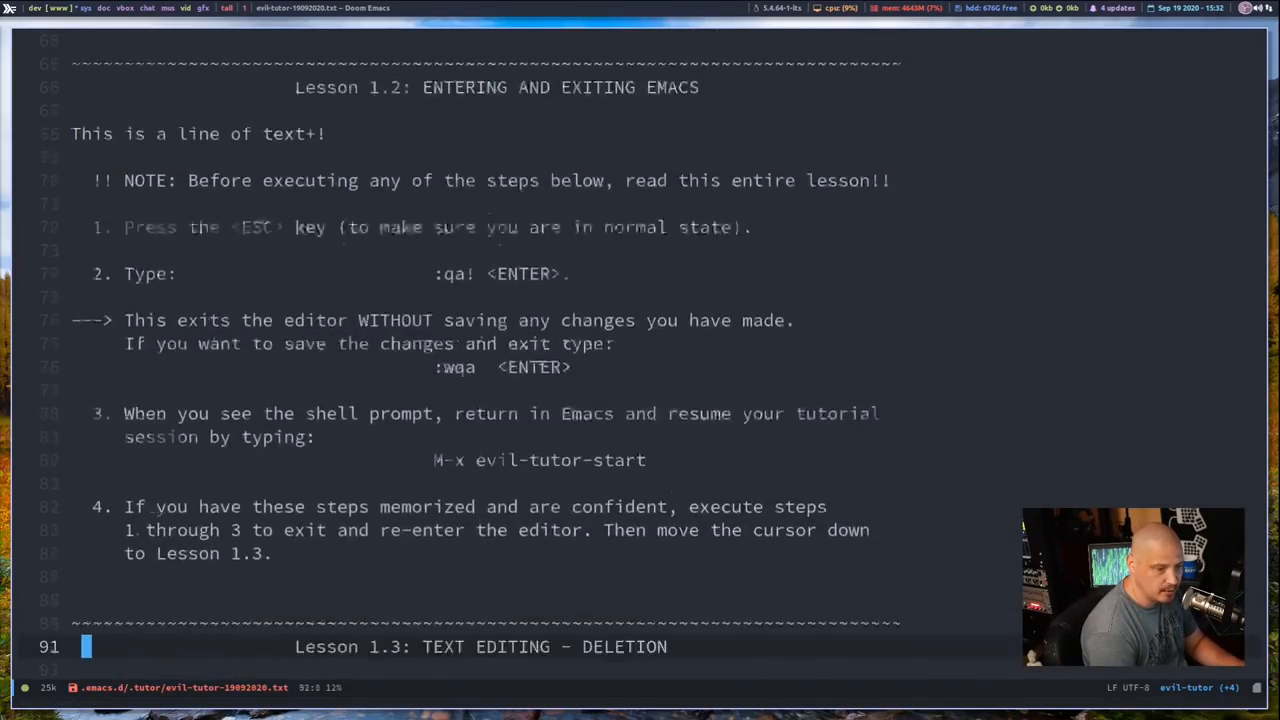
{"action": "scroll", "scroll_direction": "down", "scroll_amount": 3}
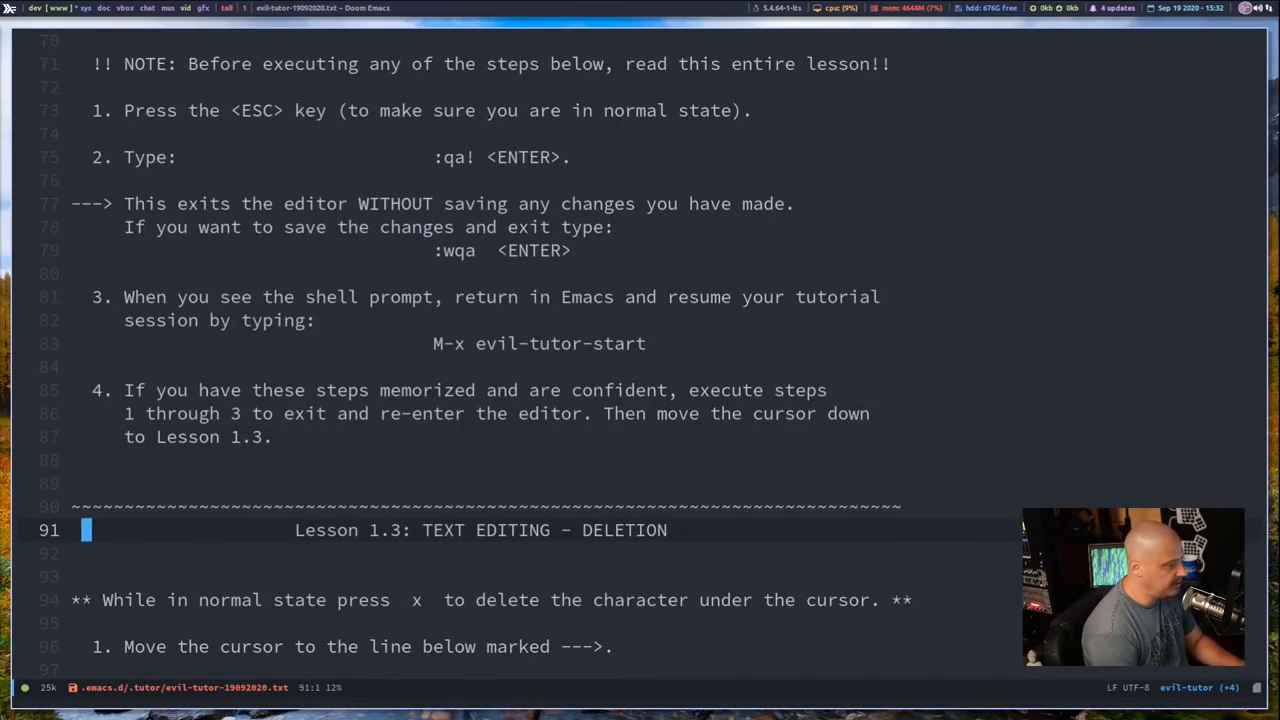
Undo the practice line and retype 'This is a line of text+!'
{"action": "key", "text": "j"}
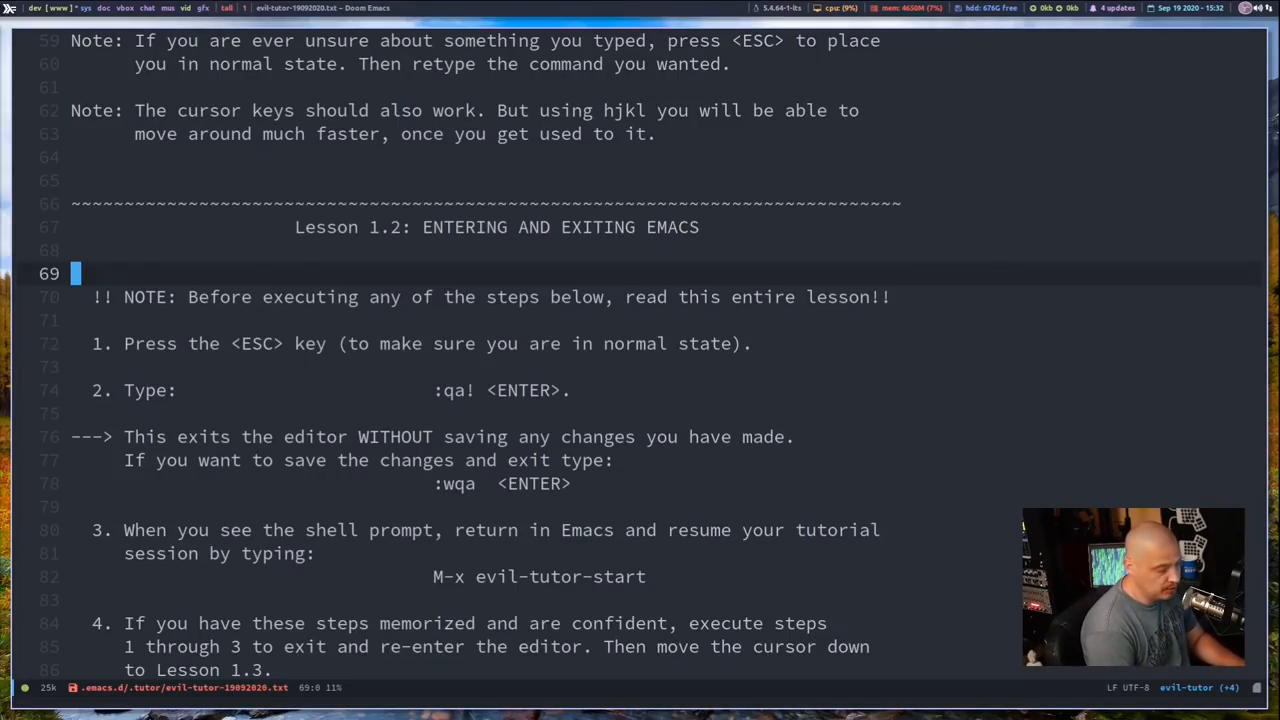
{"action": "type", "text": "This is a line of text+!"}
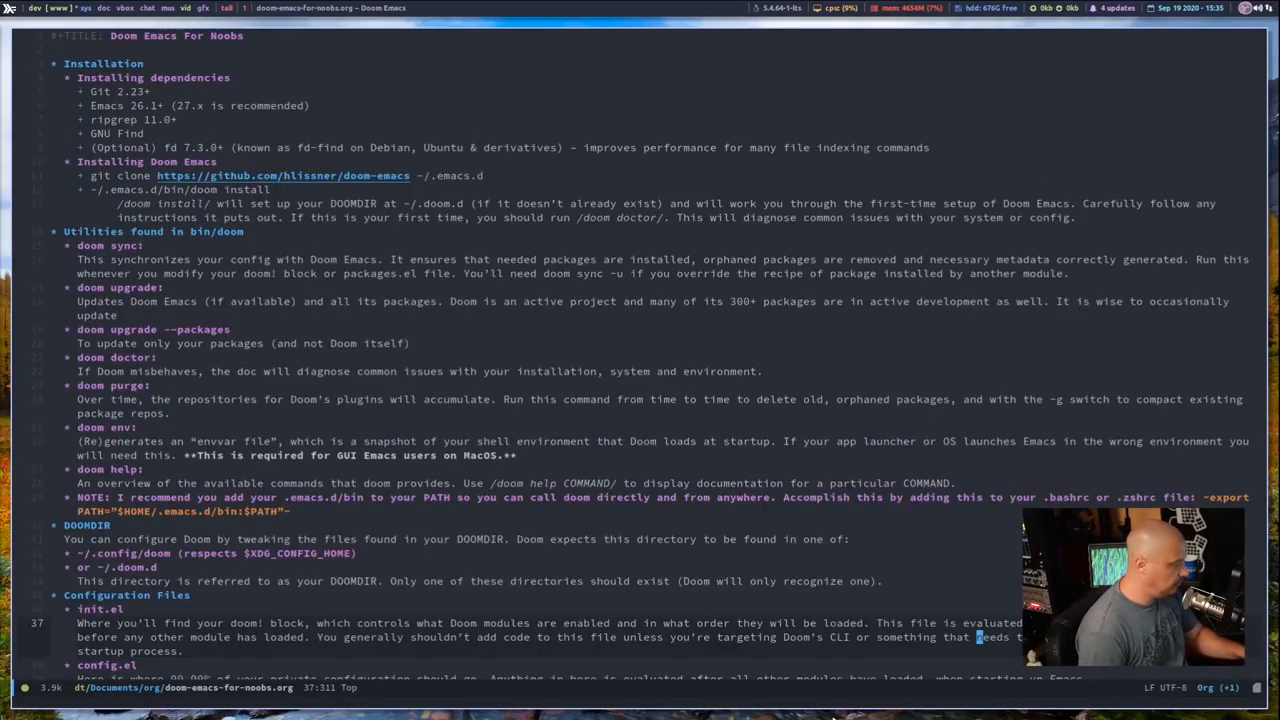
Scroll doom-emacs-for-noobs.org back to the configuration files section
{"action": "scroll", "scroll_direction": "down", "scroll_amount": 3}
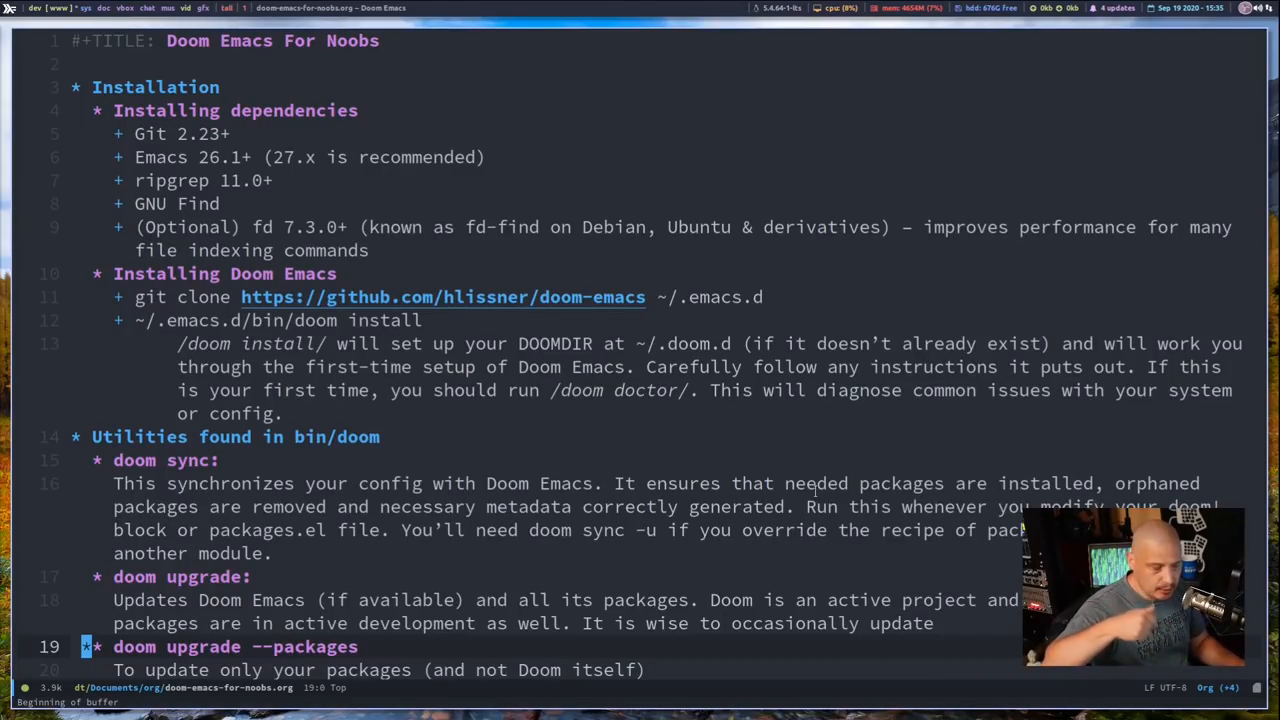
{"action": "scroll", "scroll_direction": "down", "scroll_amount": 3}
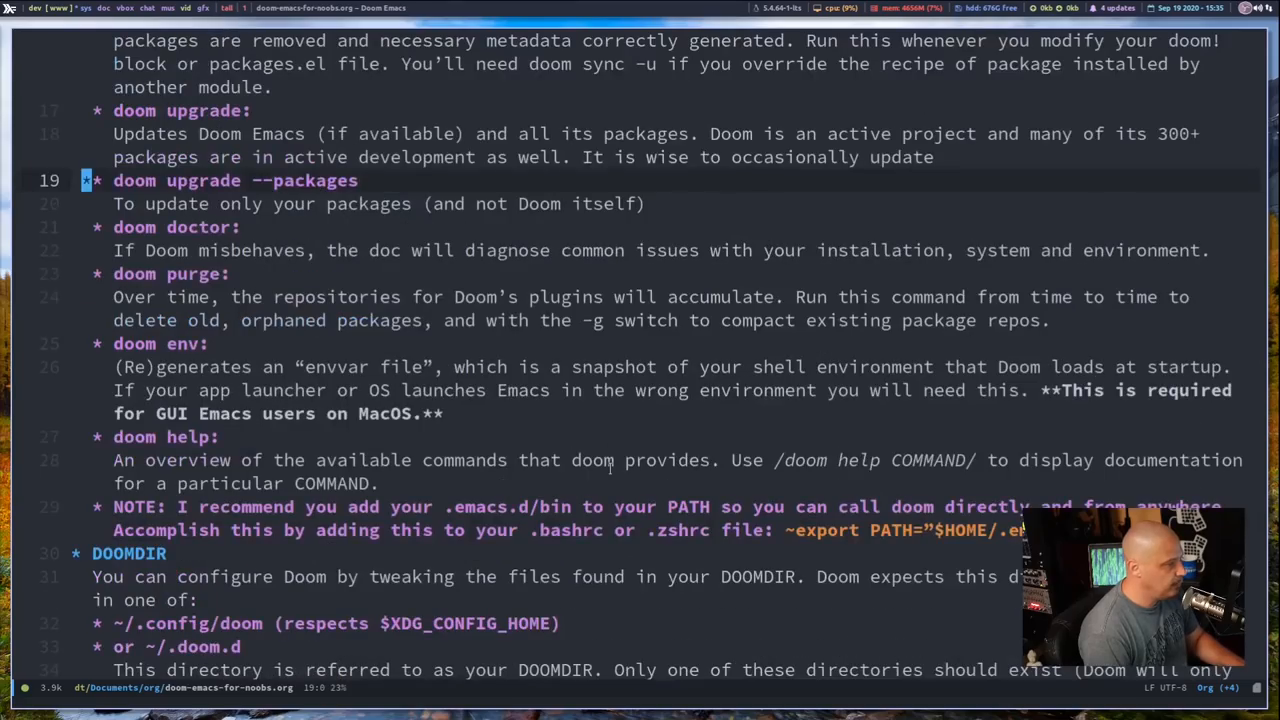
{"action": "scroll", "scroll_direction": "down", "scroll_amount": 3}
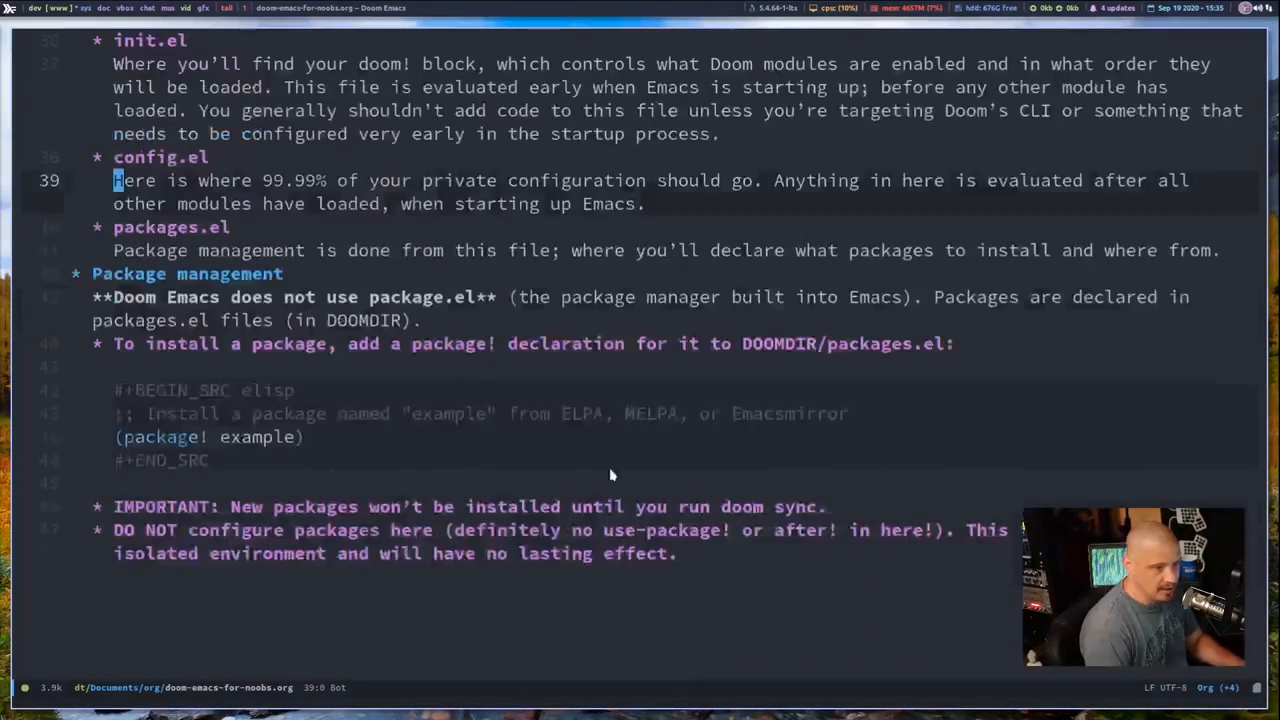
{"action": "scroll", "scroll_direction": "down", "scroll_amount": 3}
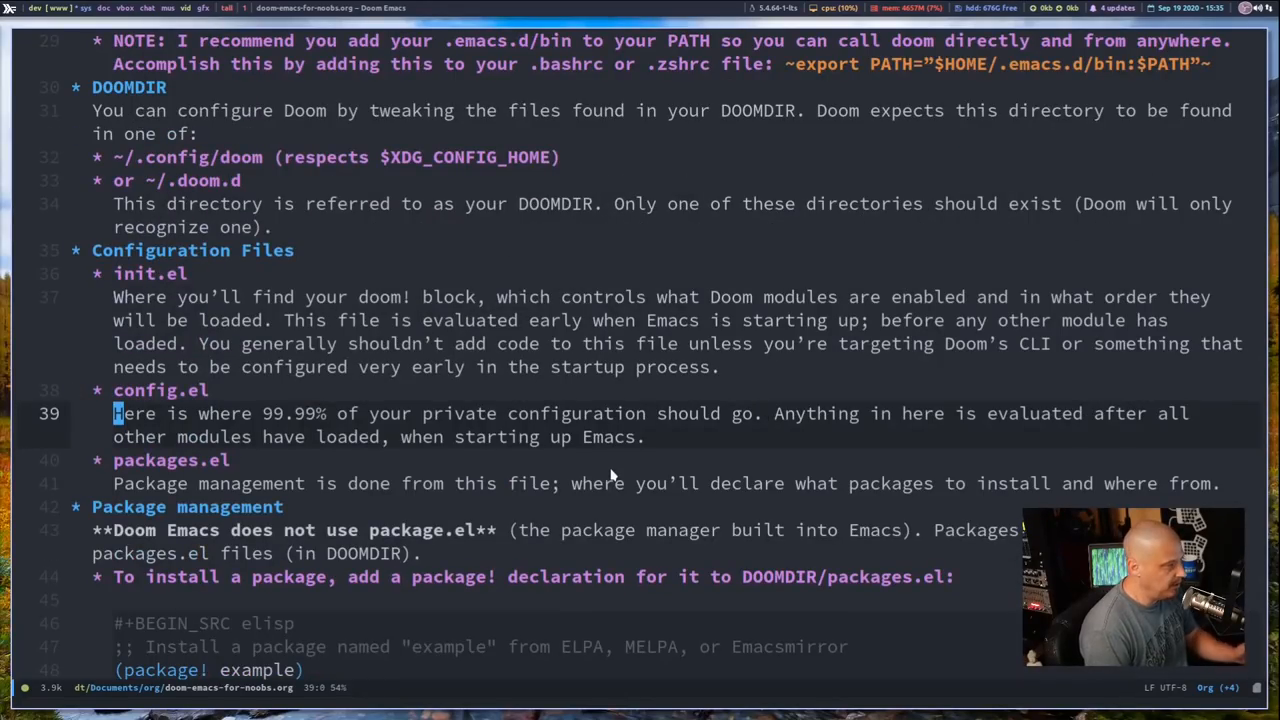
{"action": "mouse_move", "coordinate": [768, 631]}
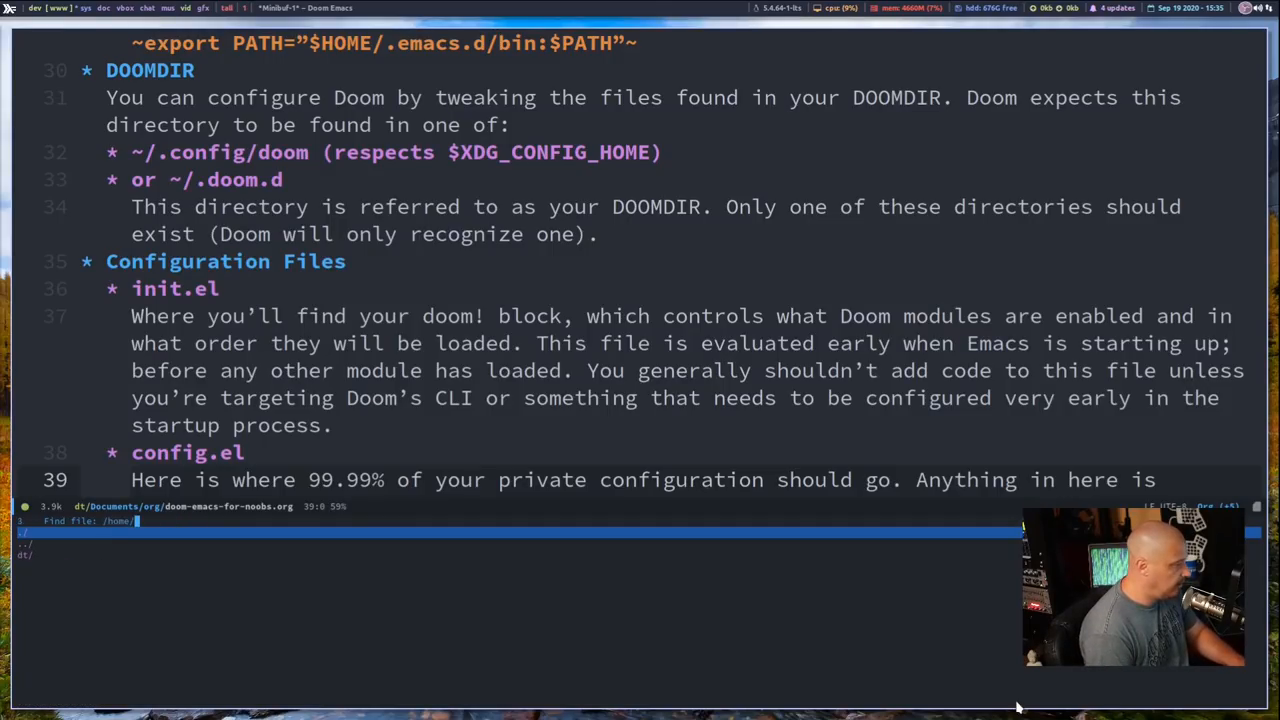
Enter ~/.doom.d in the Find file prompt to reach config.el
{"action": "type", "text": "~/.doom.d"}
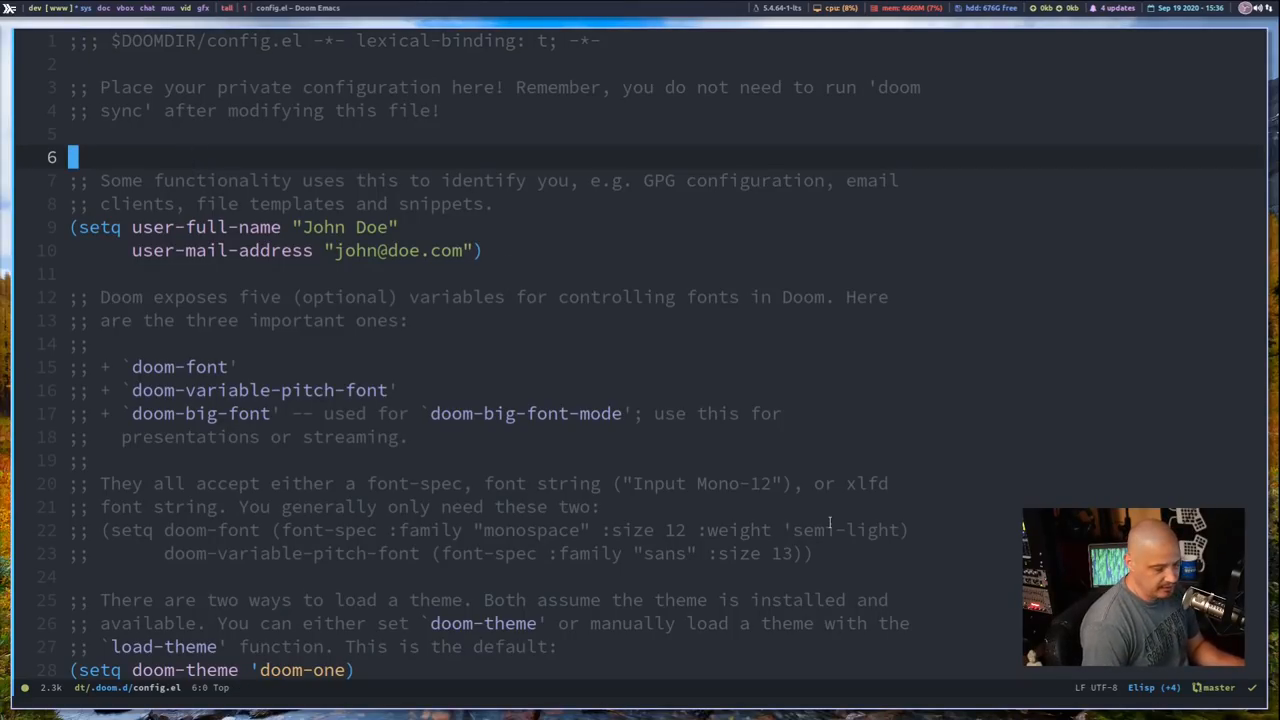
Type the line (setq doom-theme 'doom-palenight) on line 6 of config.el
{"action": "key", "text": "i"}
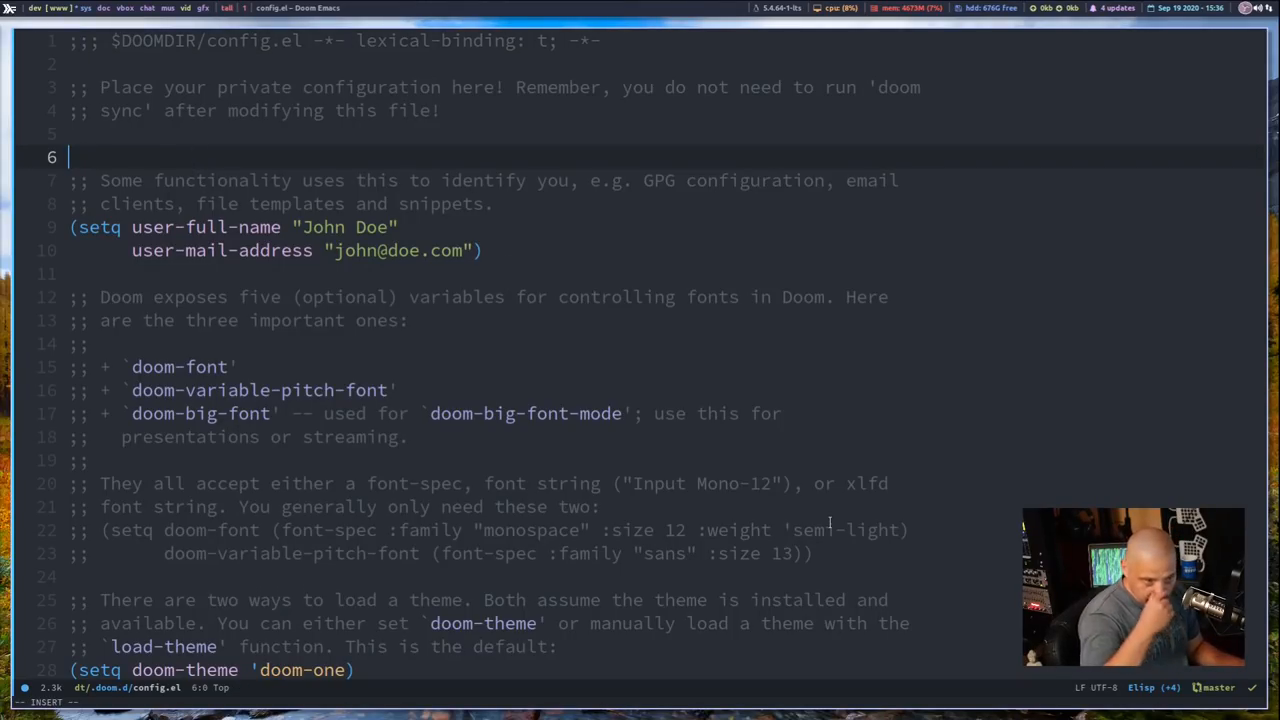
{"action": "type", "text": "("}
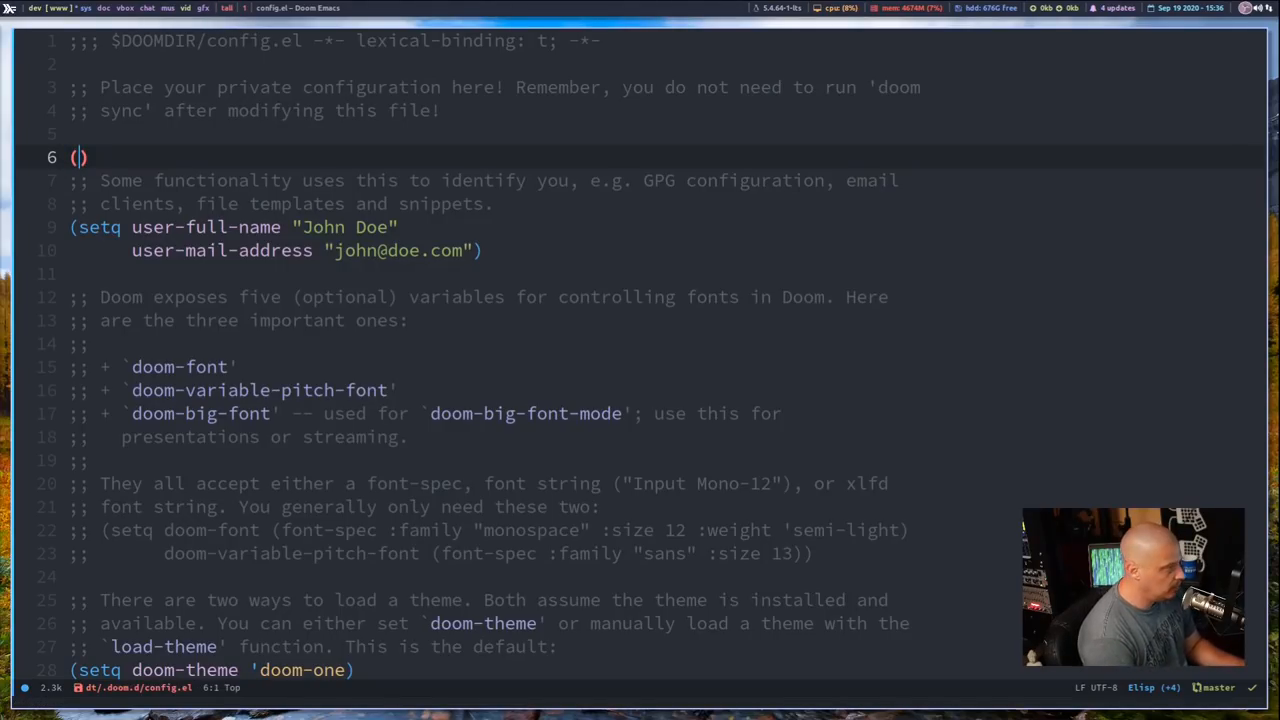
{"action": "type", "text": "setq d"}
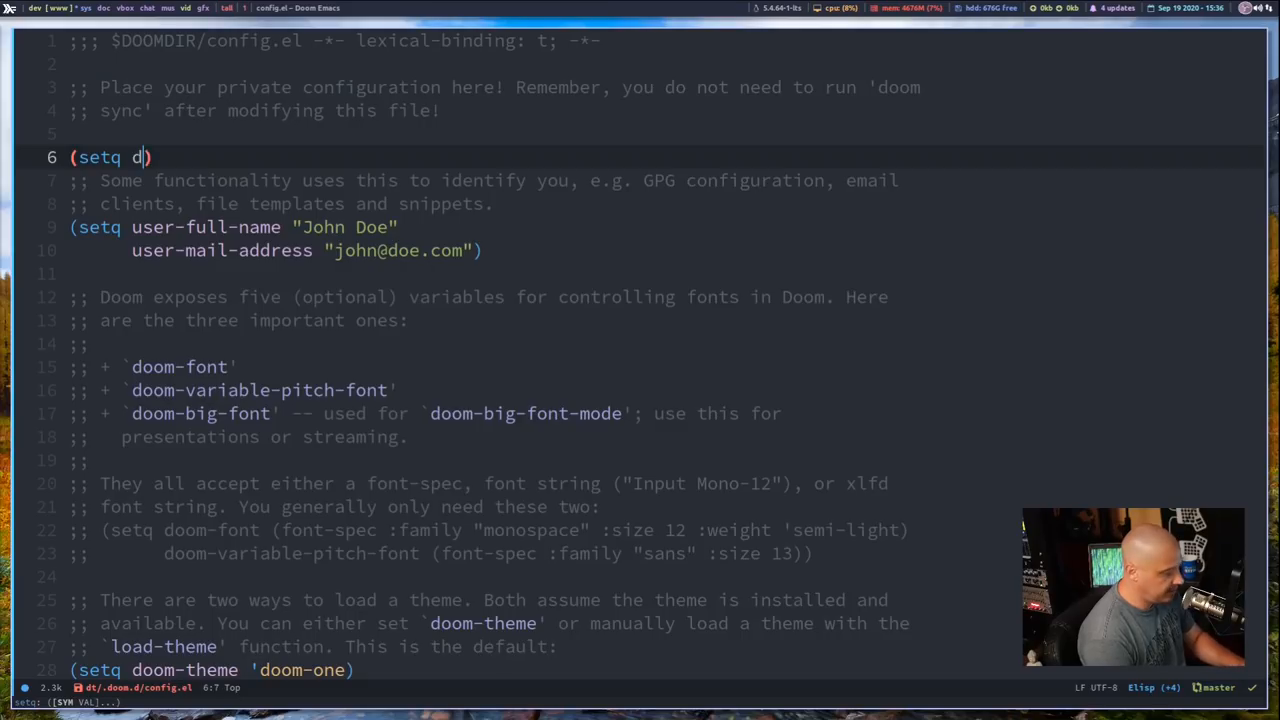
{"action": "type", "text": "oom-theme"}
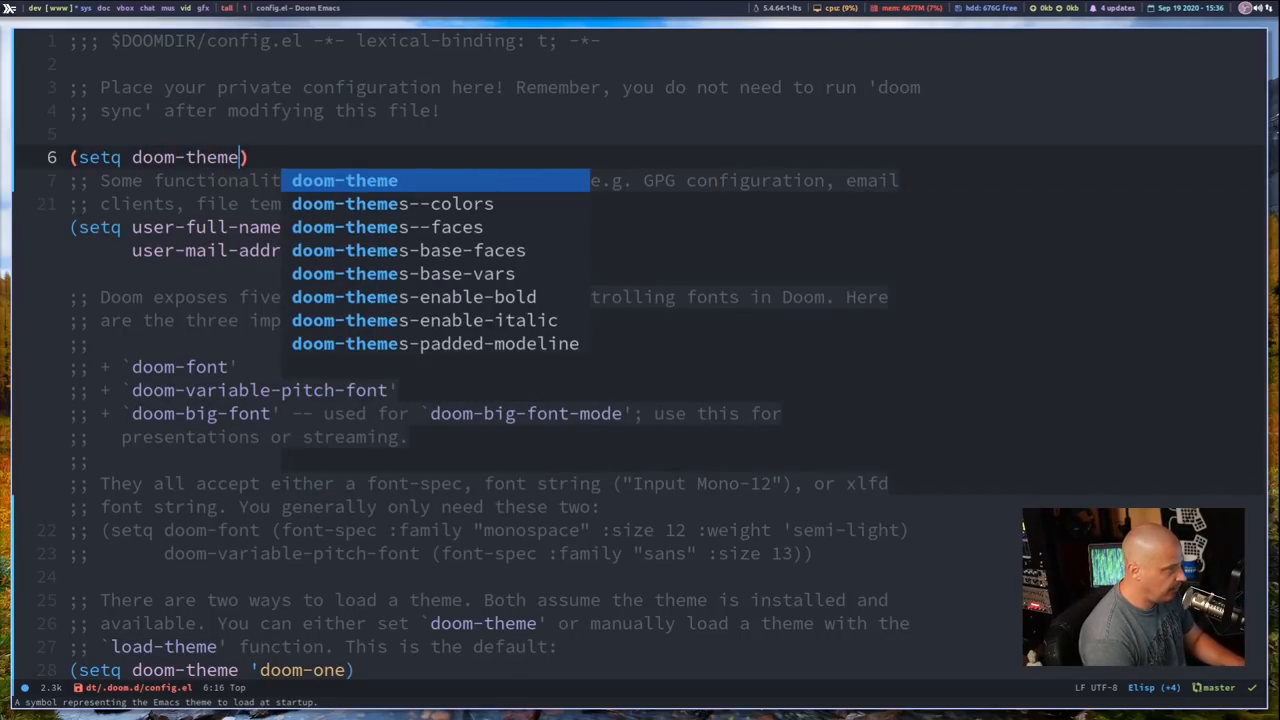
{"action": "key", "text": "space"}
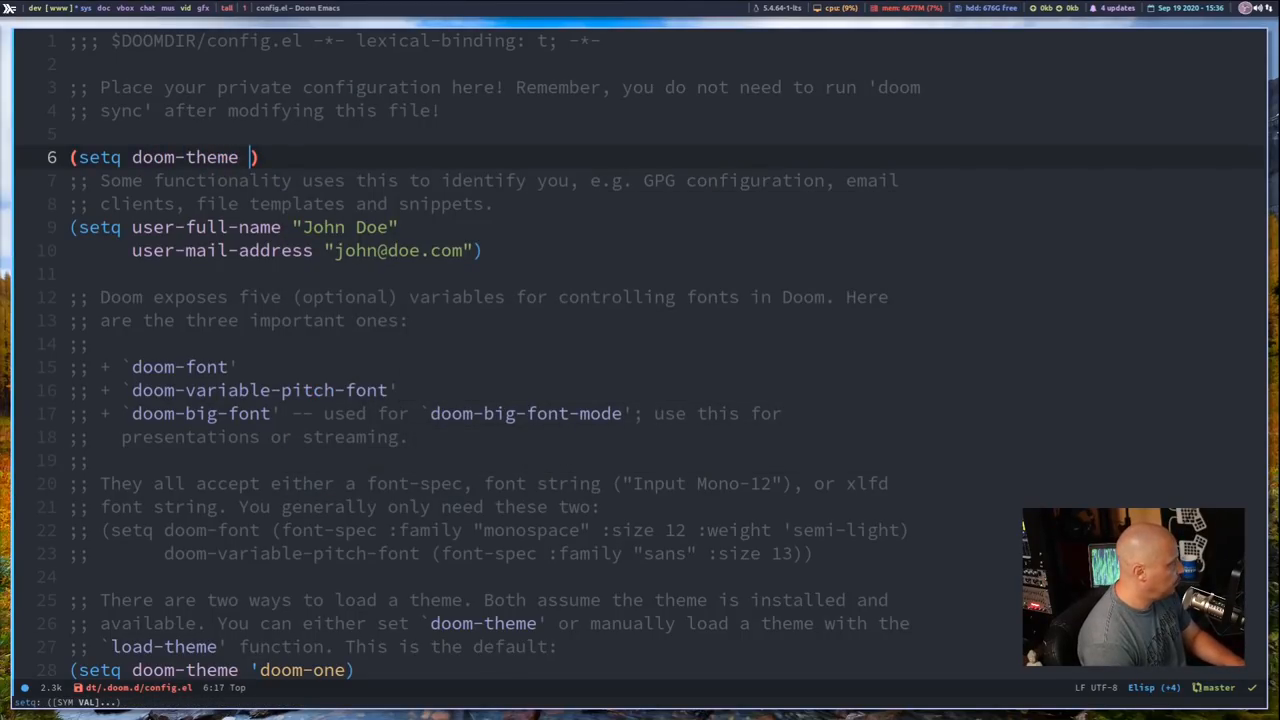
{"action": "type", "text": "'"}
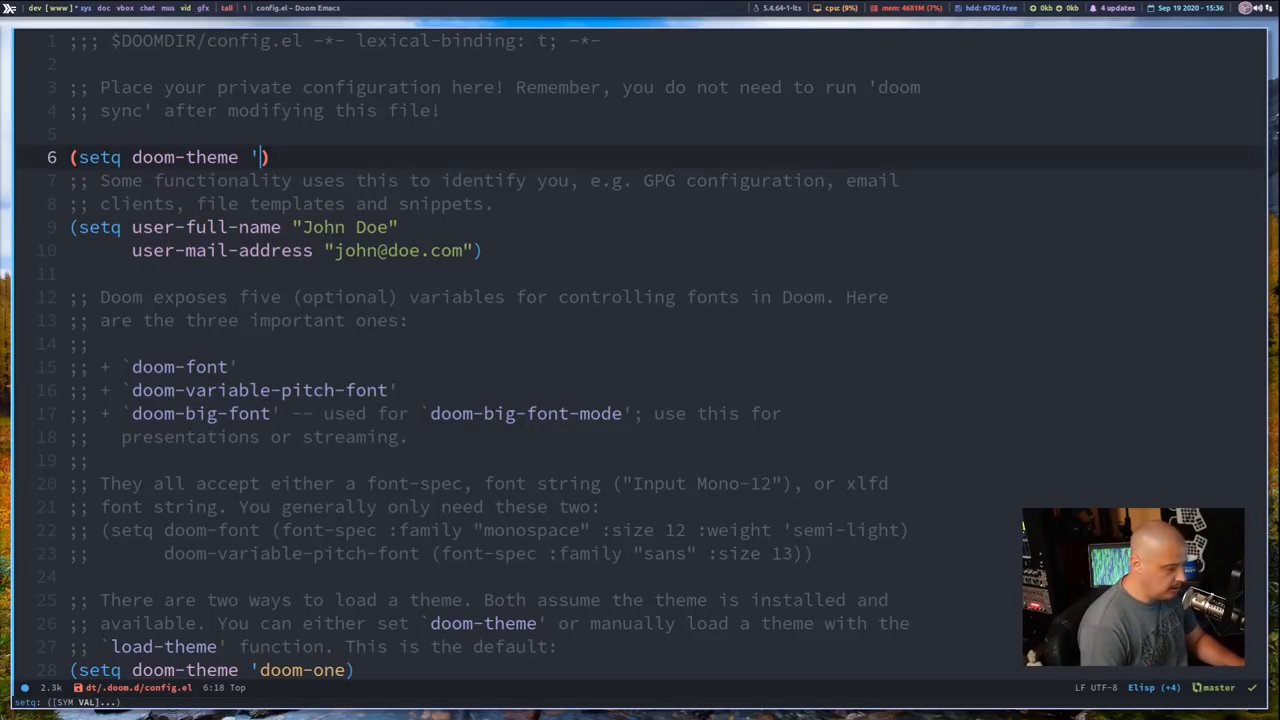
{"action": "type", "text": "doom-"}
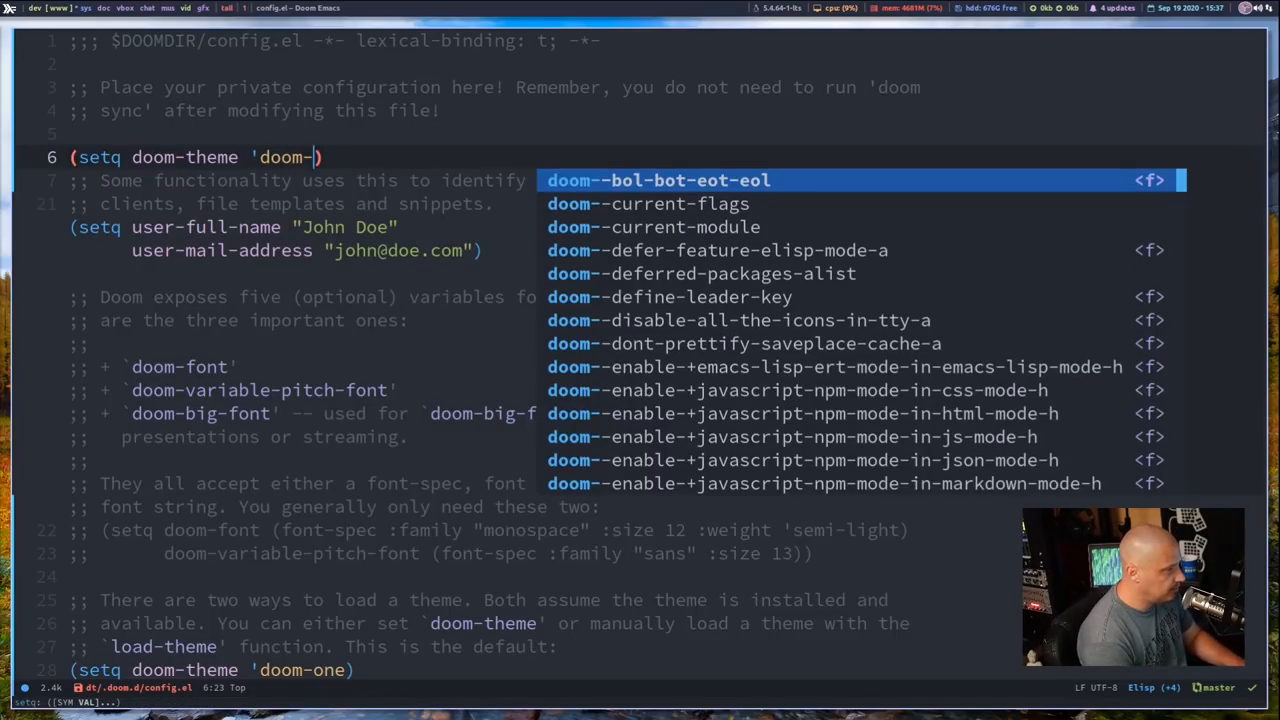
{"action": "type", "text": "palenight"}
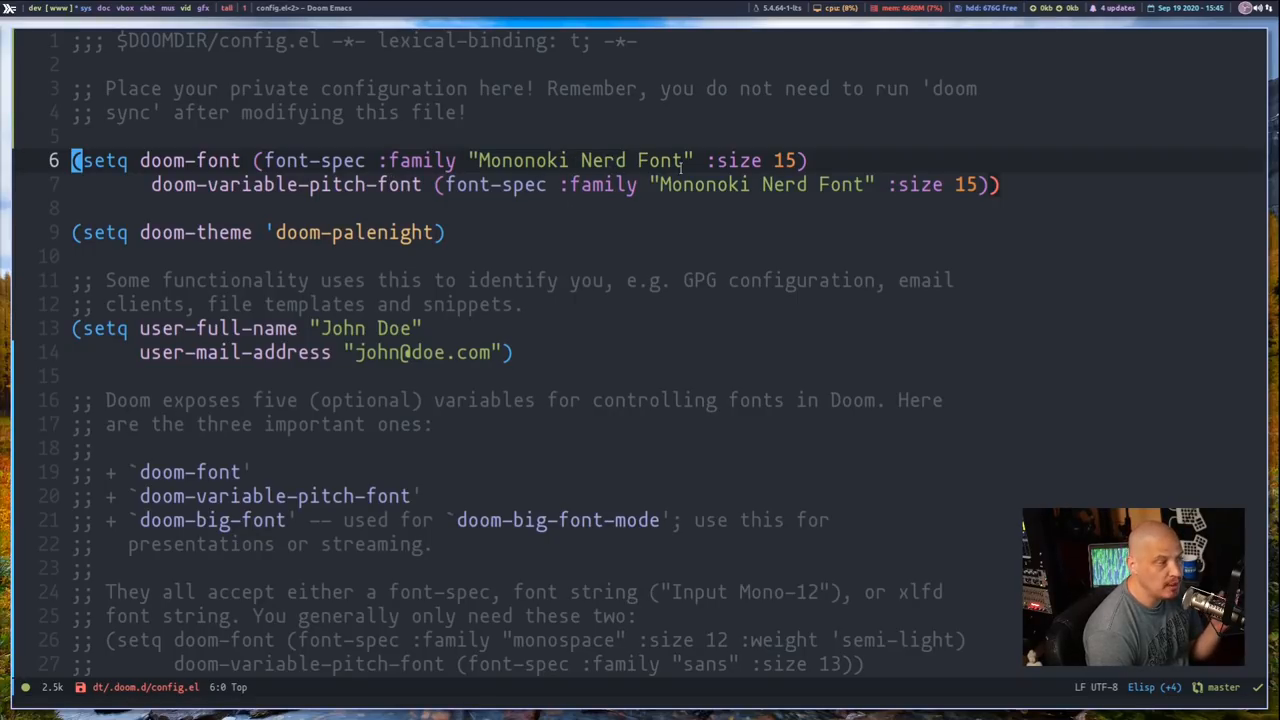
{"action": "mouse_move", "coordinate": [716, 241]}
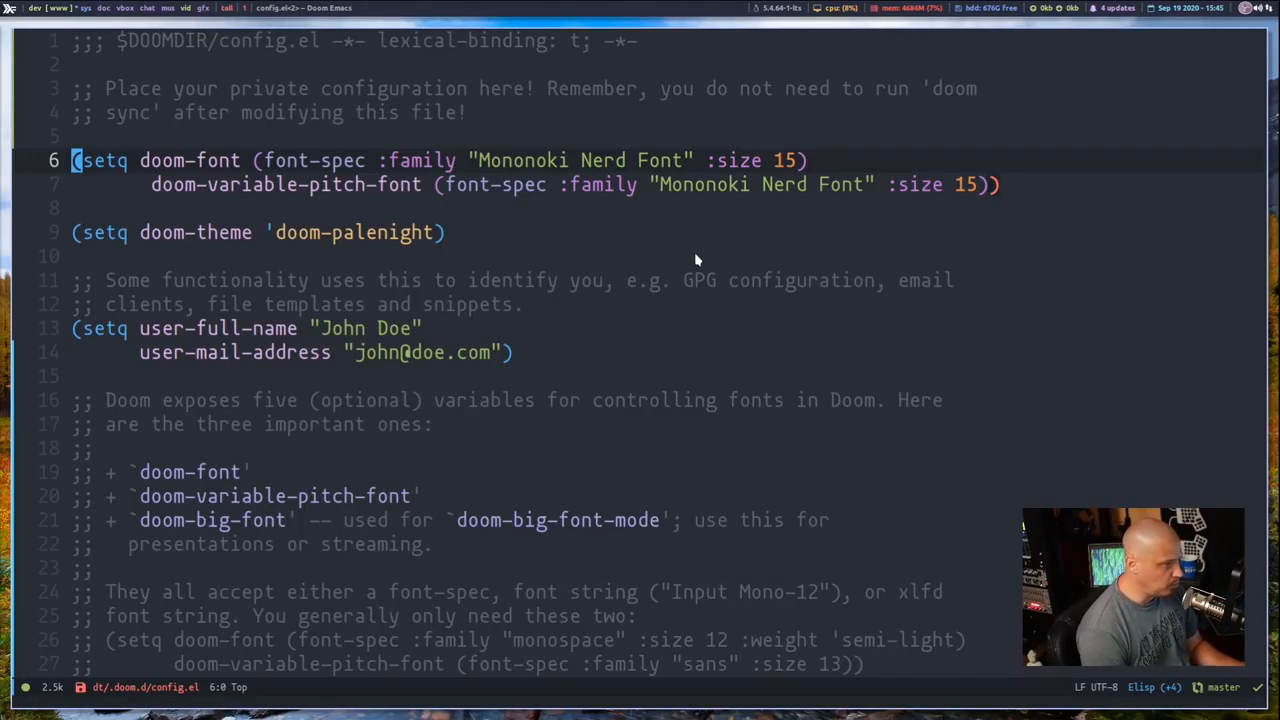
{"action": "mouse_move", "coordinate": [183, 218]}
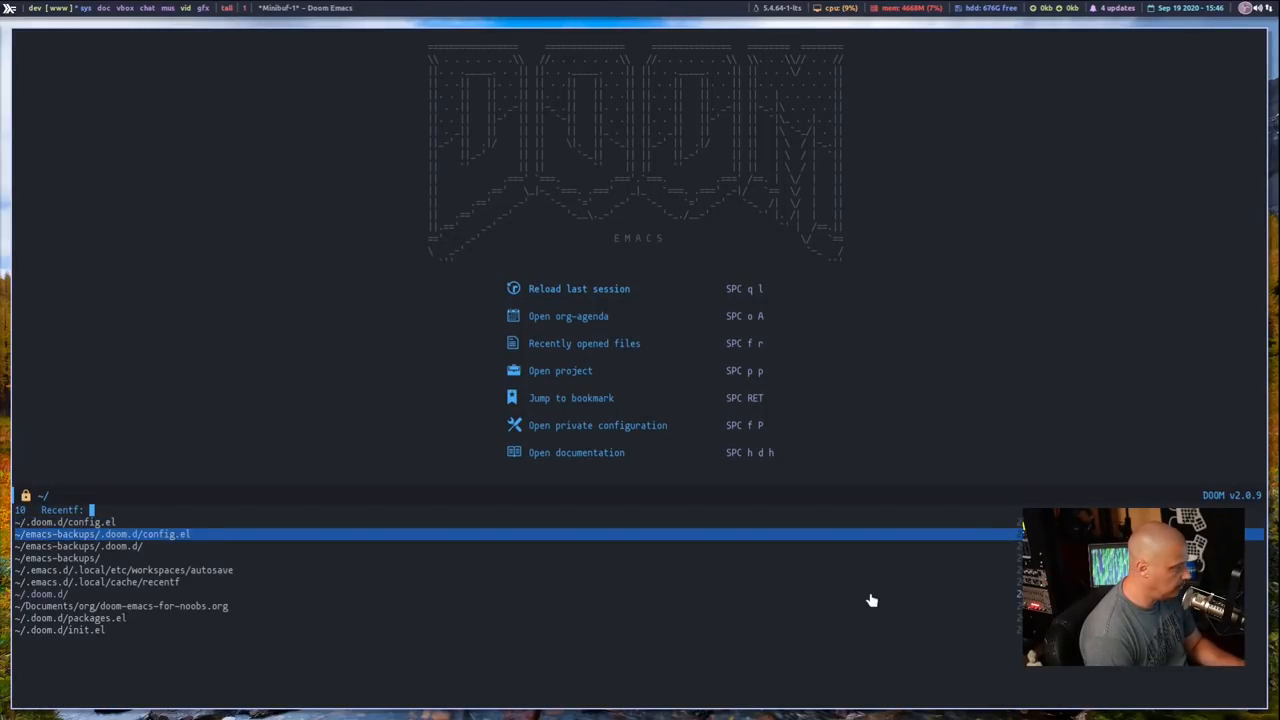
Move down the Recentf list to doom-emacs-for-noobs.org
{"action": "key", "text": "down"}
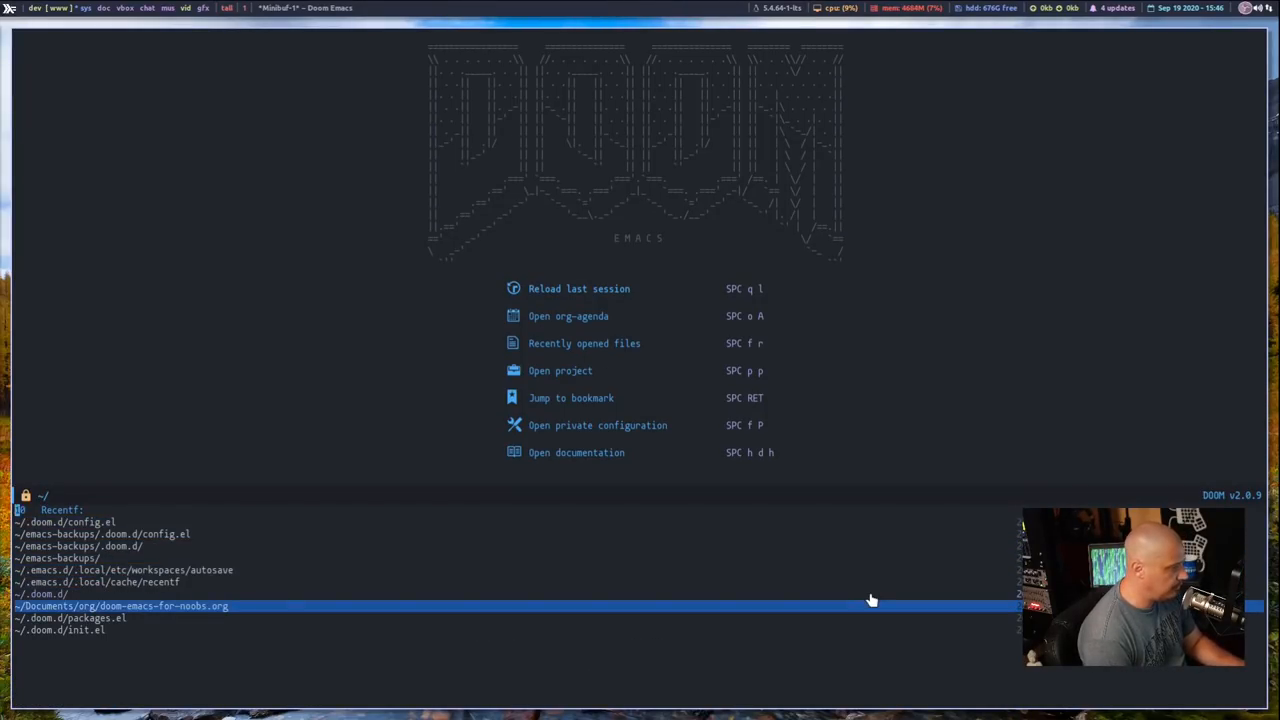